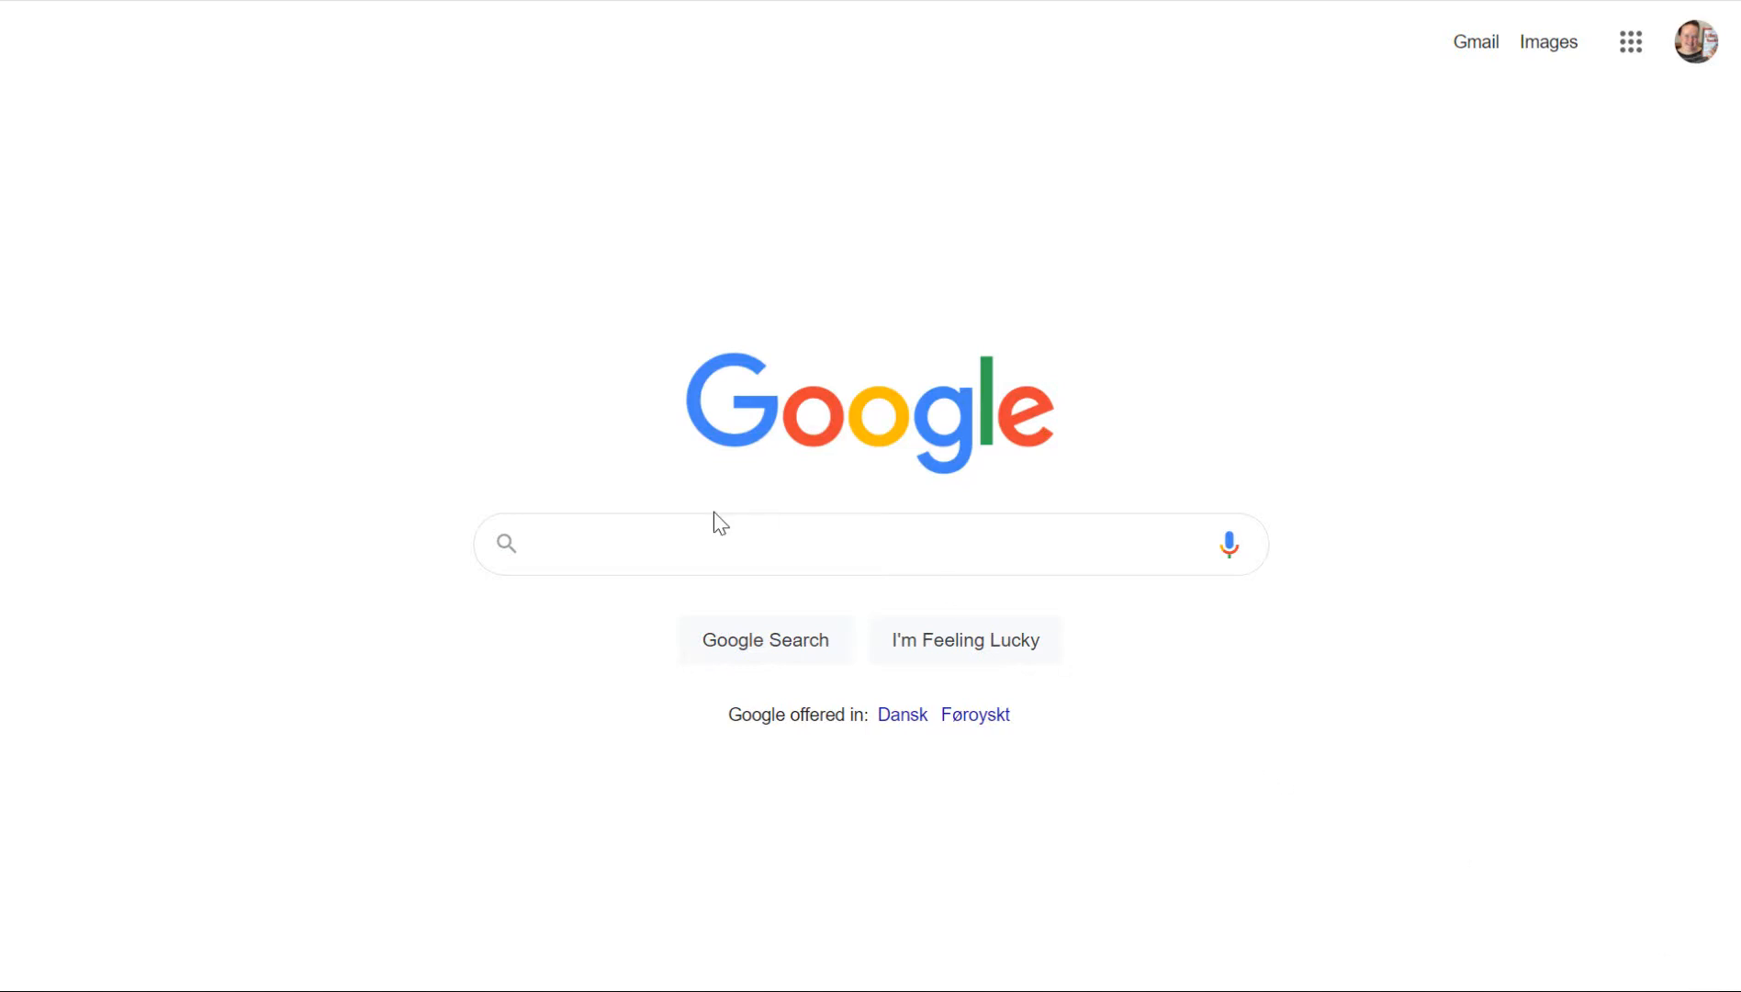
- Search Google for "league of legends tournament results"
left_click(672, 544)
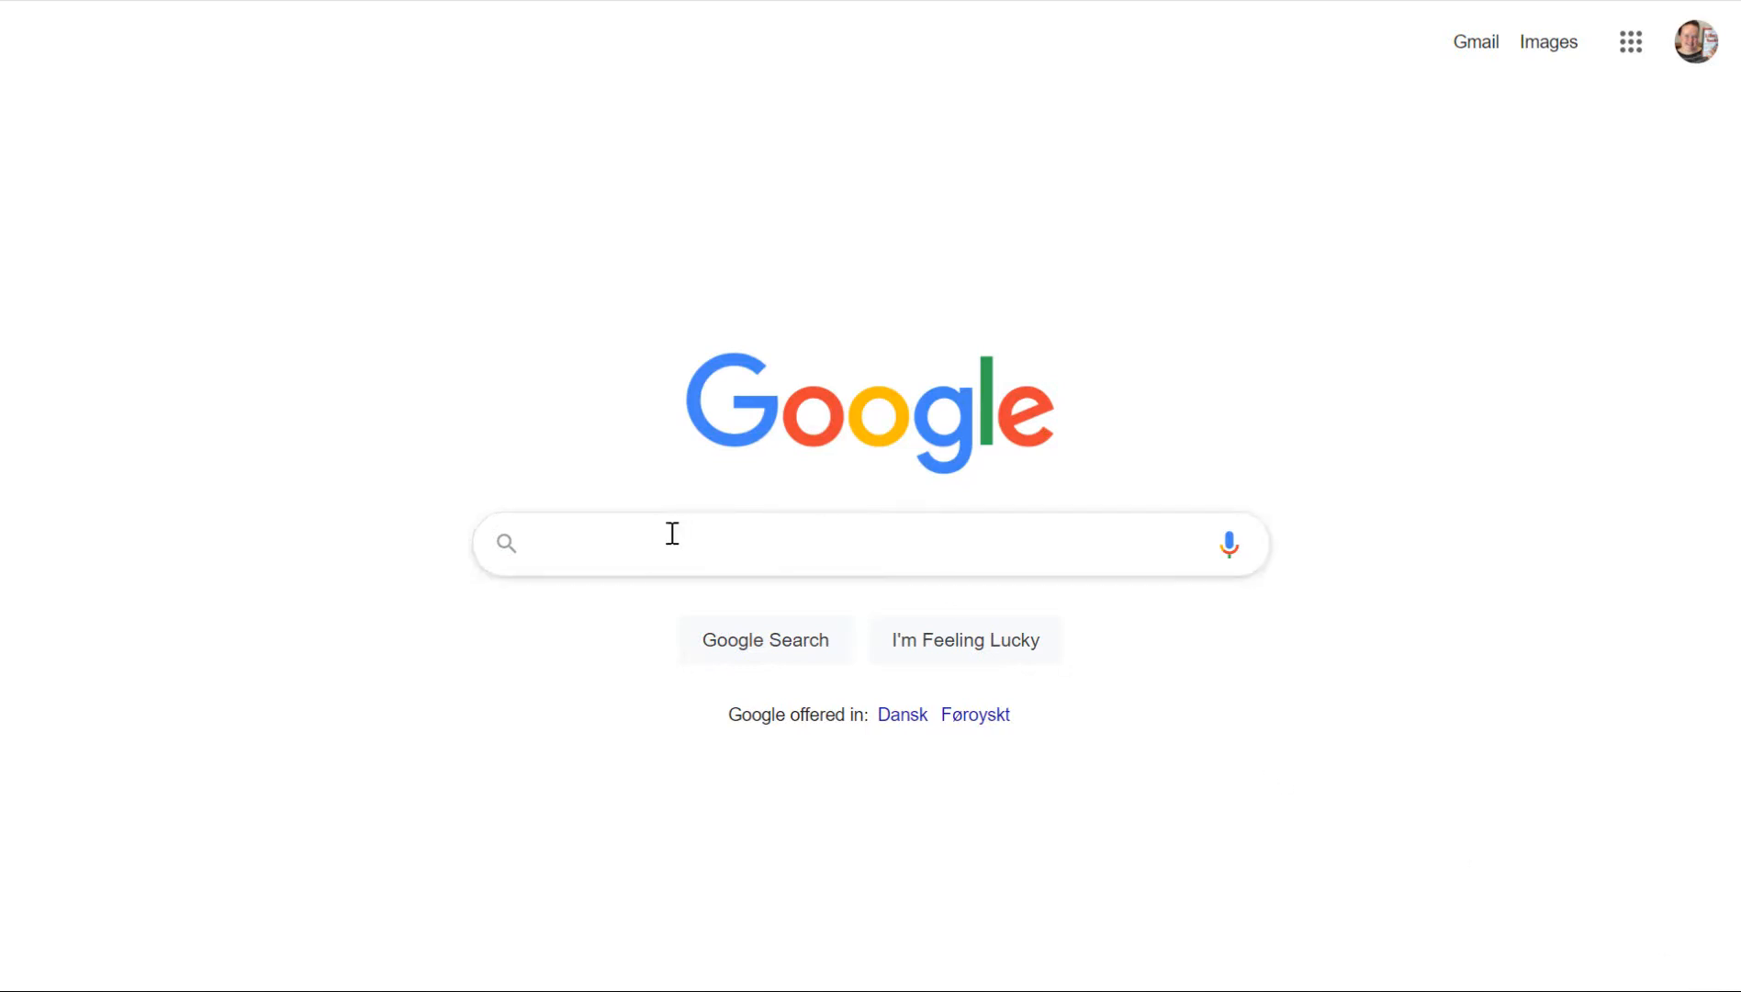
type("league of legends tournament results")
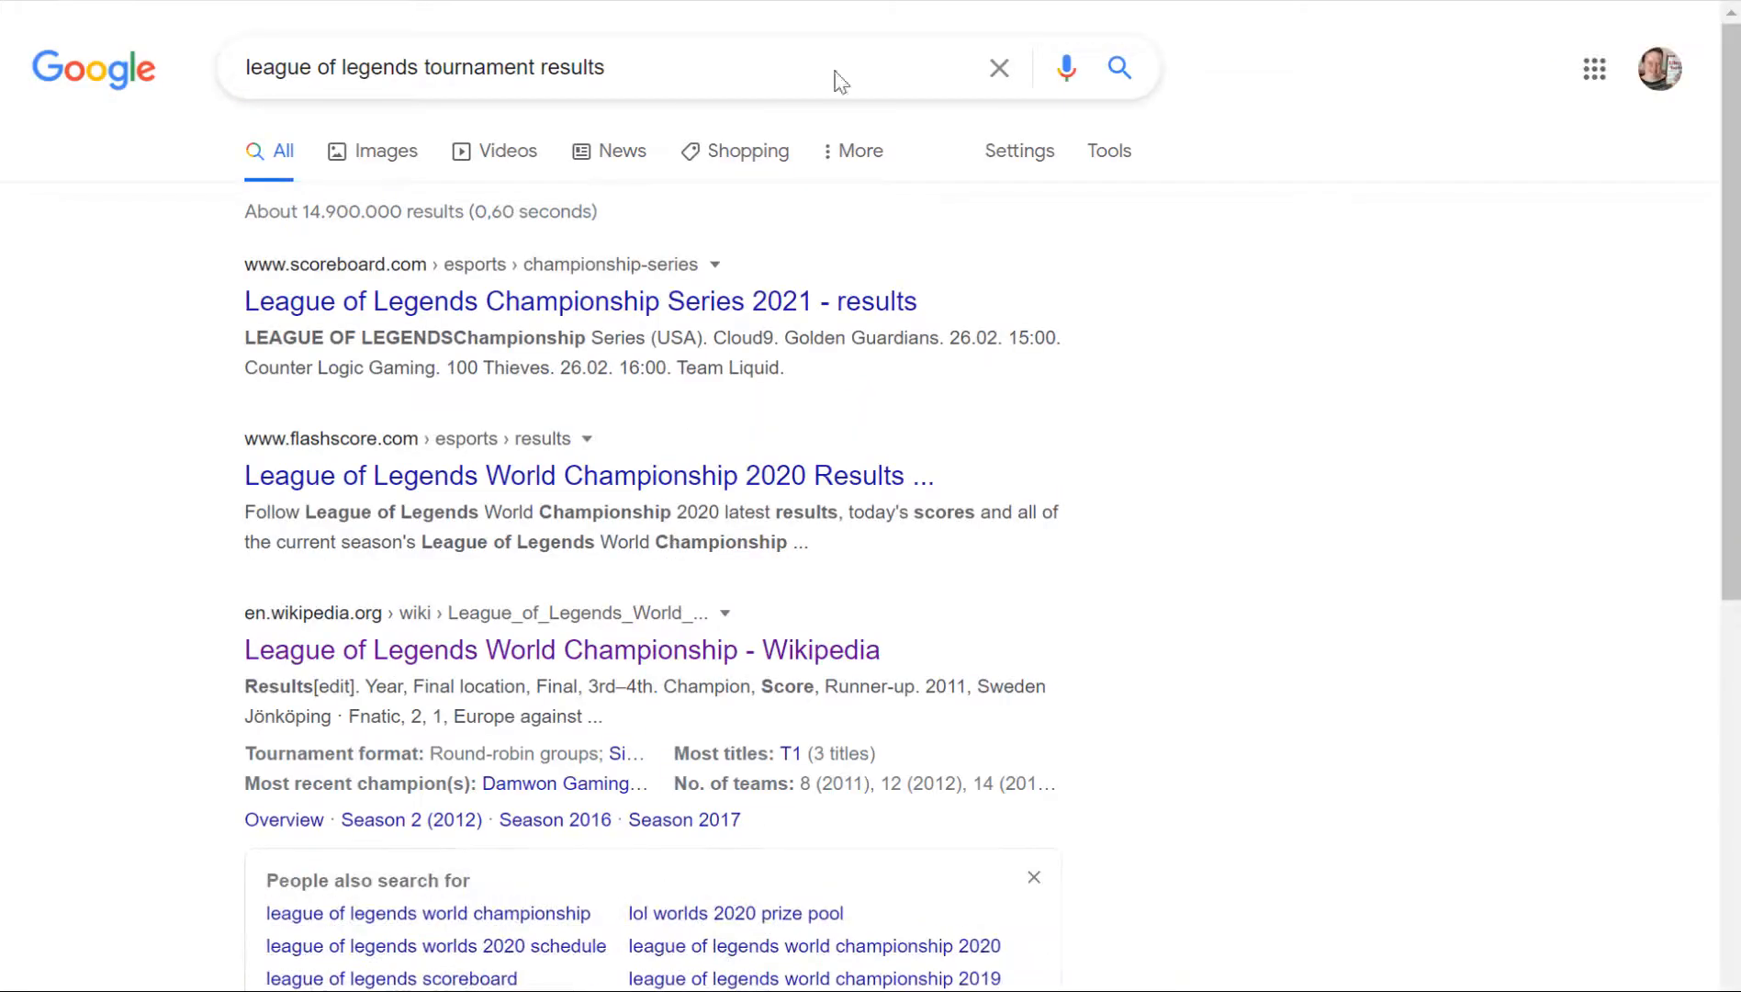
double_click(575, 68)
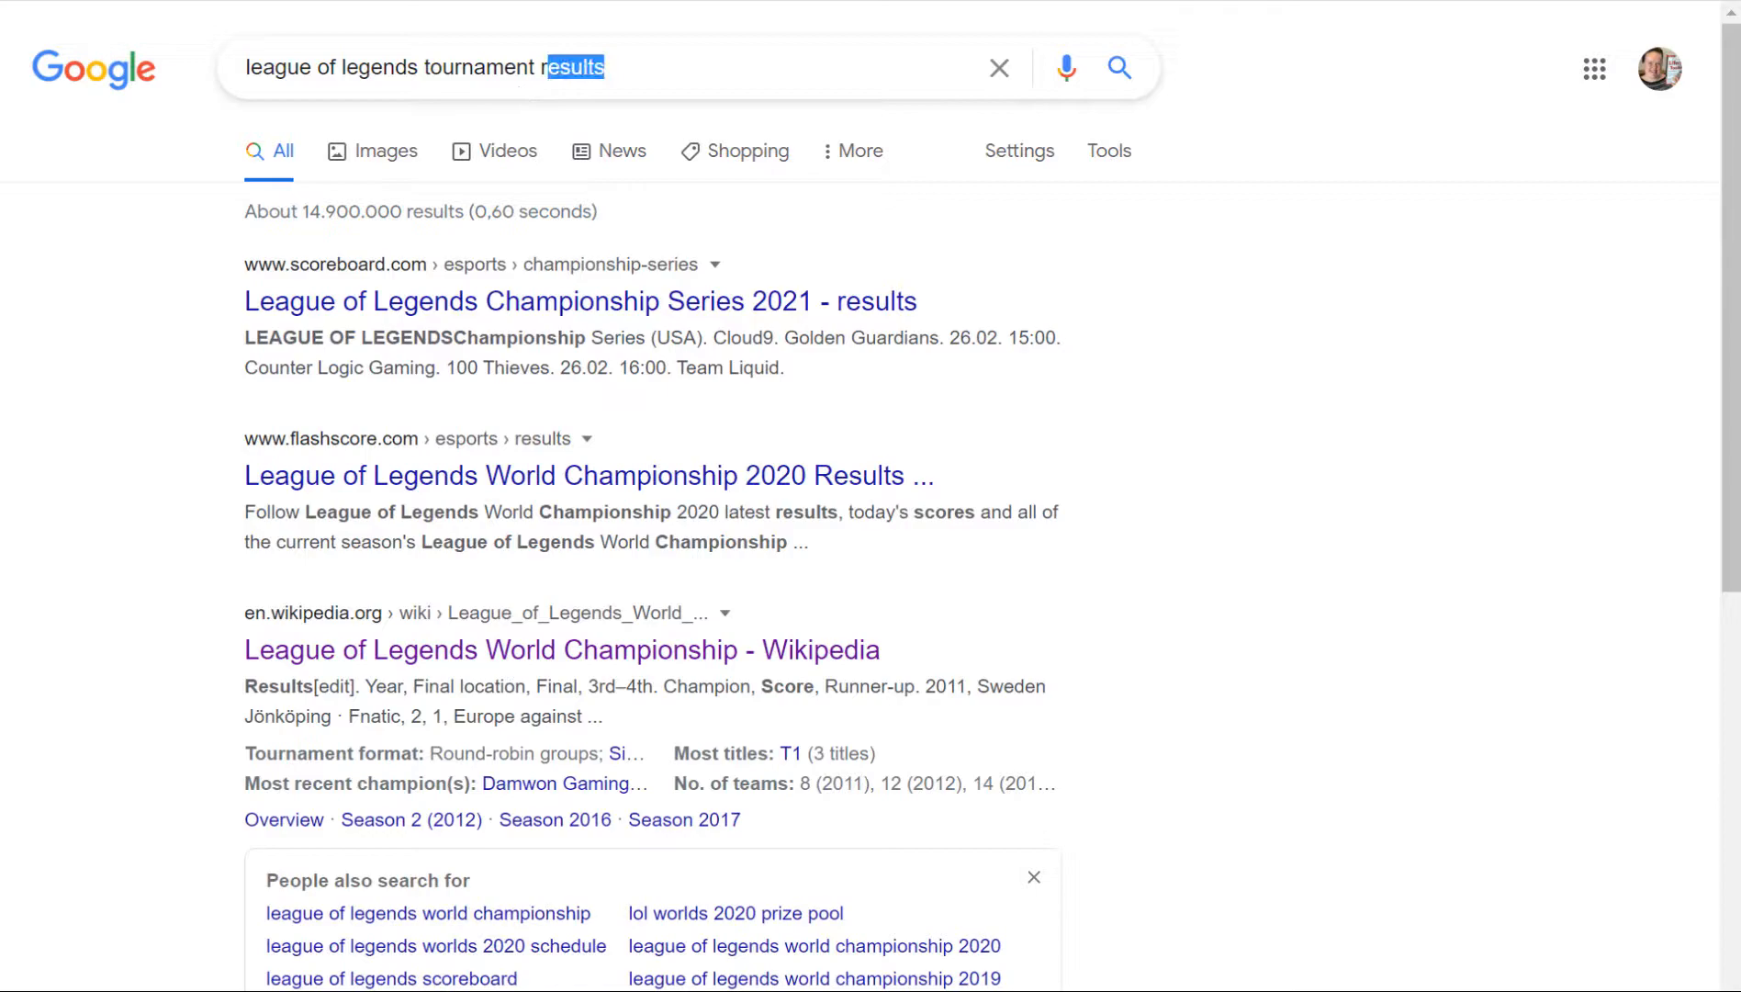
- Open the Wikipedia World Championship article and scroll to its yearly Results table
left_click(560, 650)
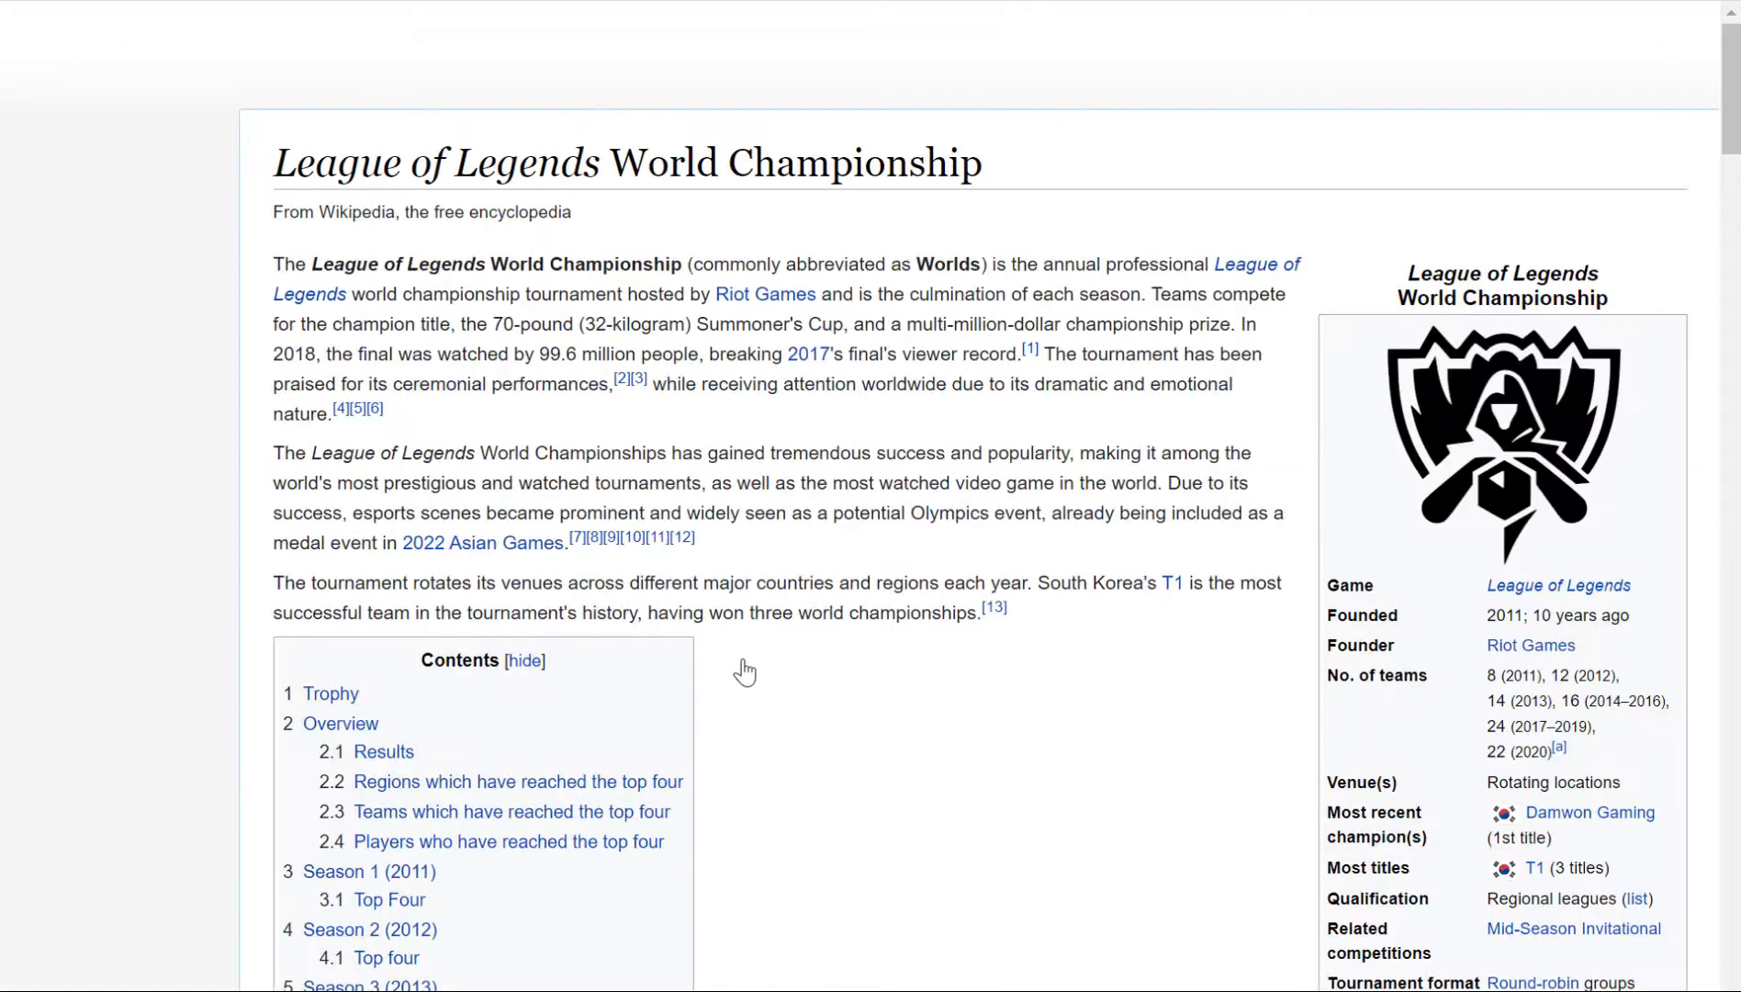
scroll("down", 3)
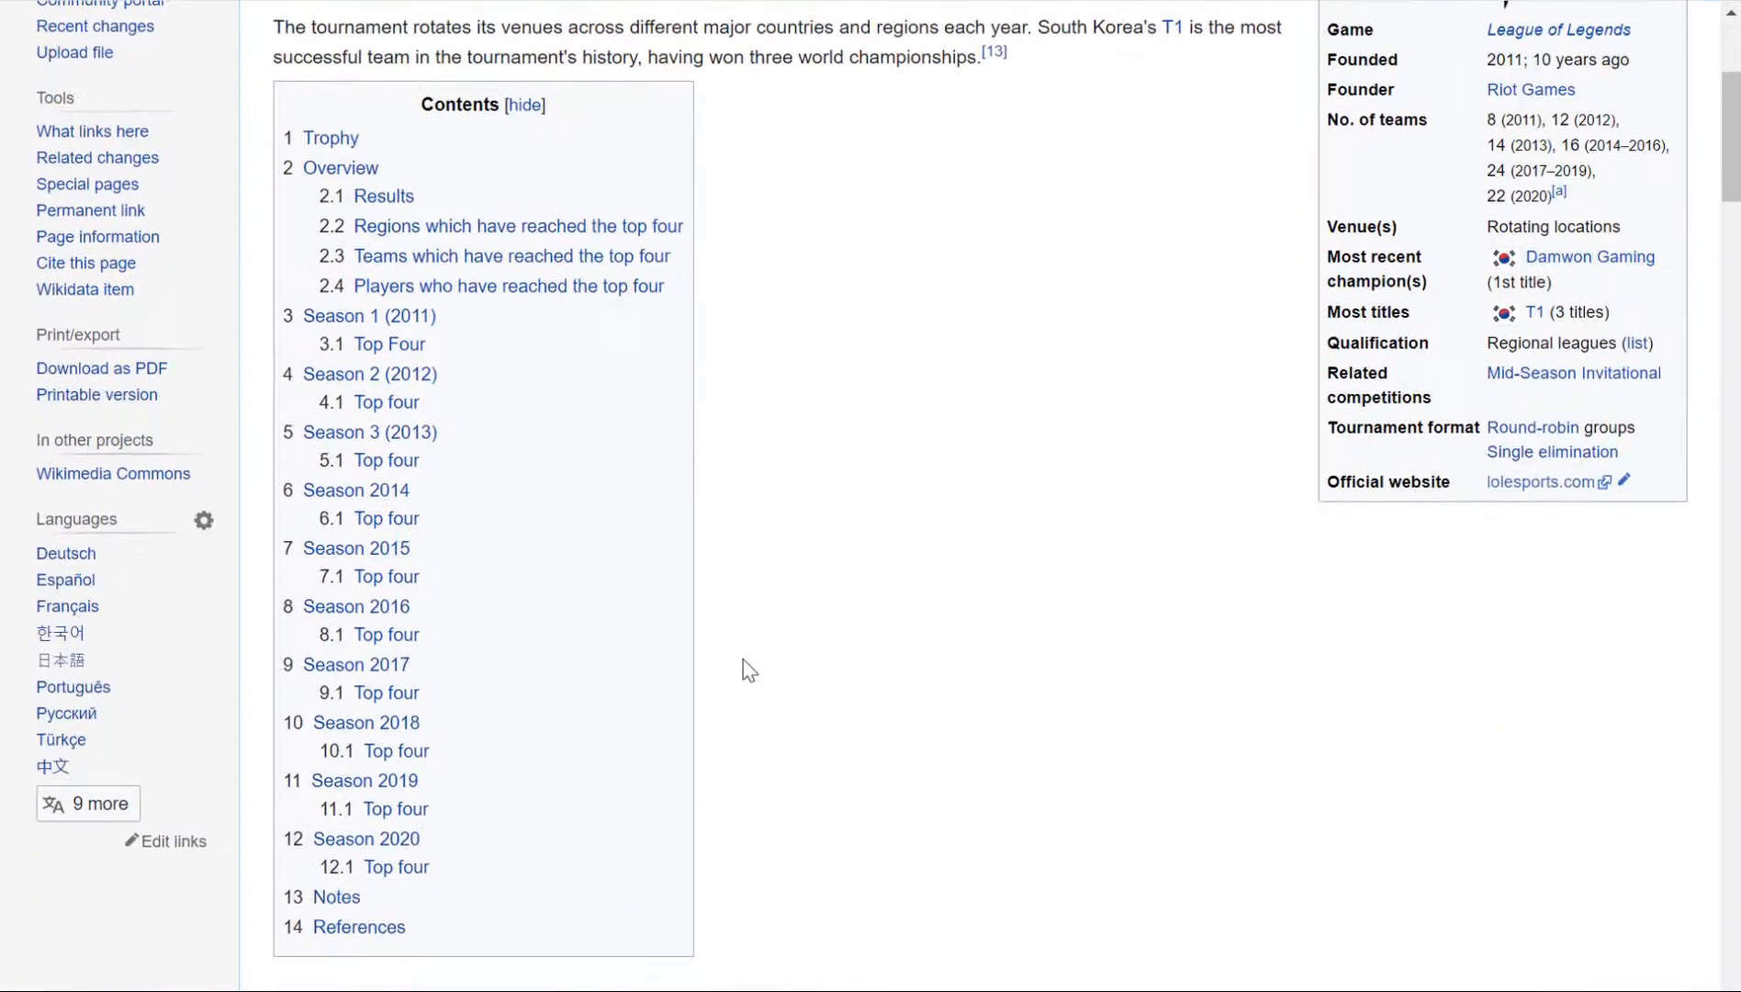
scroll("down", 3)
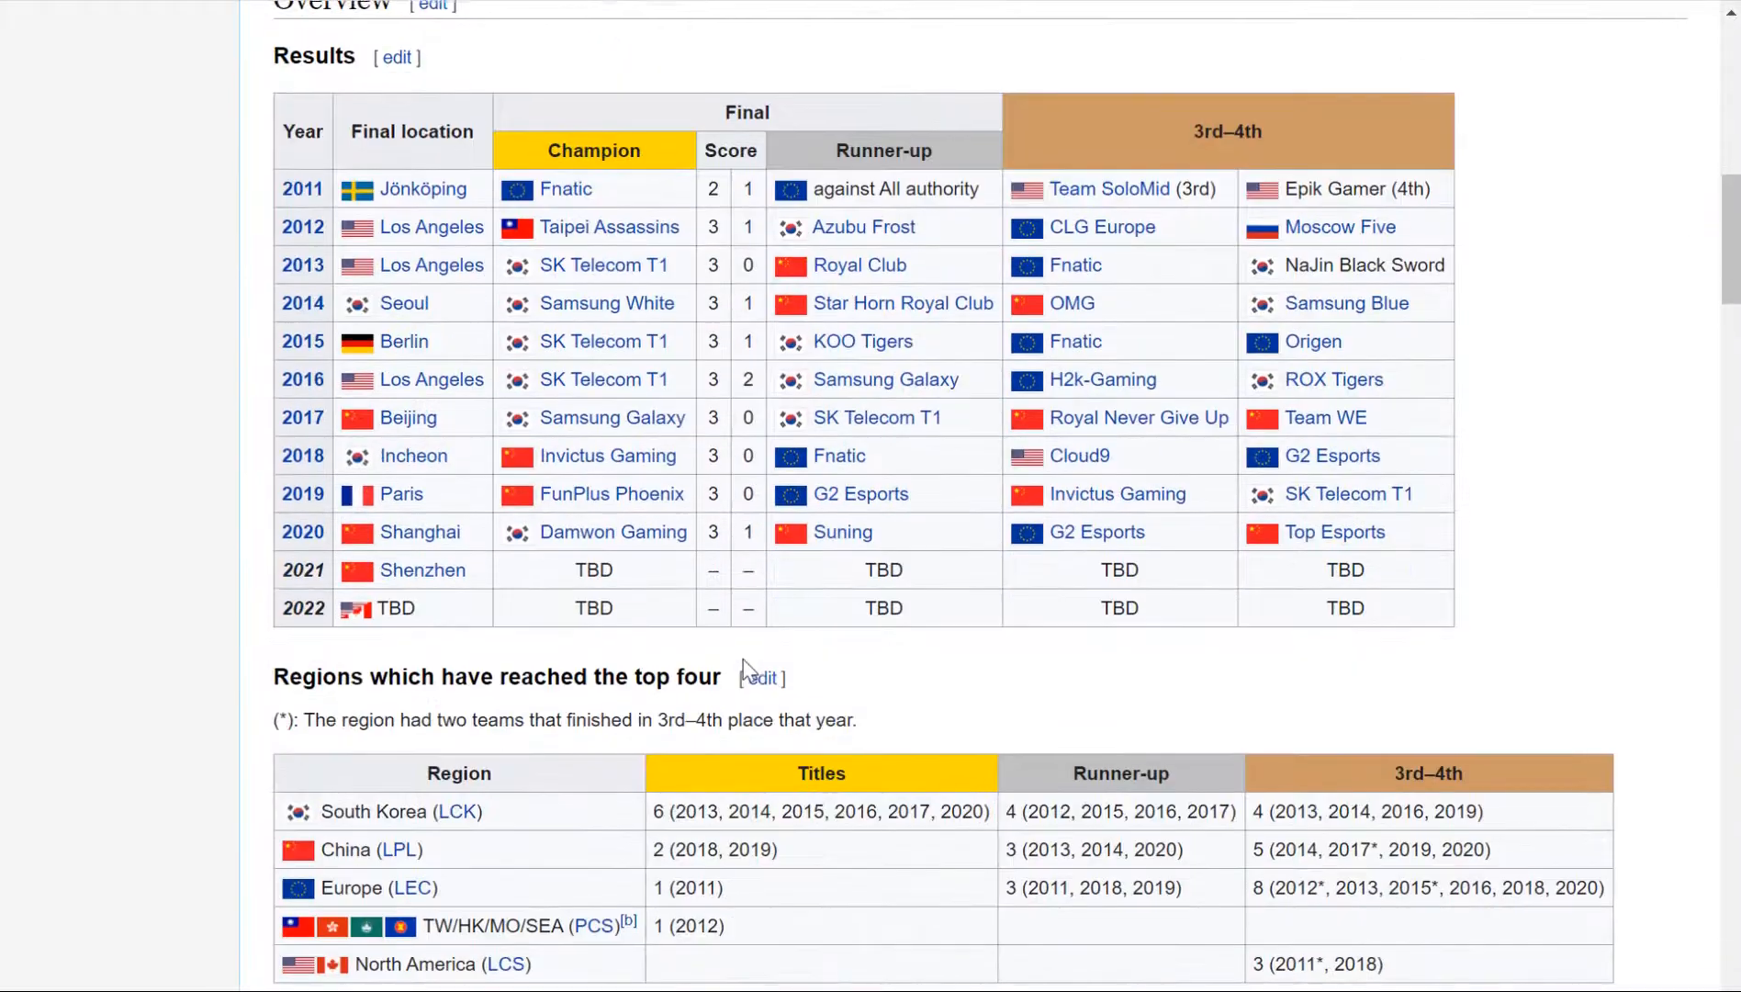
scroll("down", 3)
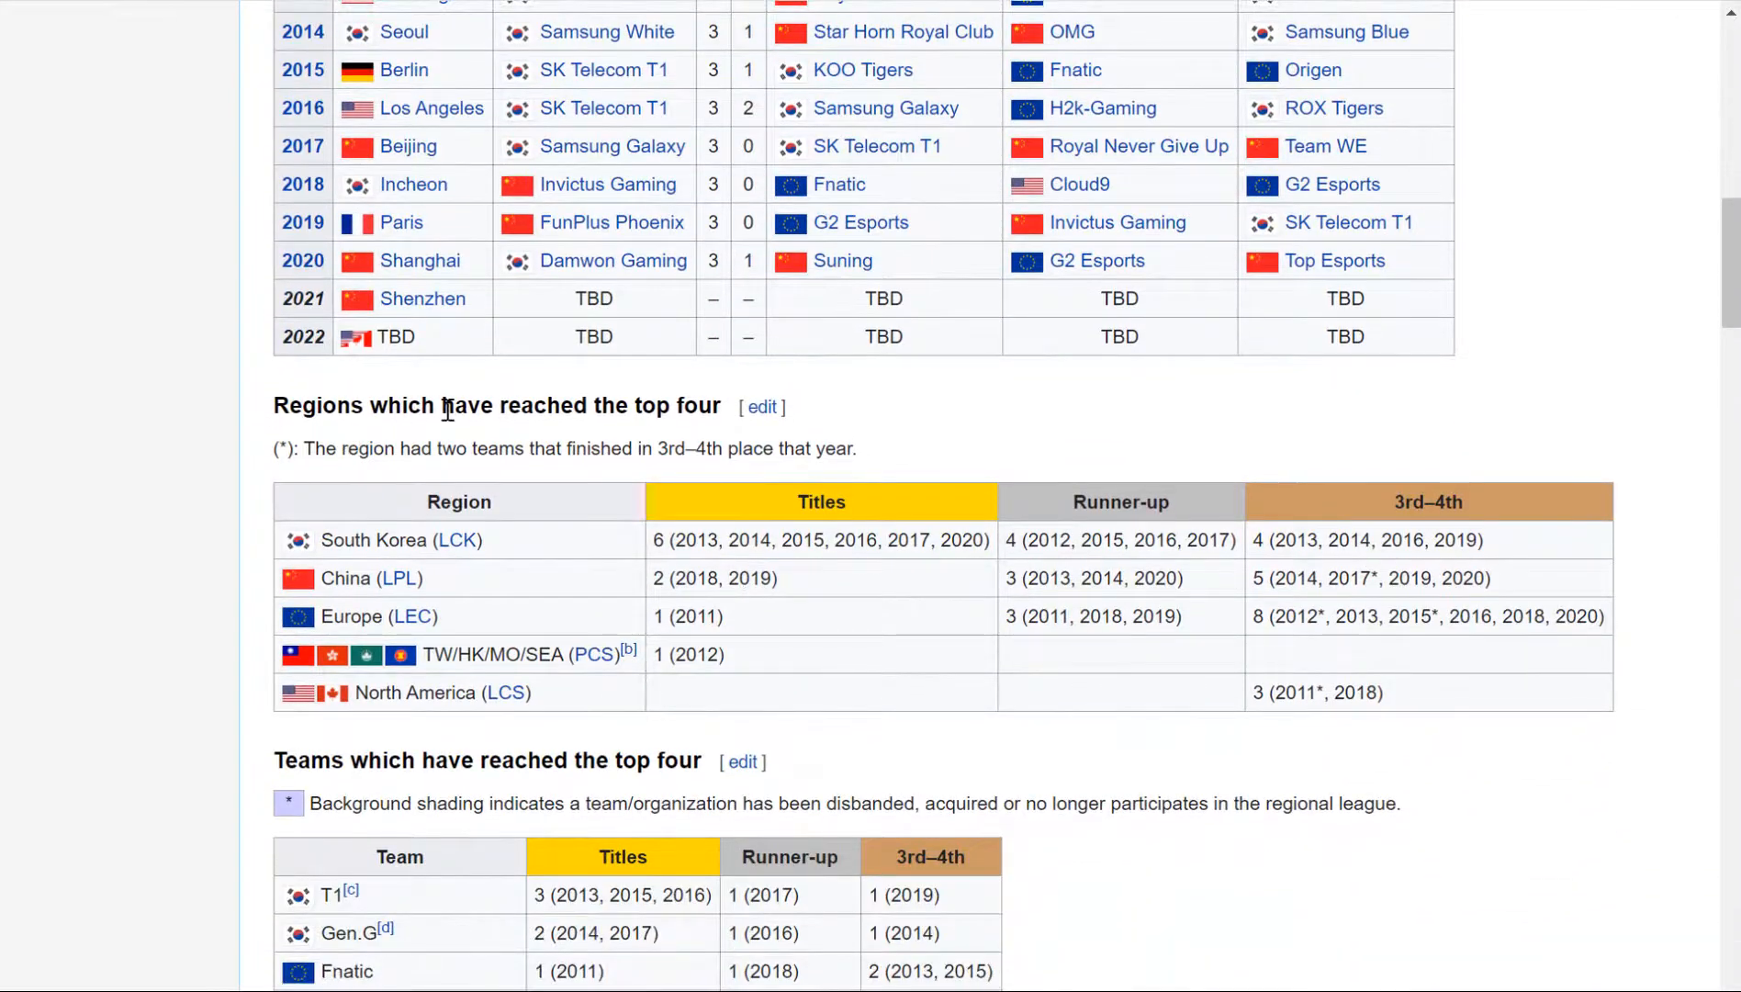
mouse_move(494, 566)
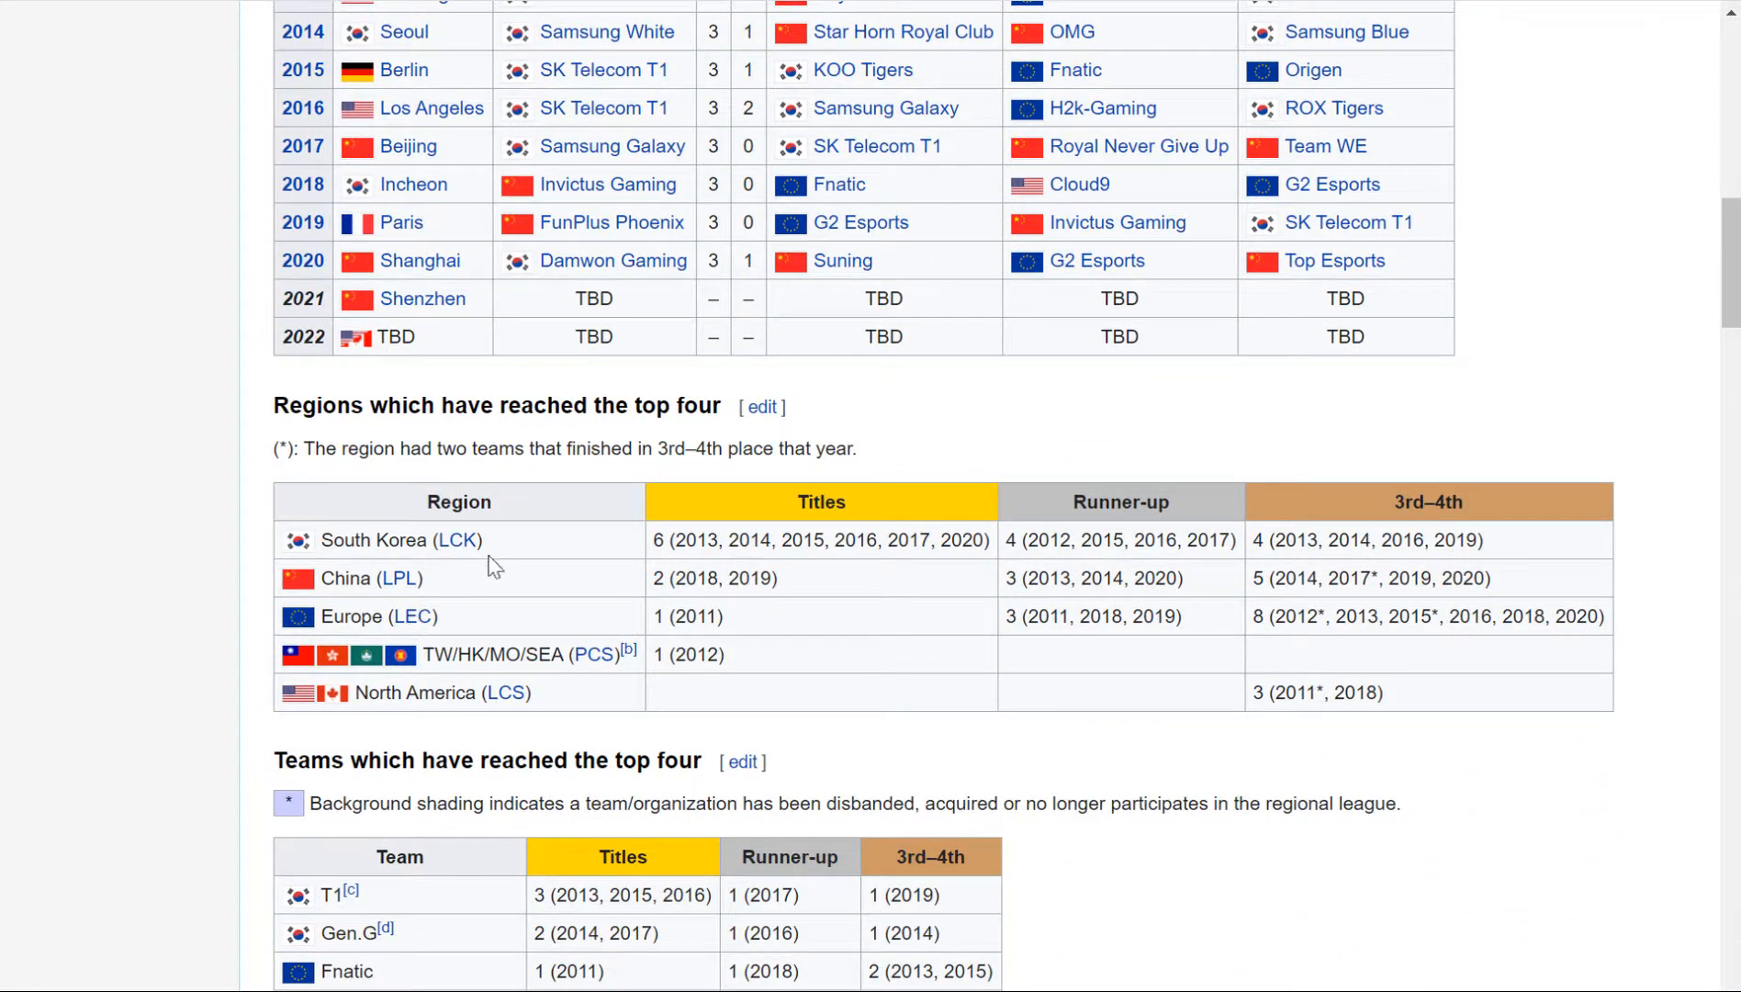
mouse_move(1523, 553)
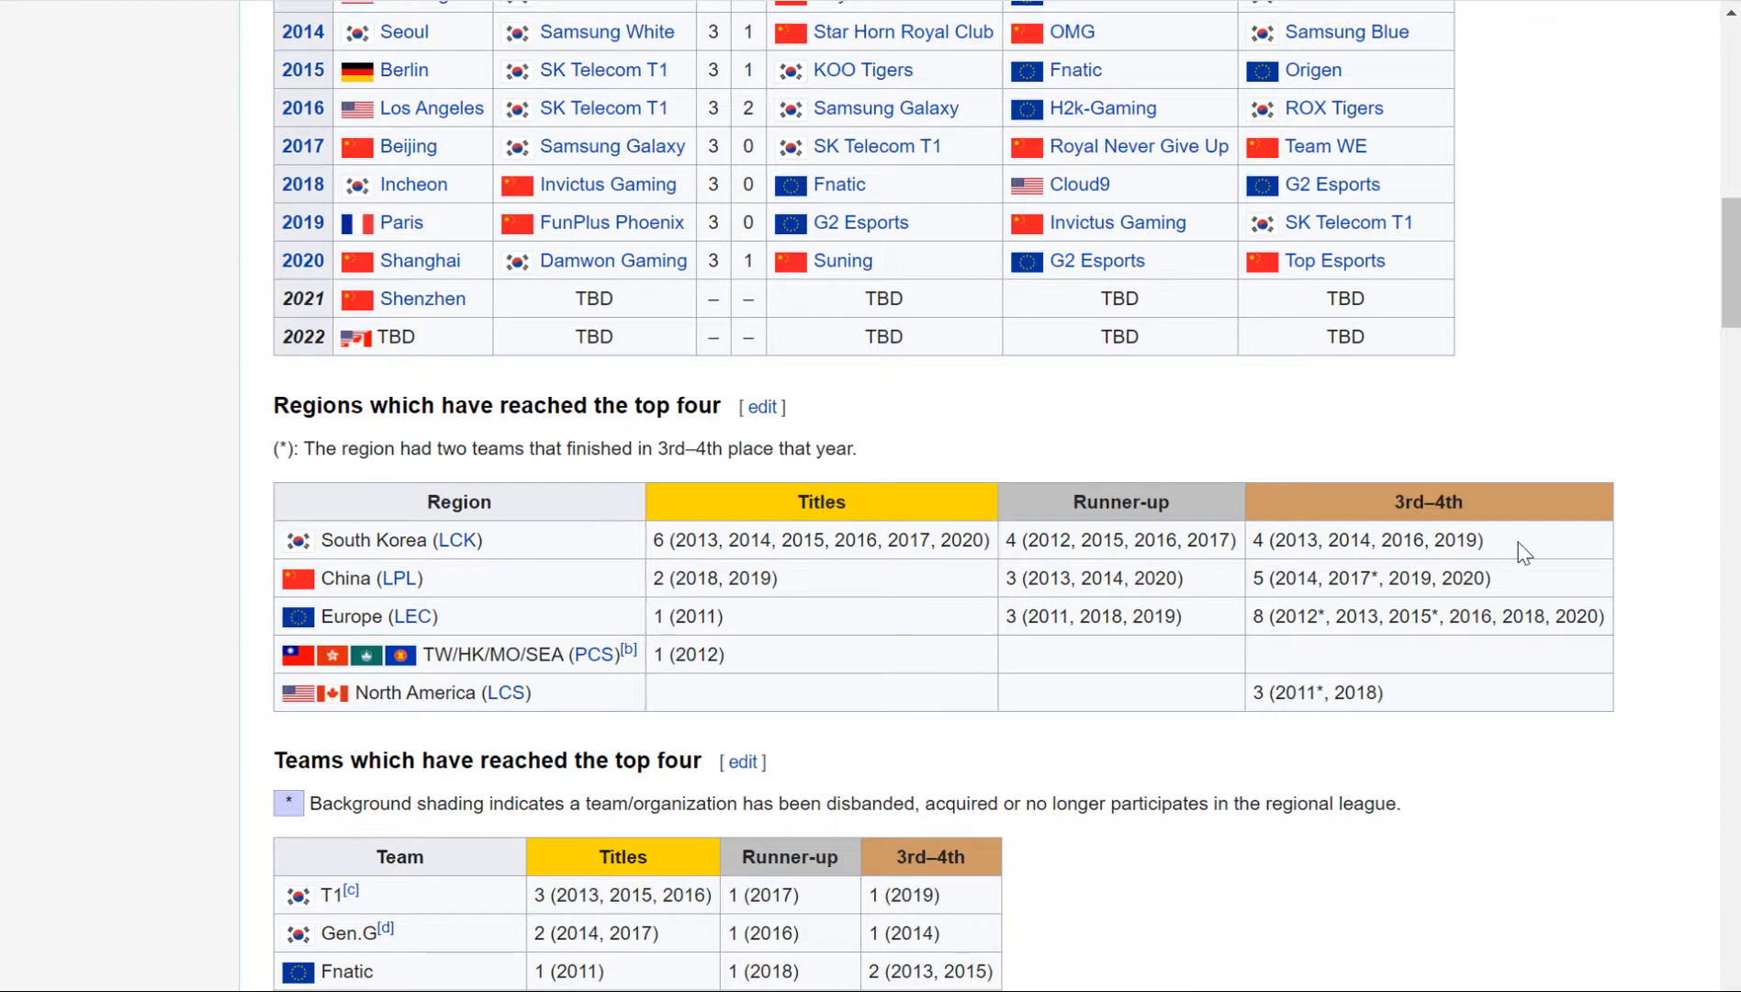
mouse_move(325, 553)
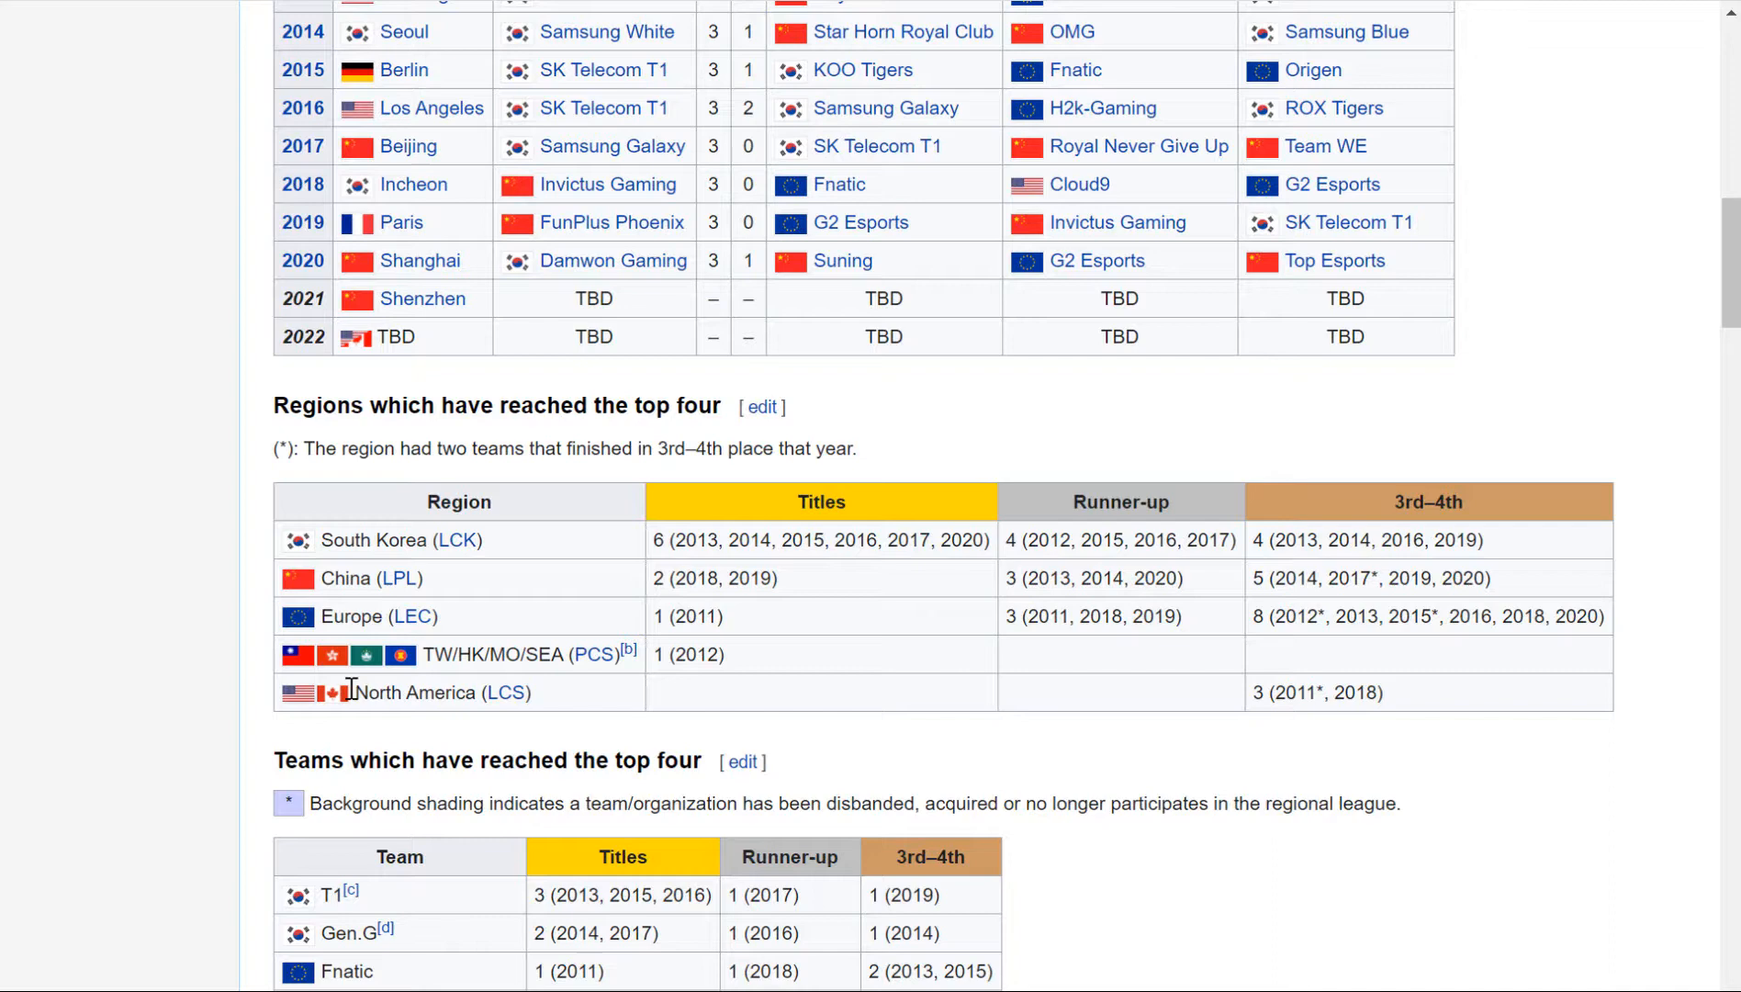
mouse_move(1596, 502)
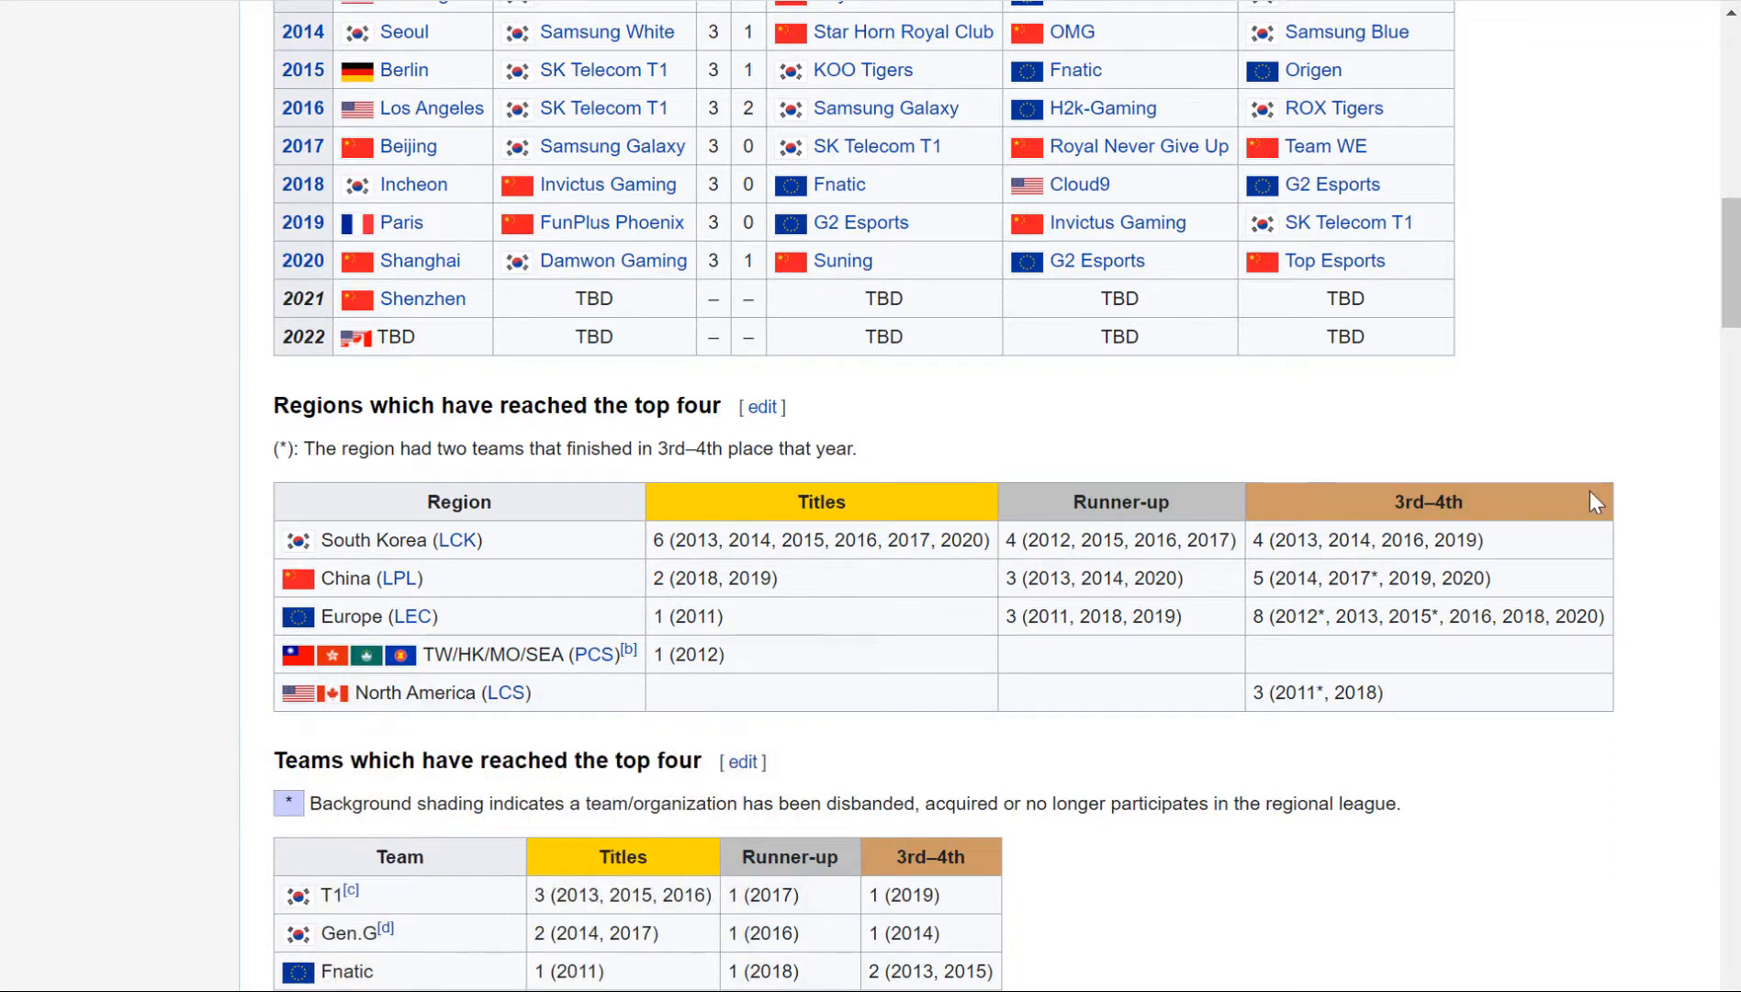
mouse_move(1605, 562)
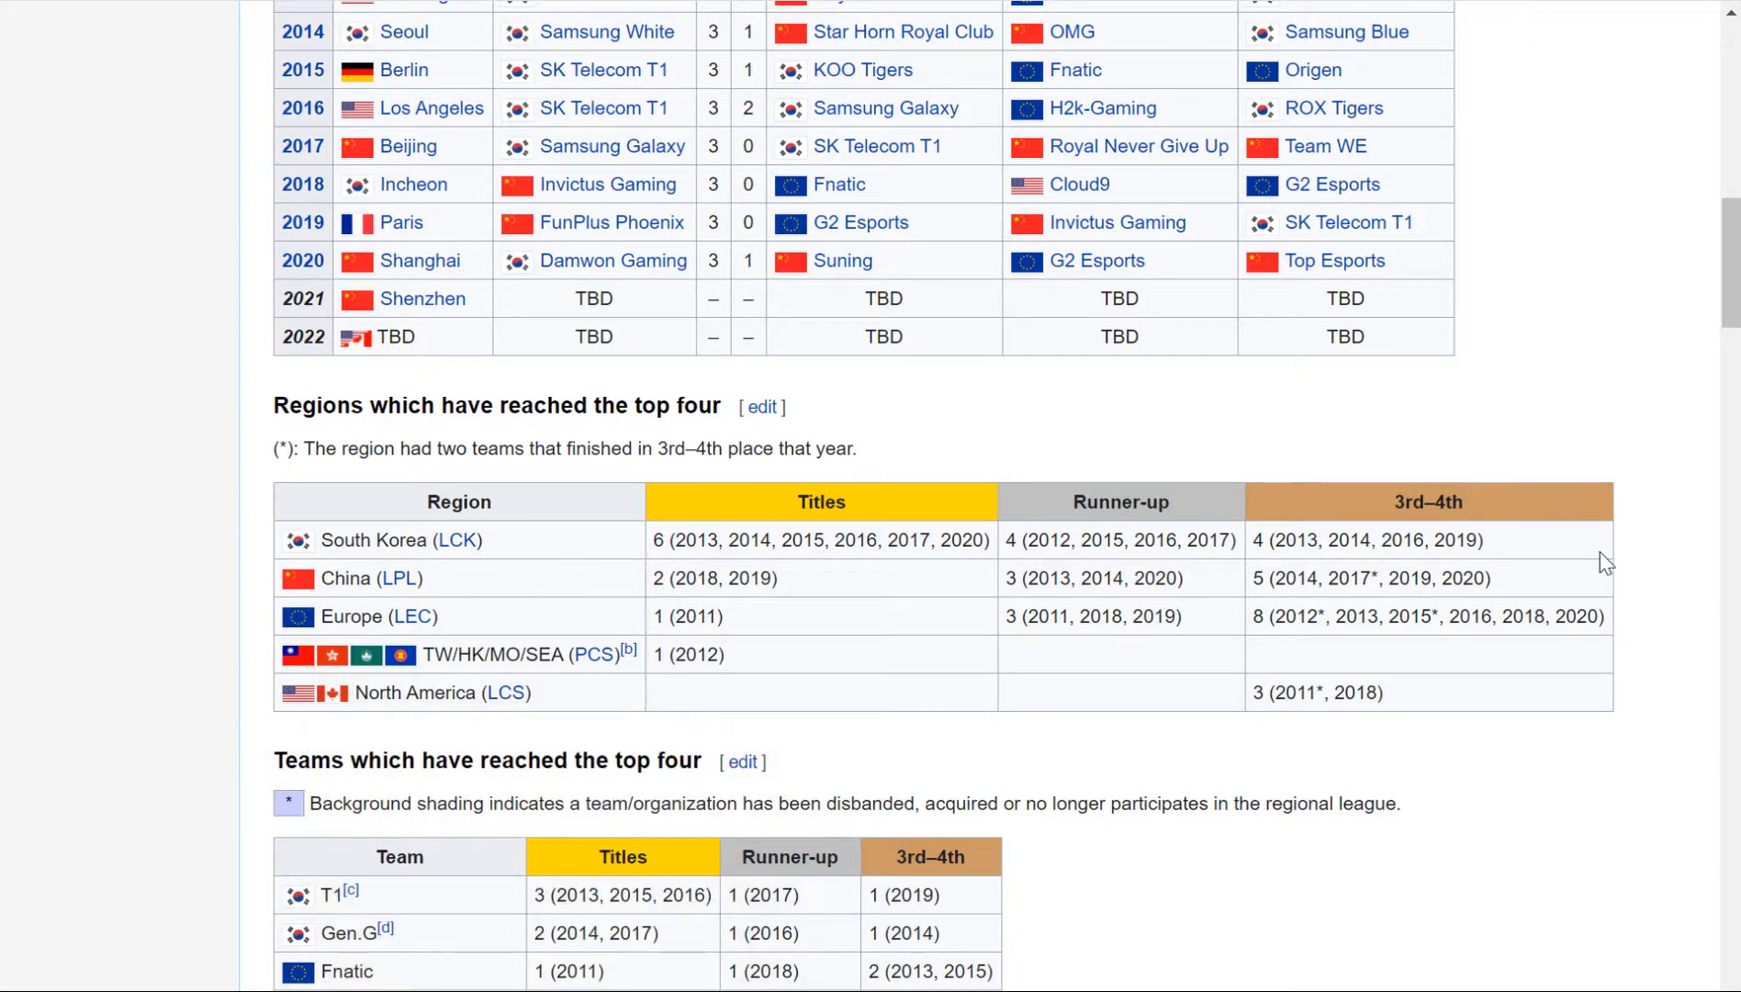
mouse_move(1574, 564)
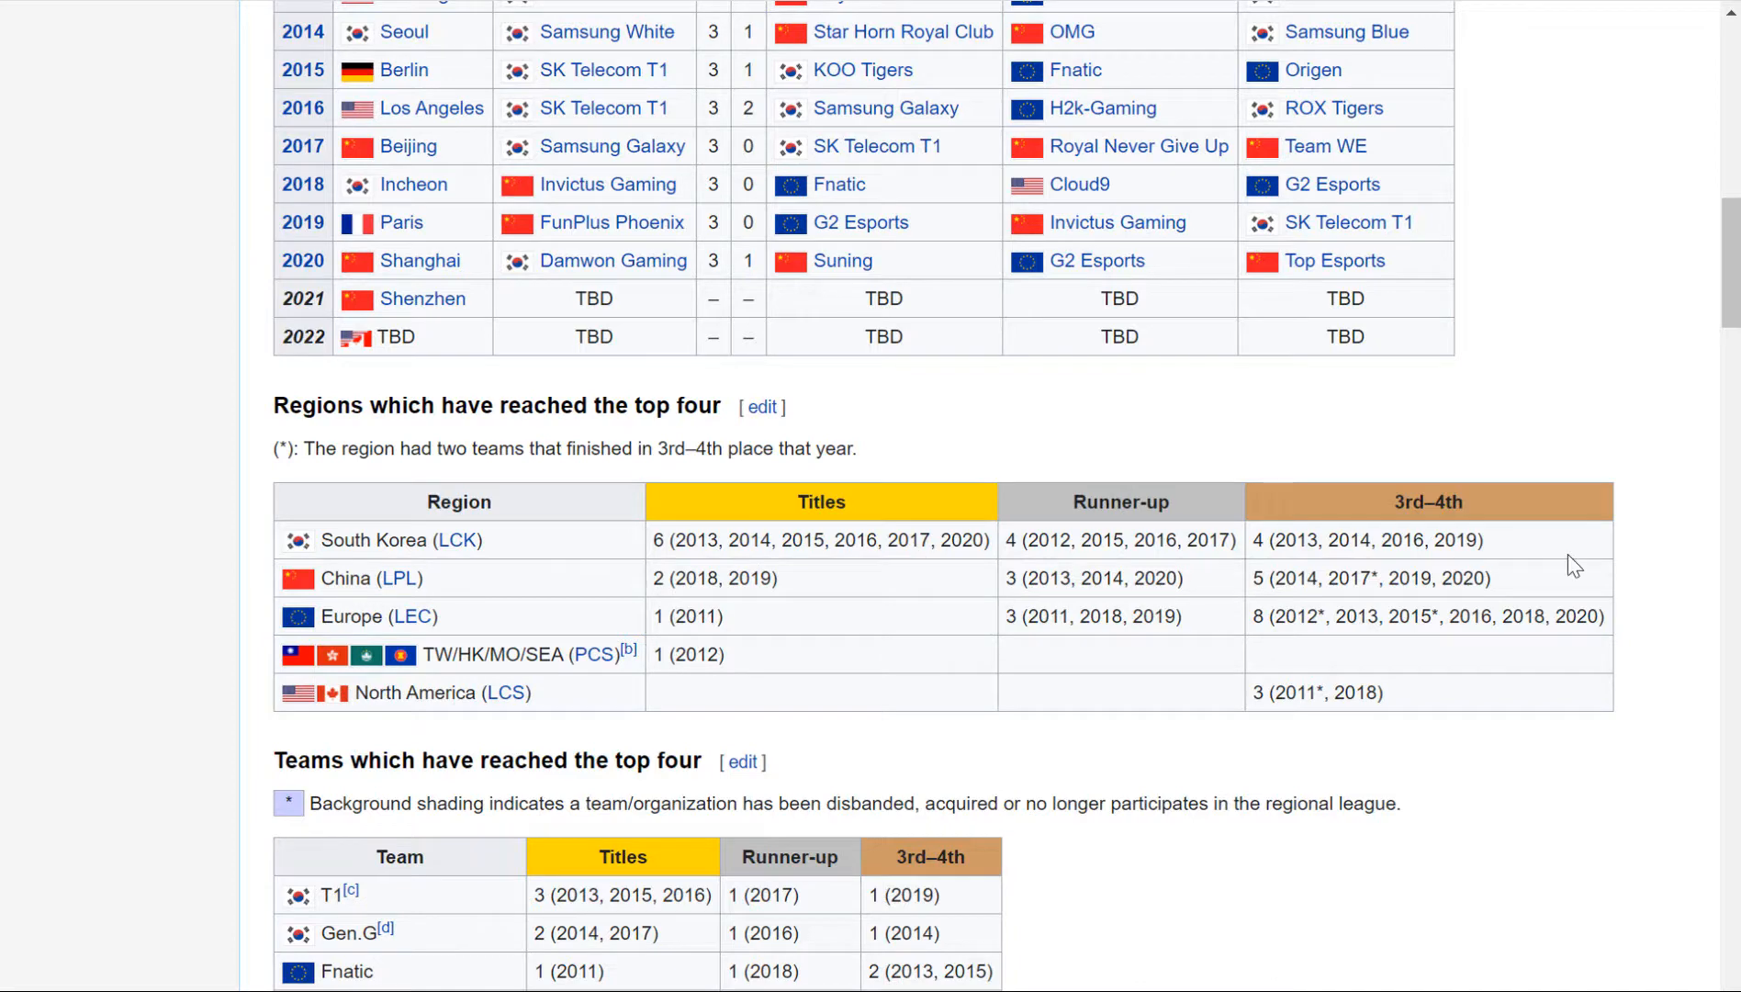
mouse_move(1532, 682)
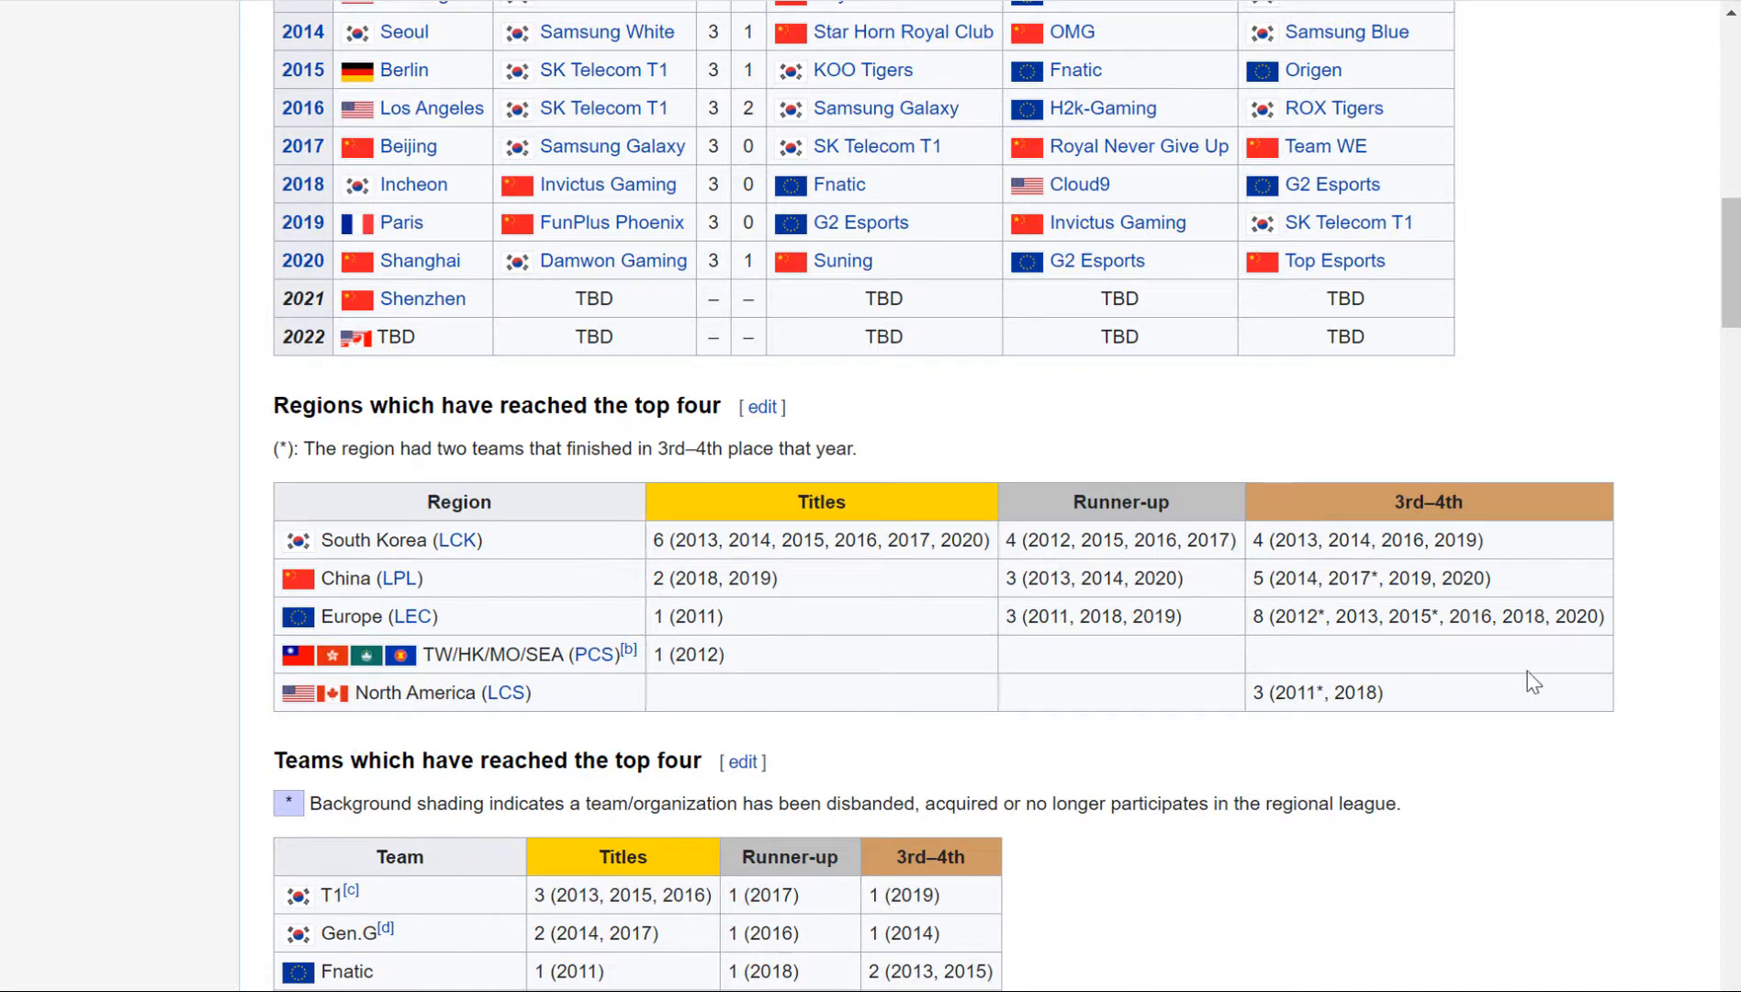
scroll("down", 3)
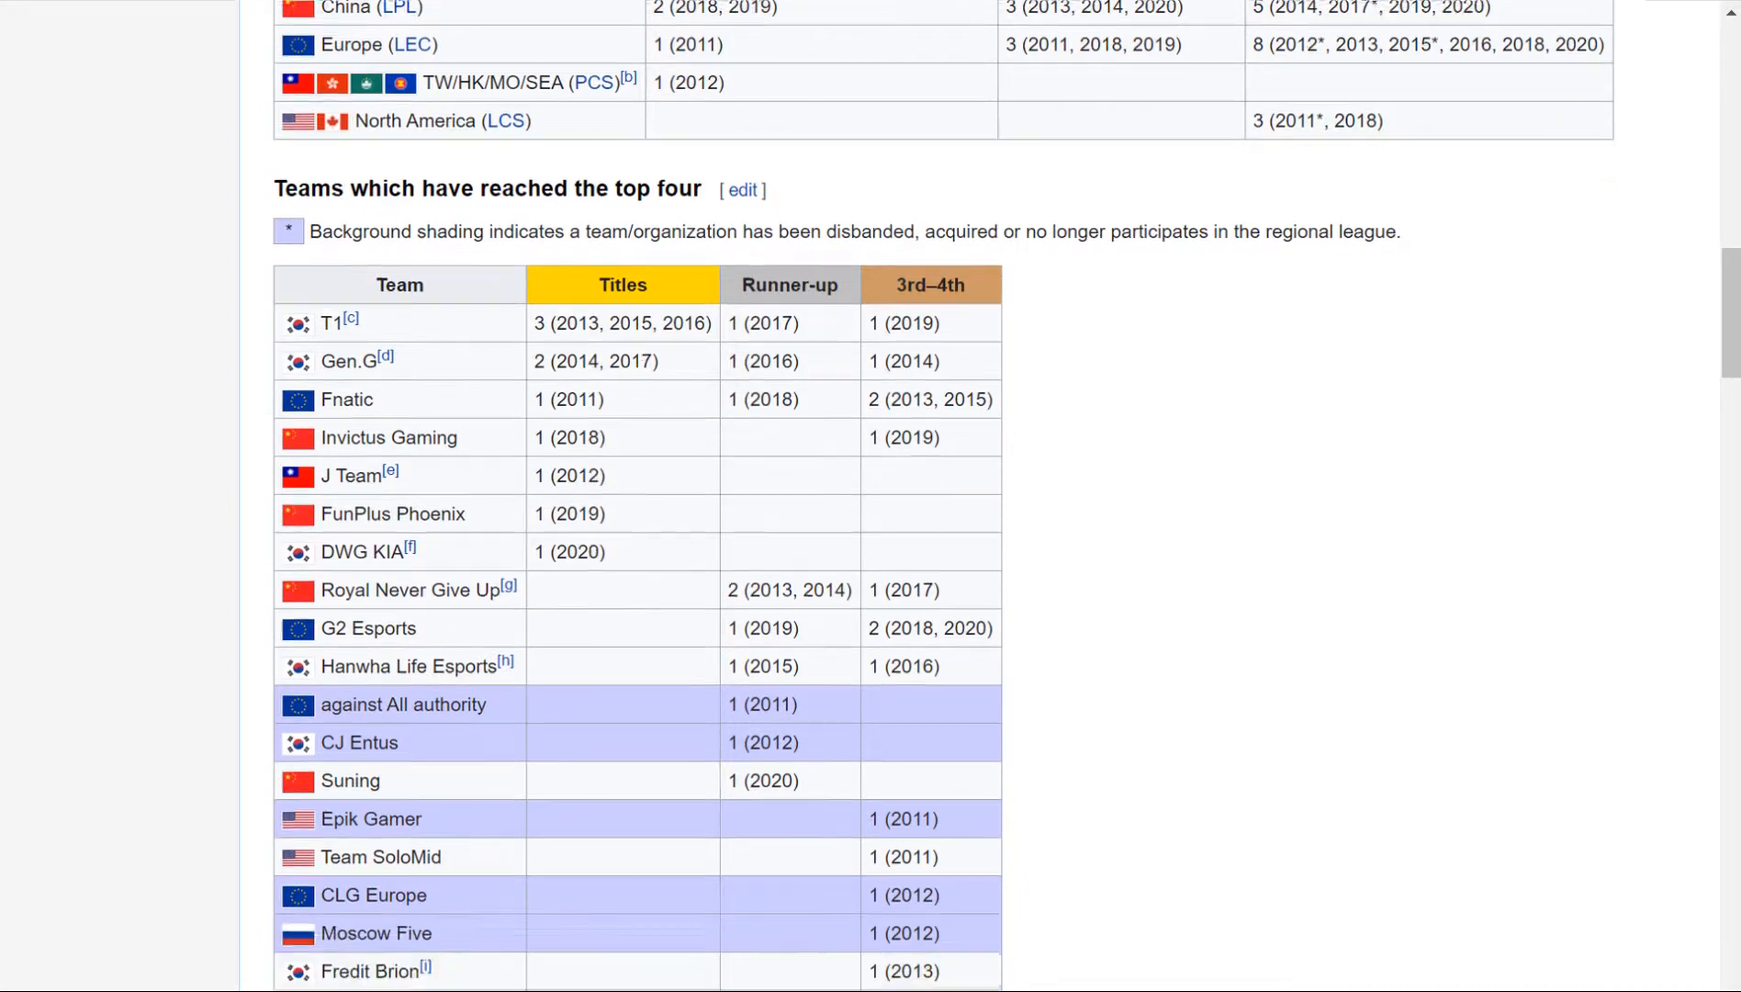
scroll("down", 3)
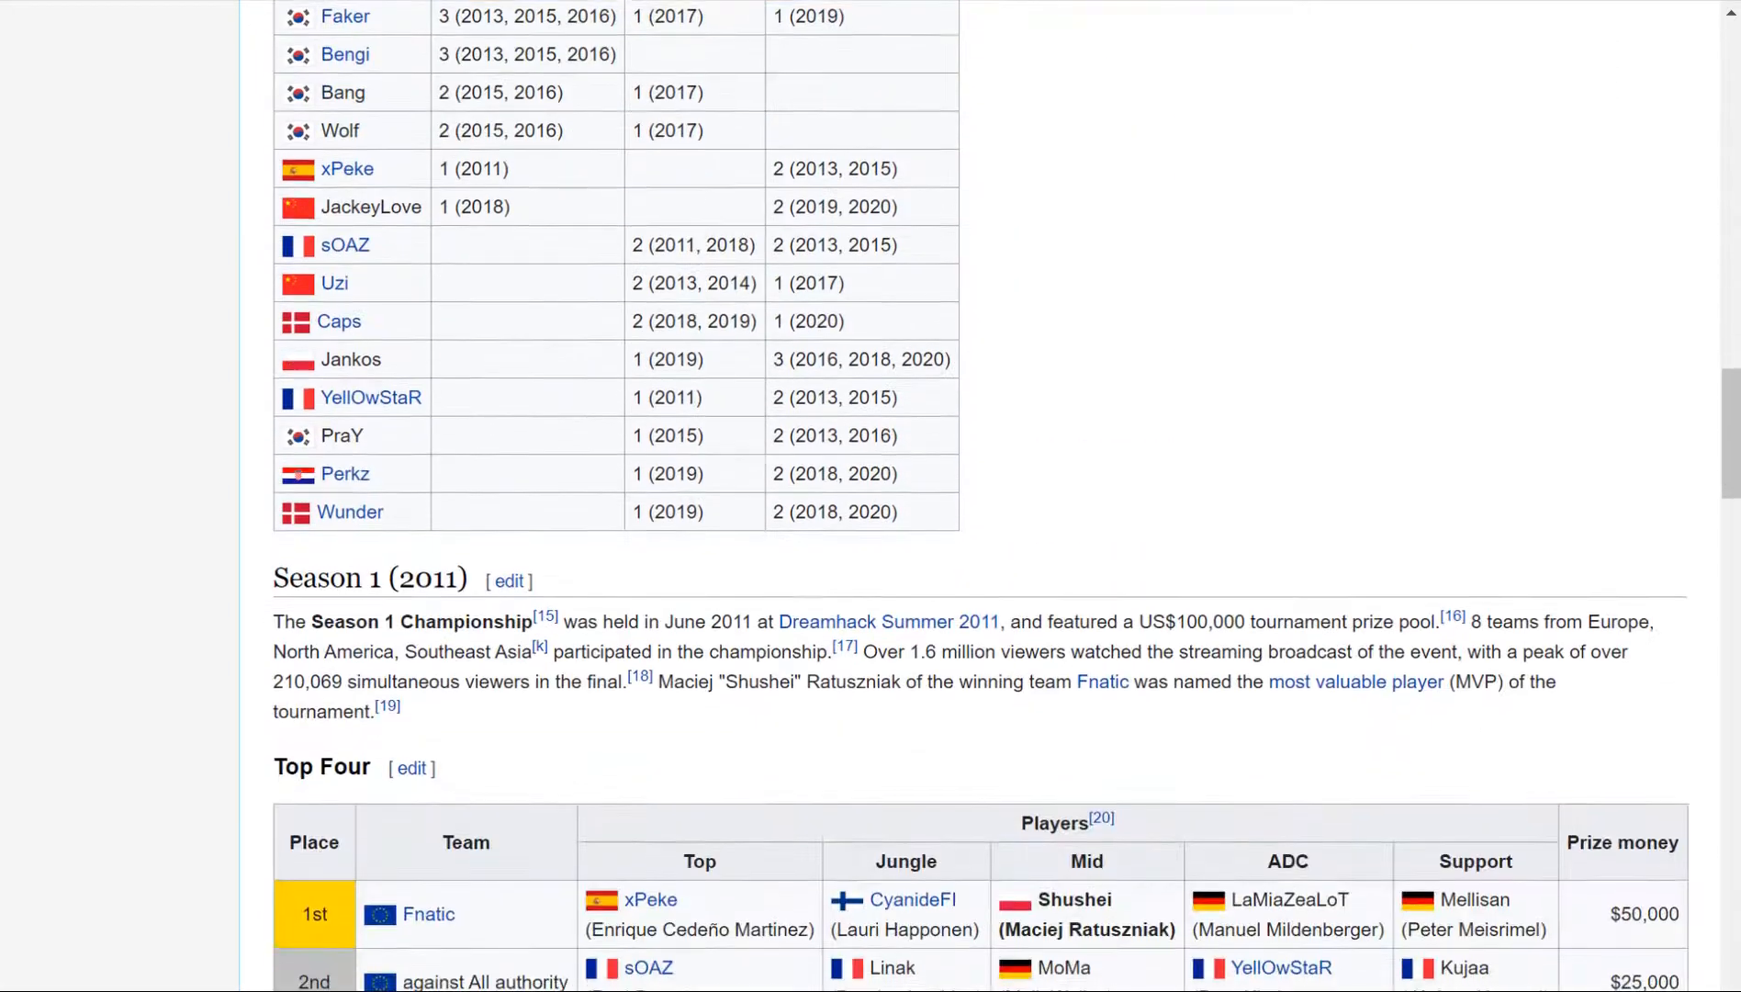
scroll("down", 3)
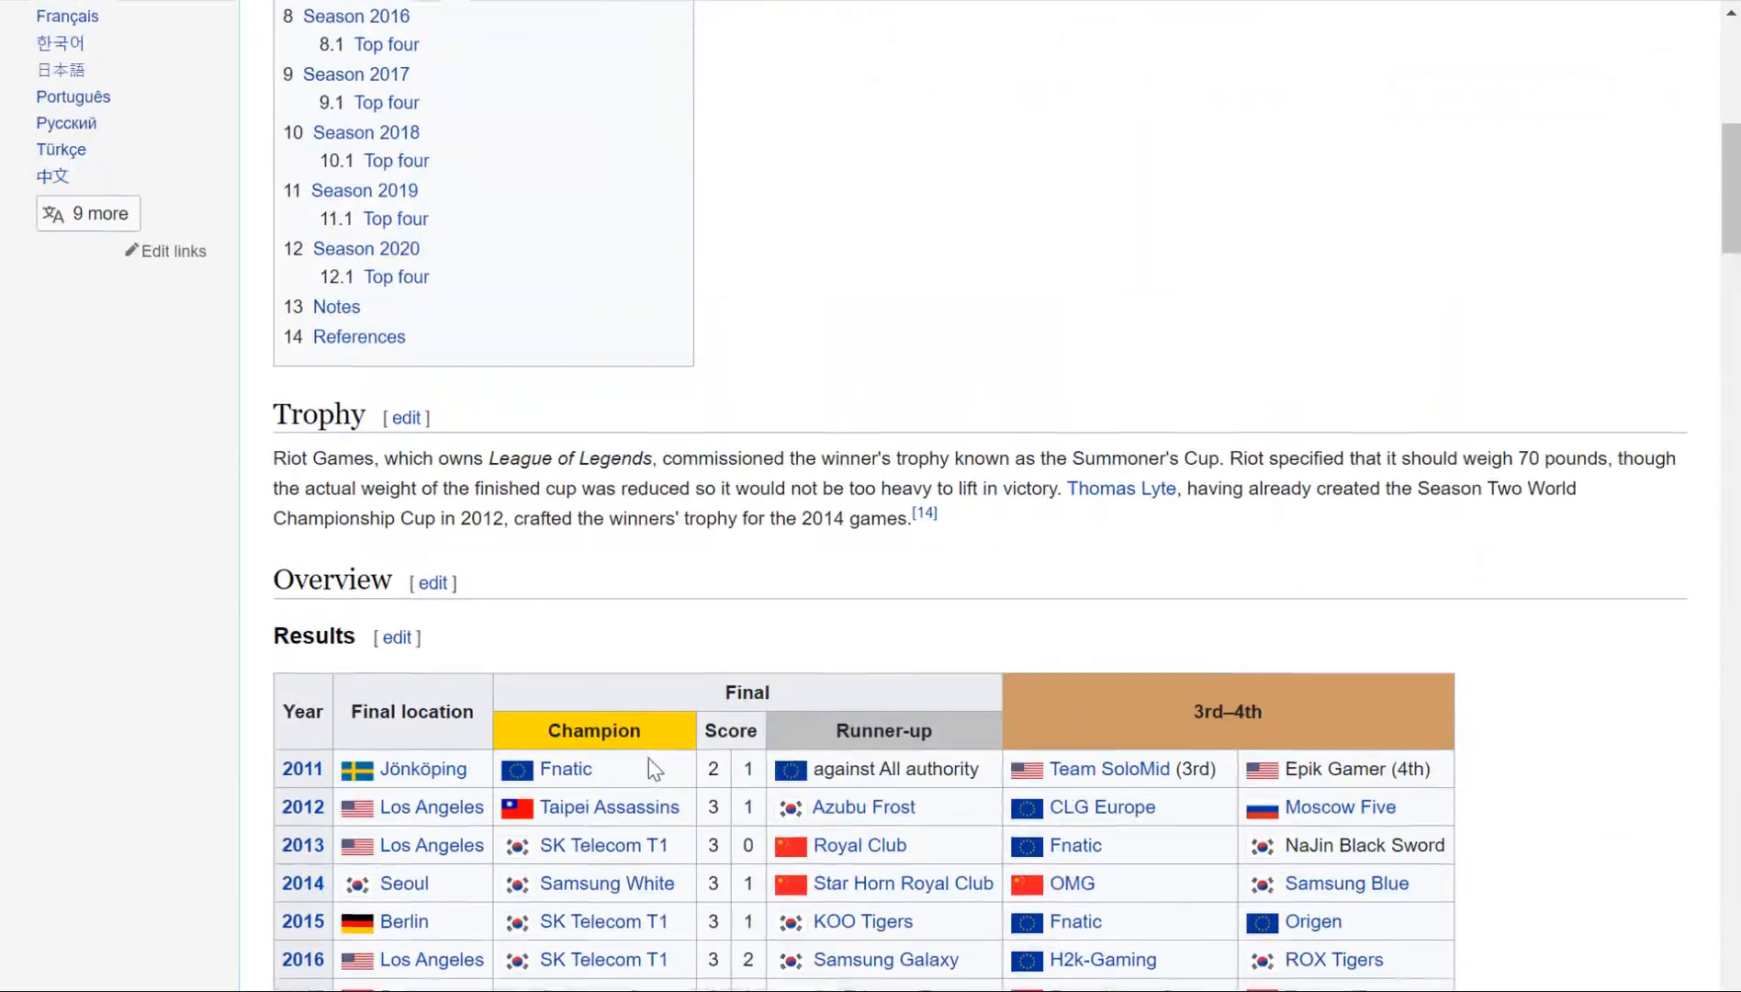
scroll("down", 3)
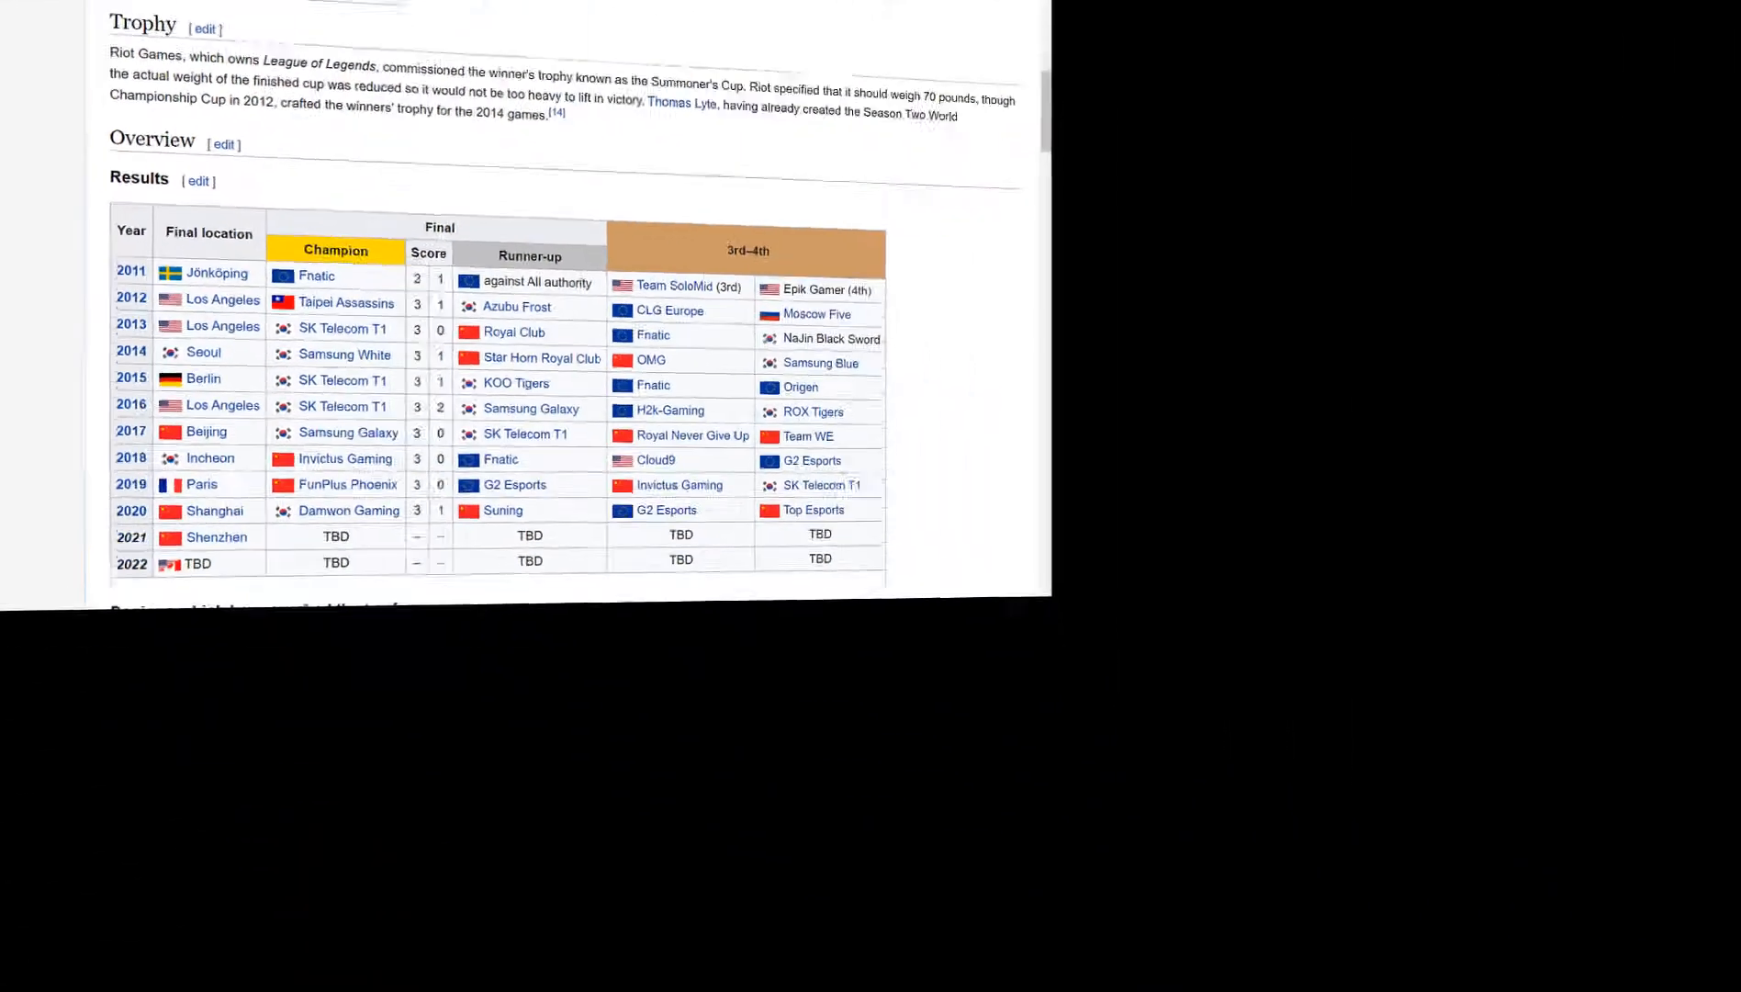
scroll("down", 3)
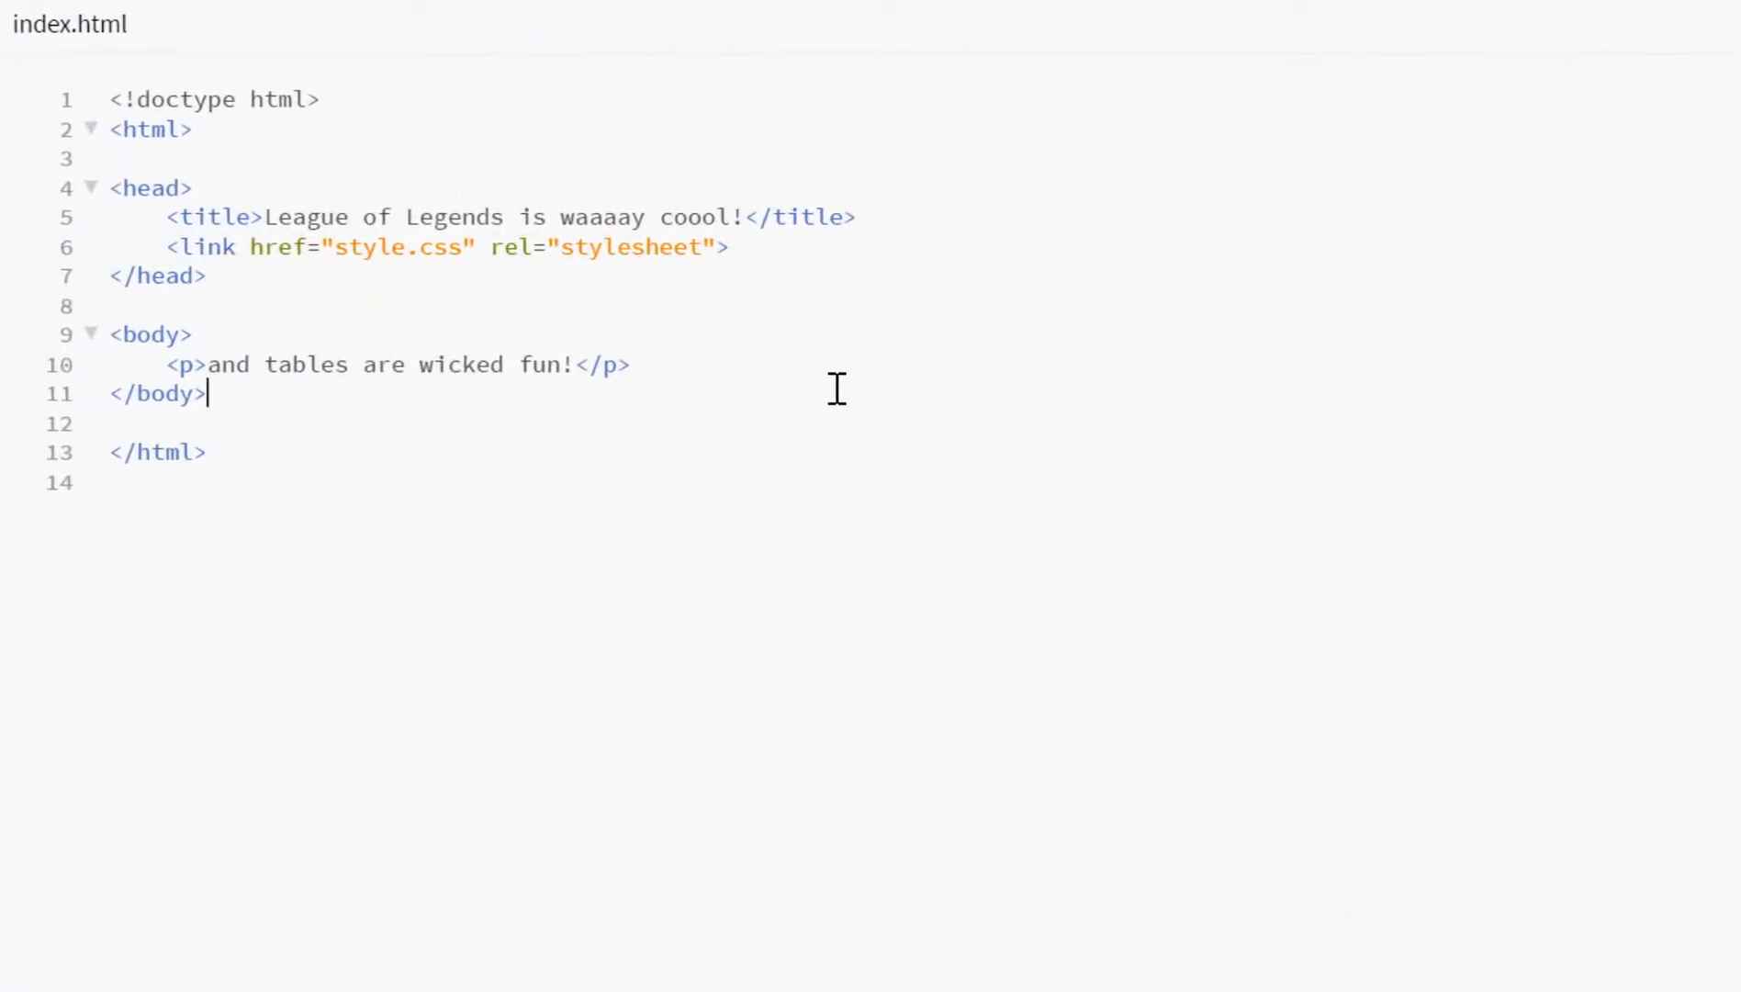
- Add a <table> with one <tr> of three <th> cells, Header Cell 1 to 3
type("<")
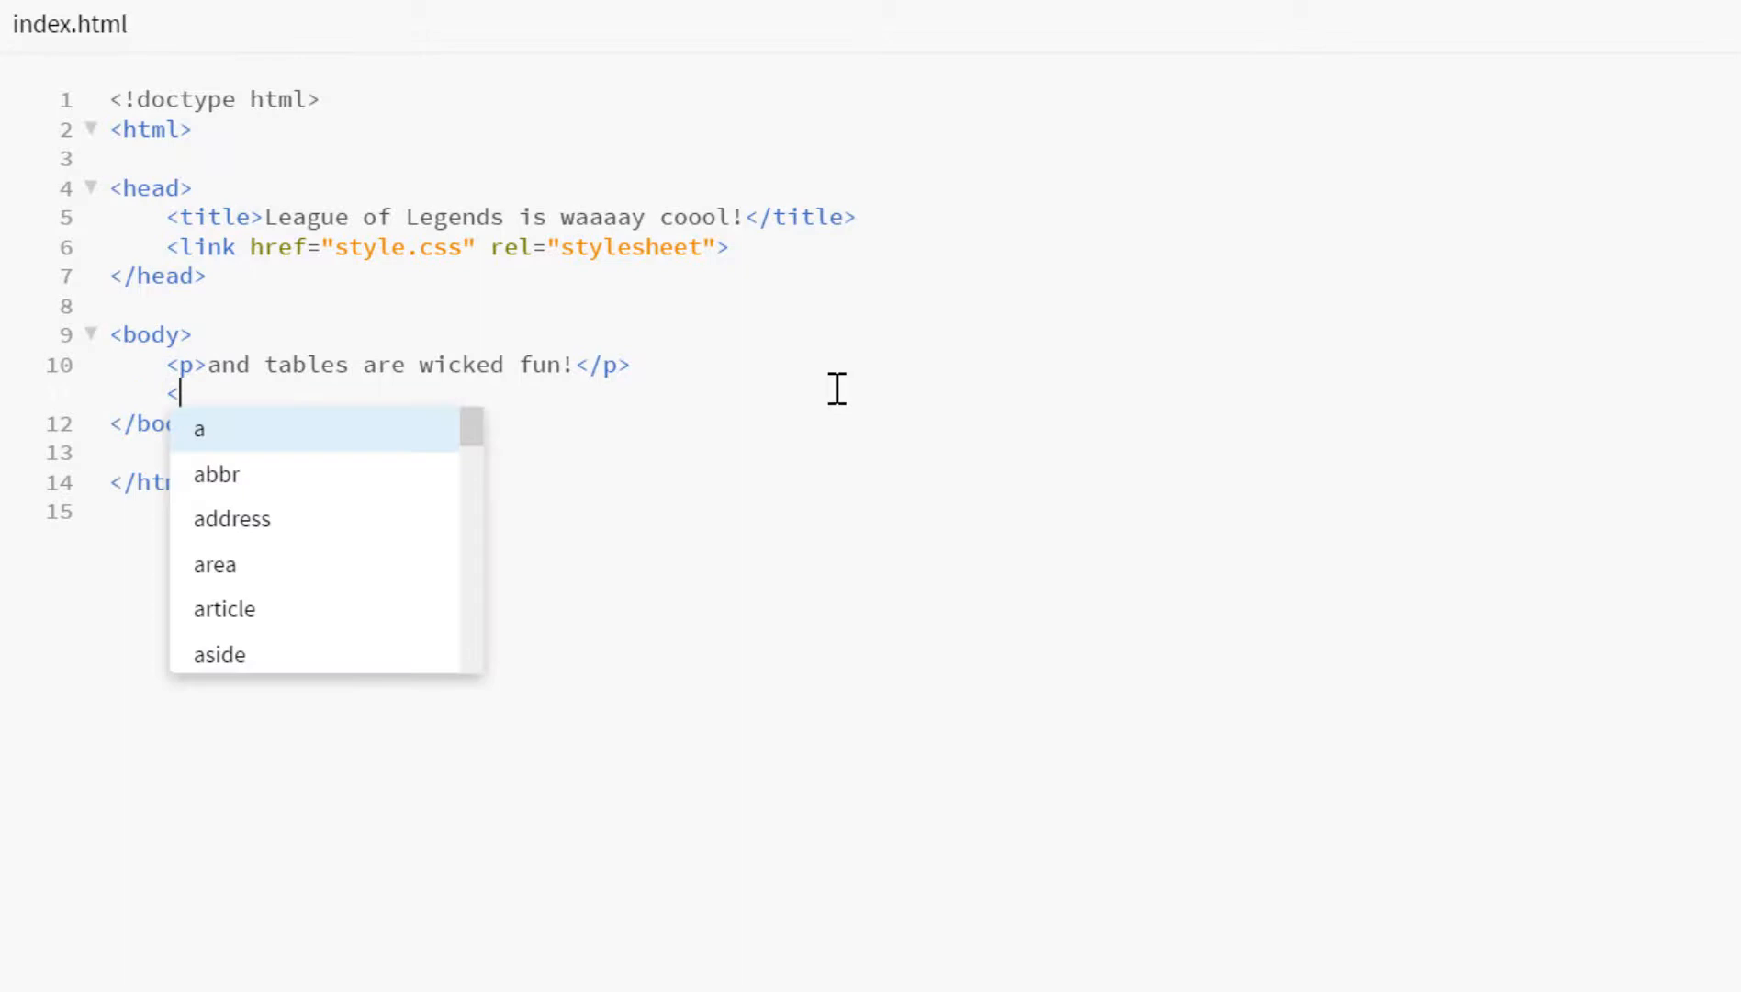
type("table><</table>")
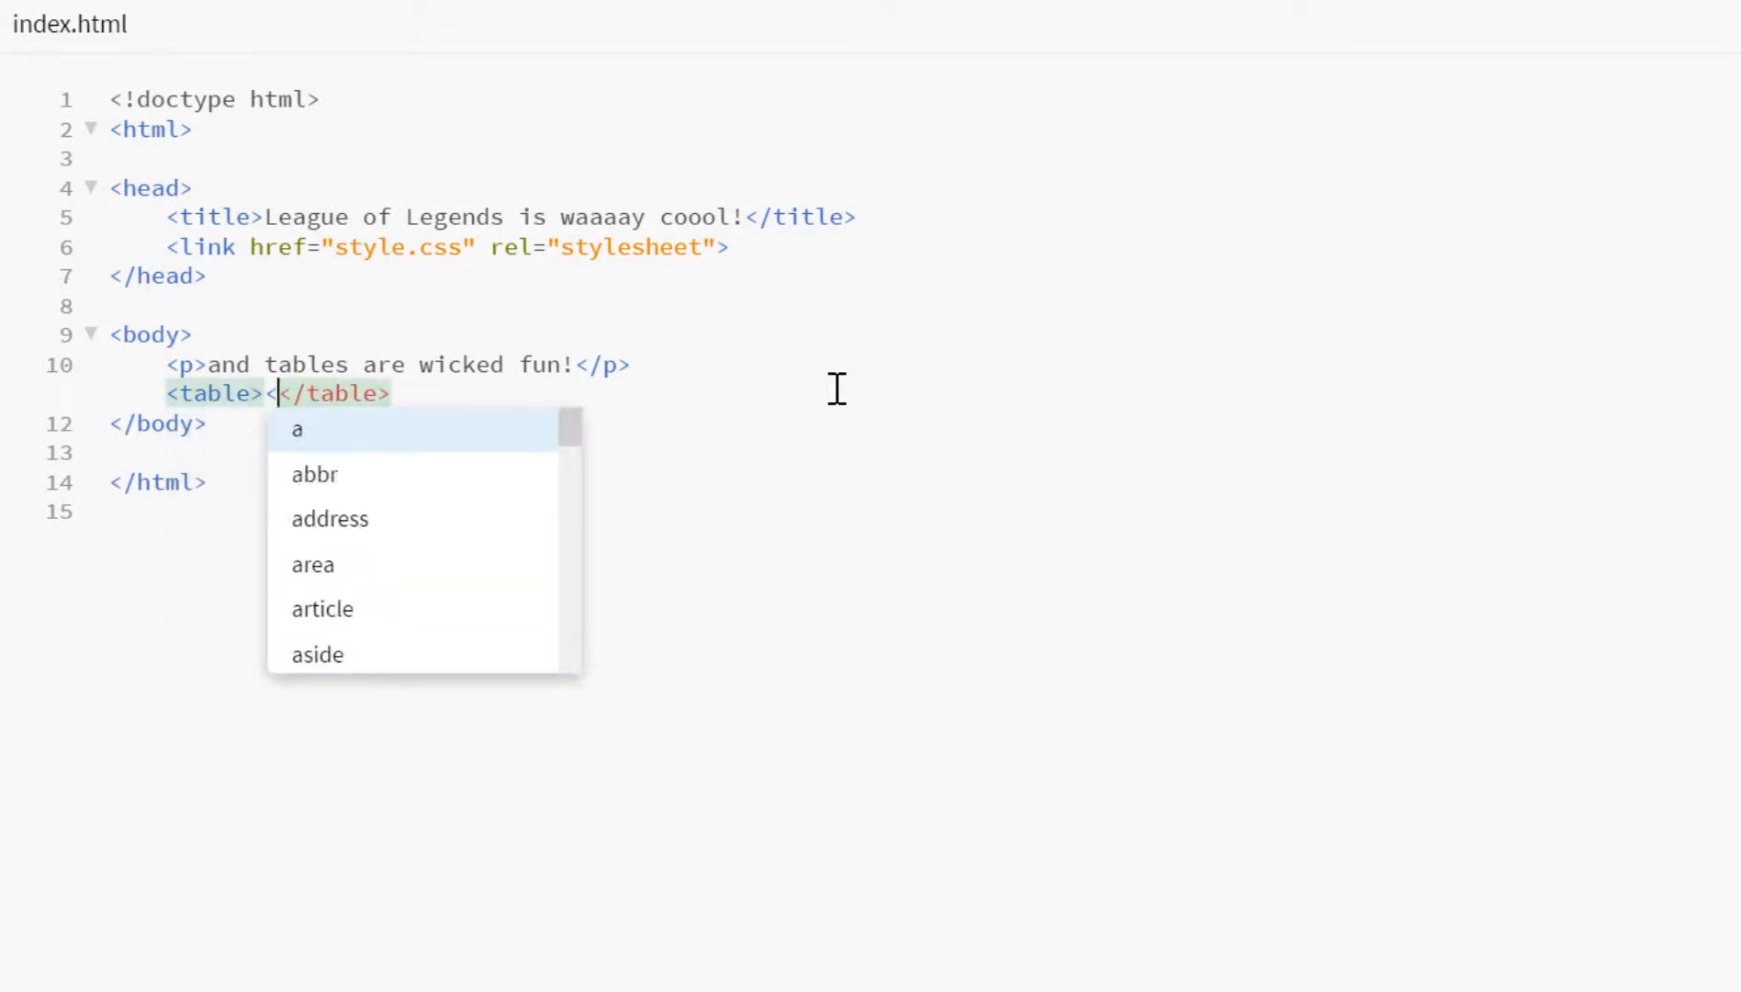
type("tr><</tr>")
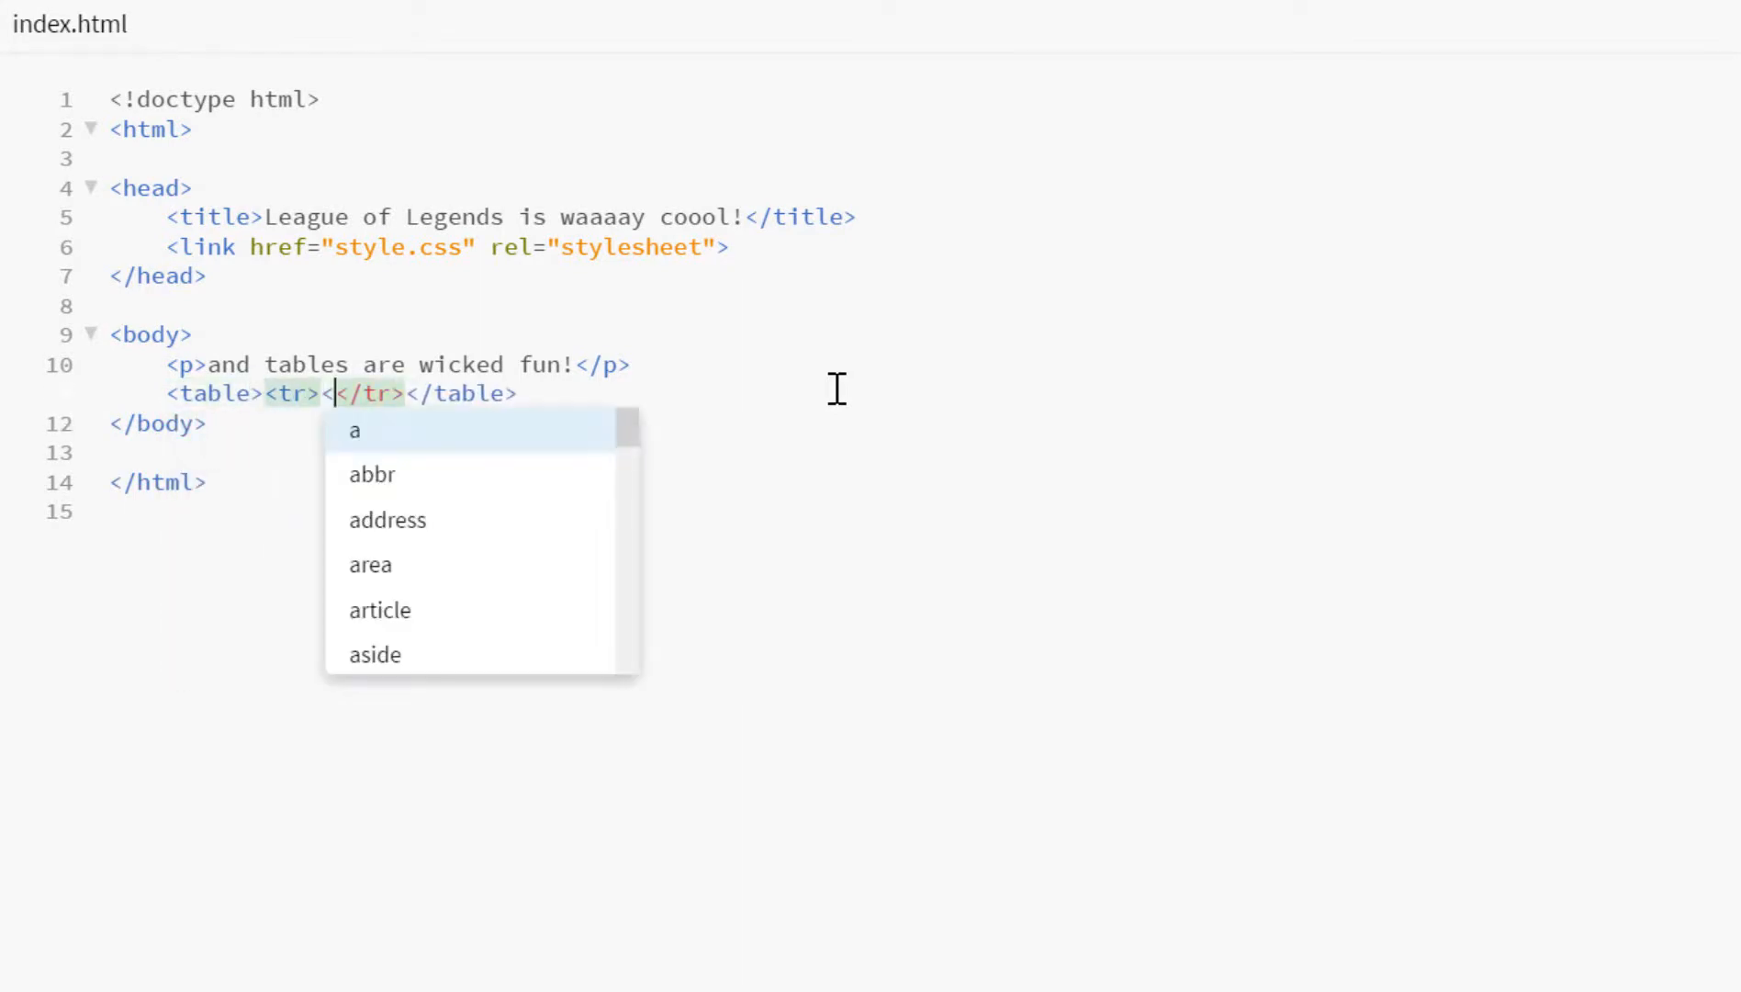
type("th></th>")
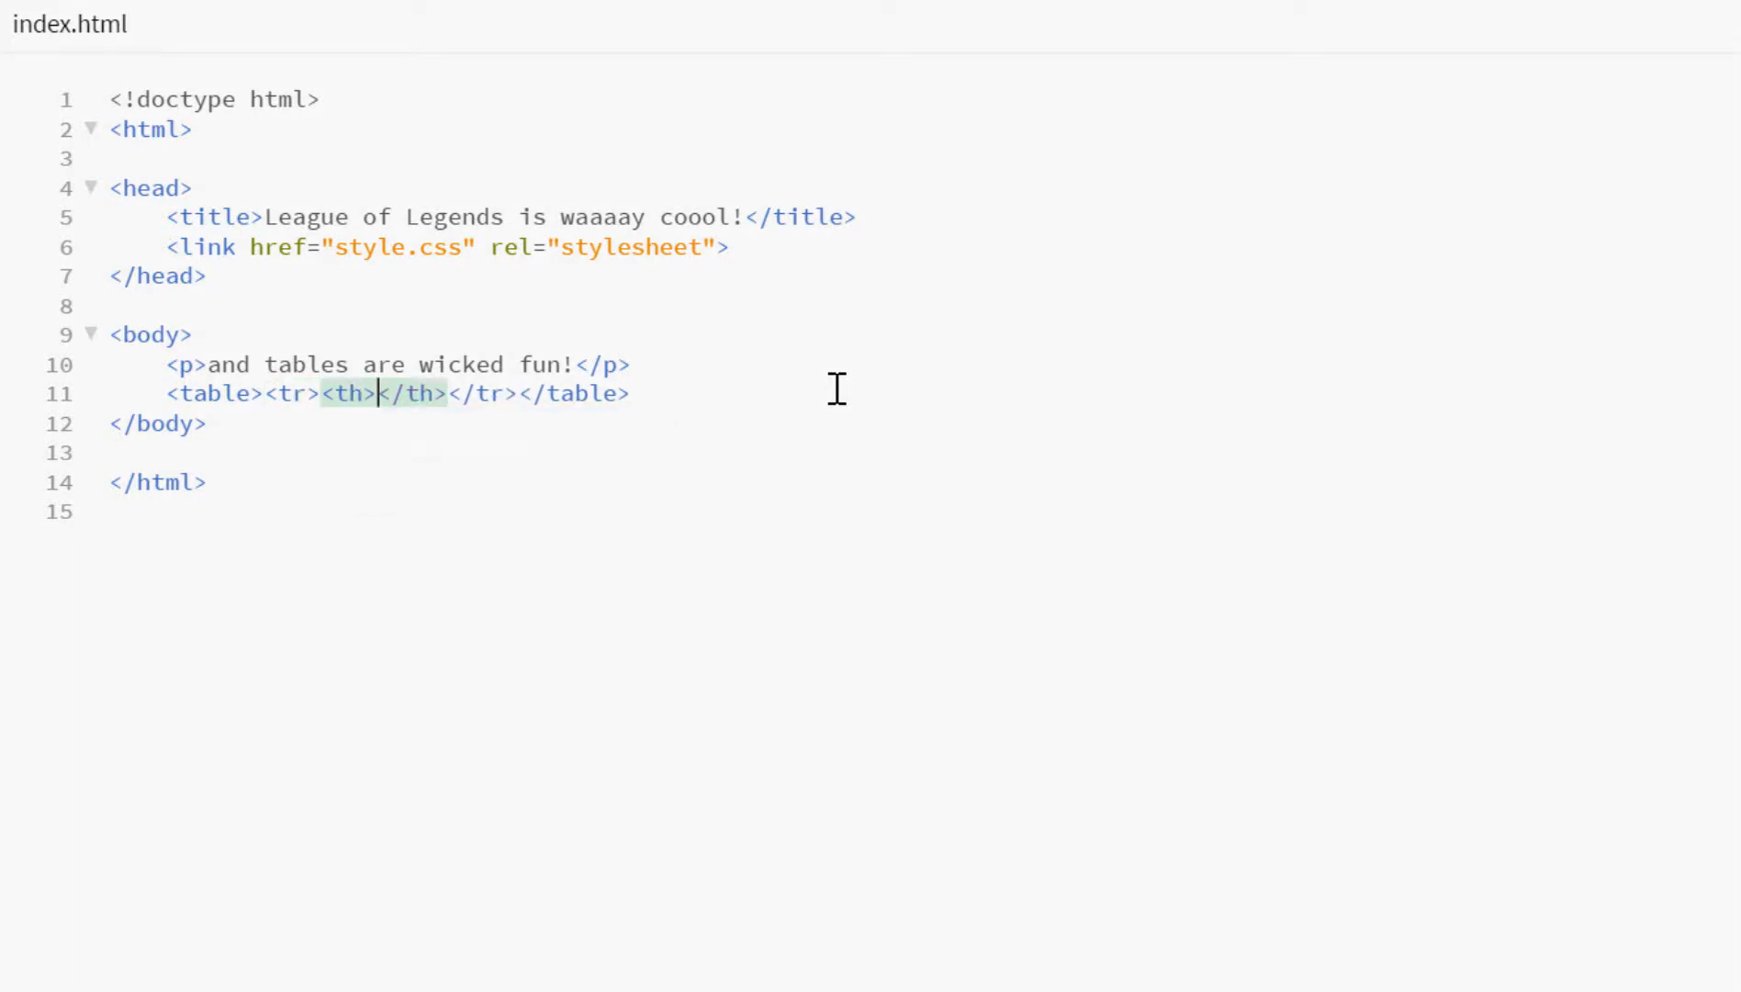
type("Header Cell 1</th><th>Header Cell 2</th><th>Header Cell 3")
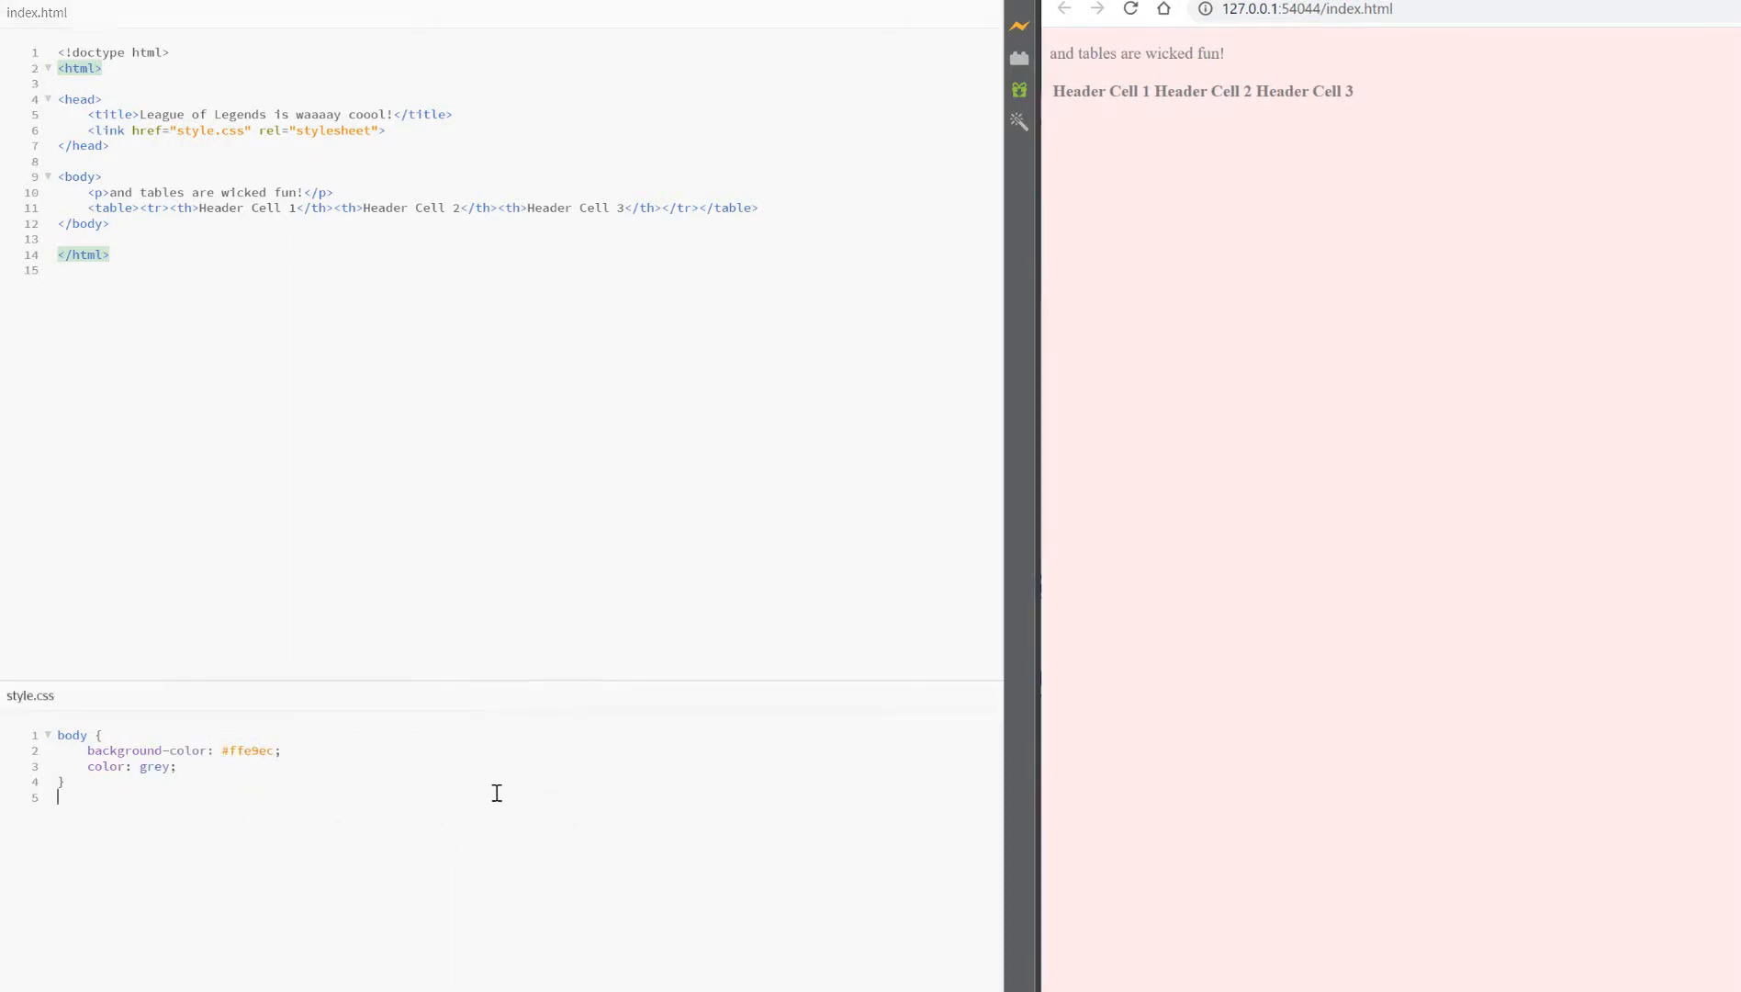
- In style.css, give table, tr and td a 4px solid pink border
type("table,tr,")
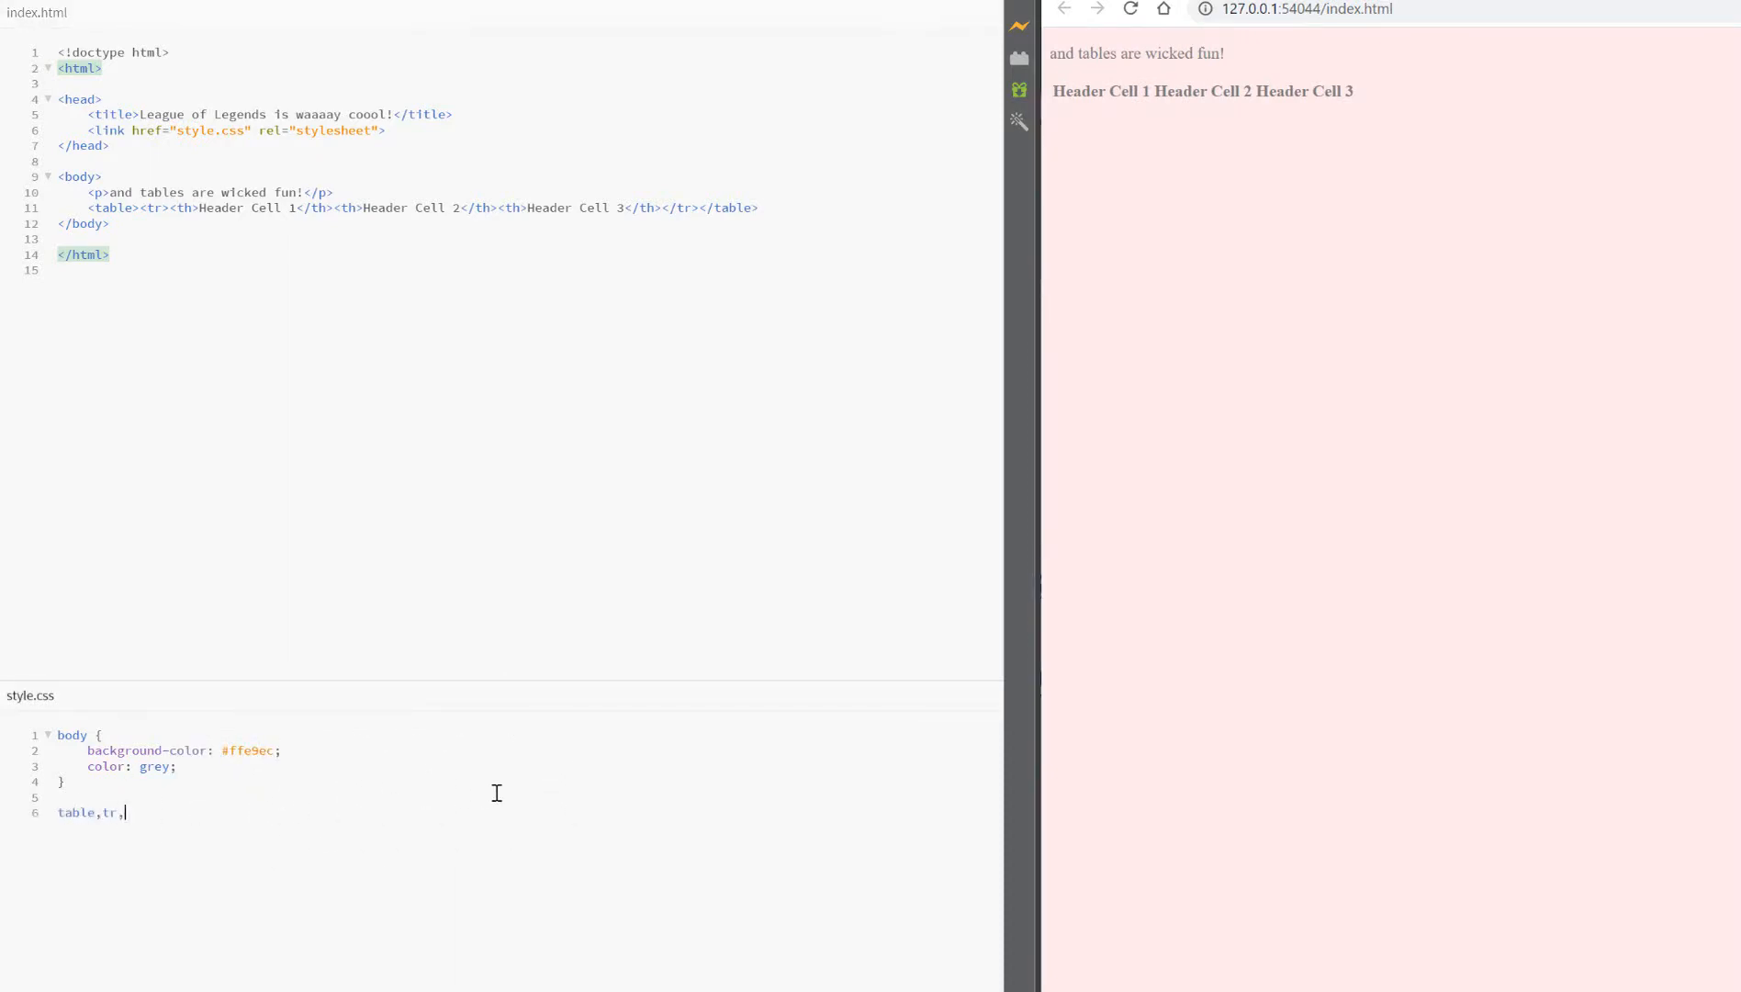
type("td")
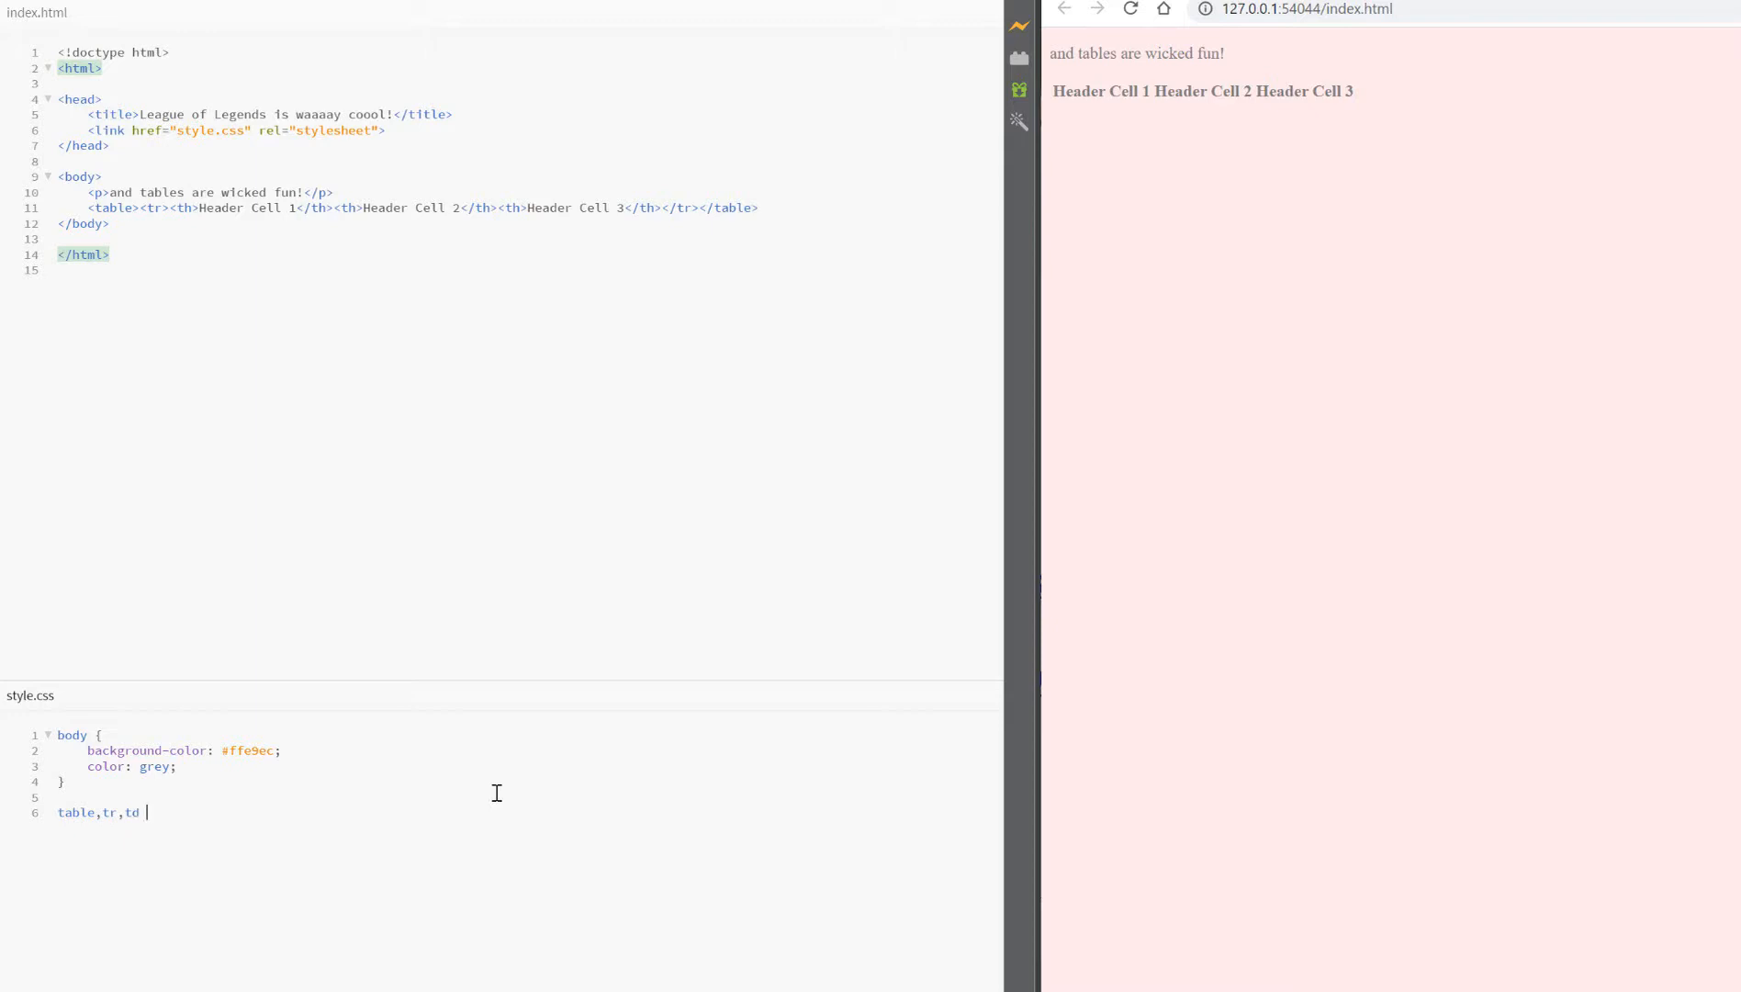
type("{b")
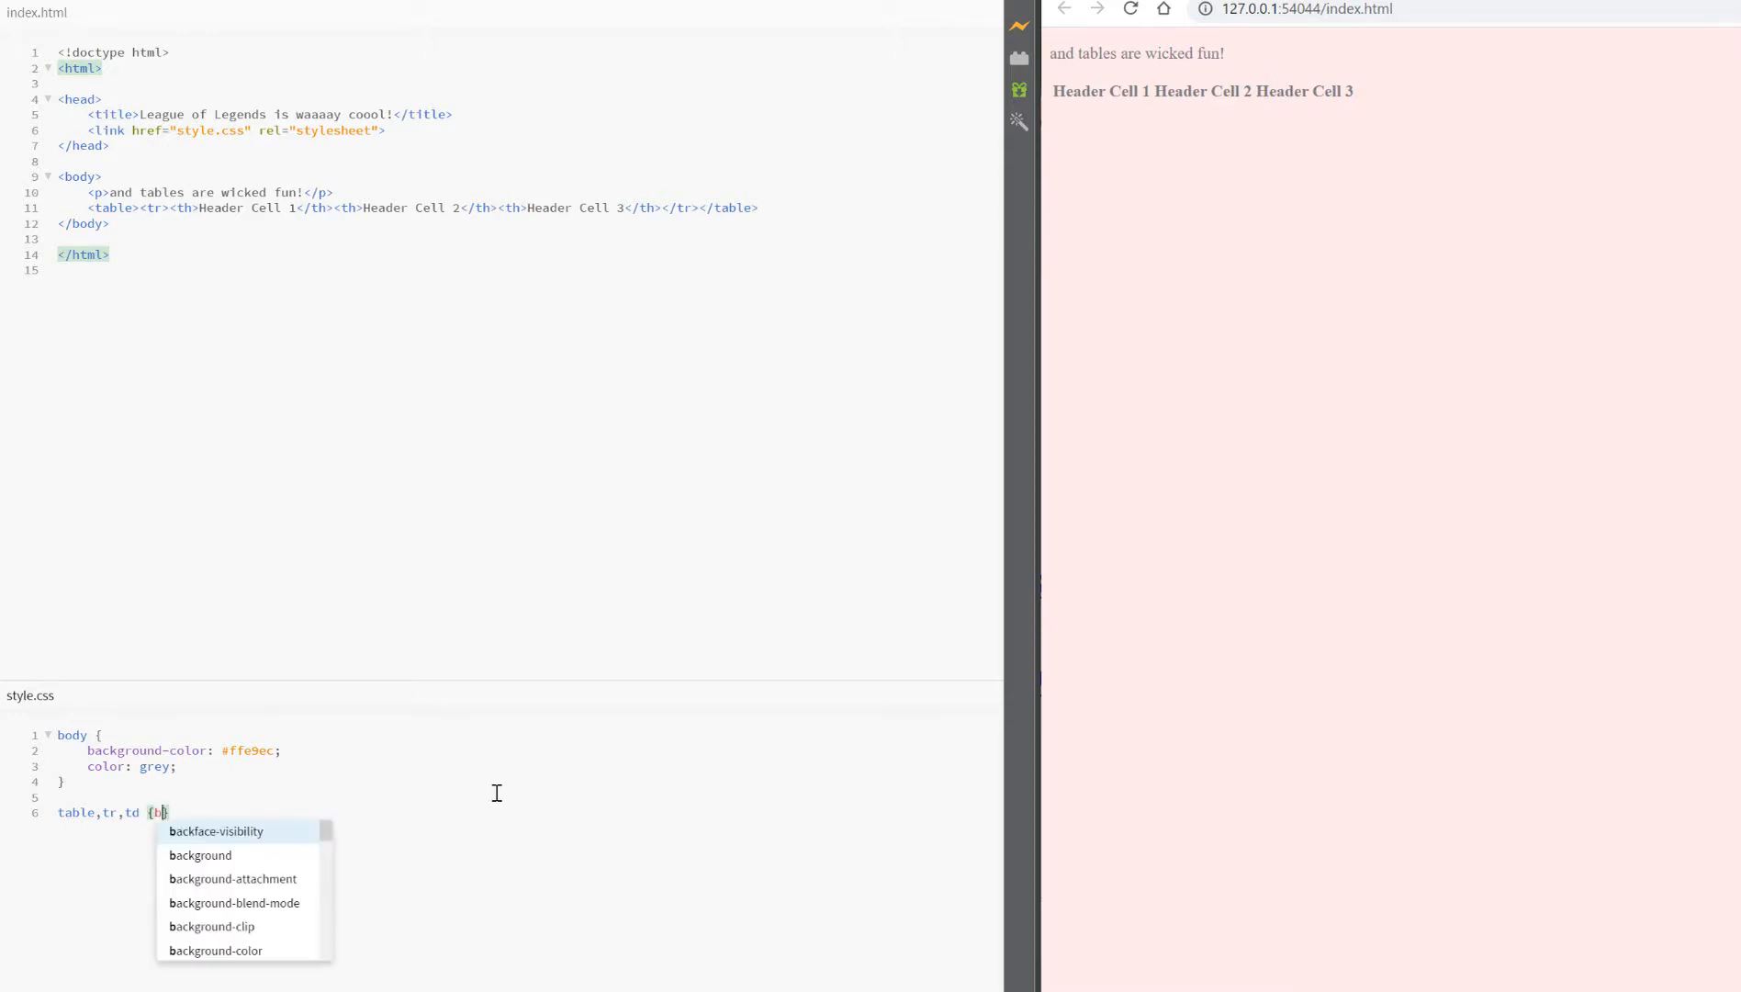
type("order: 1")
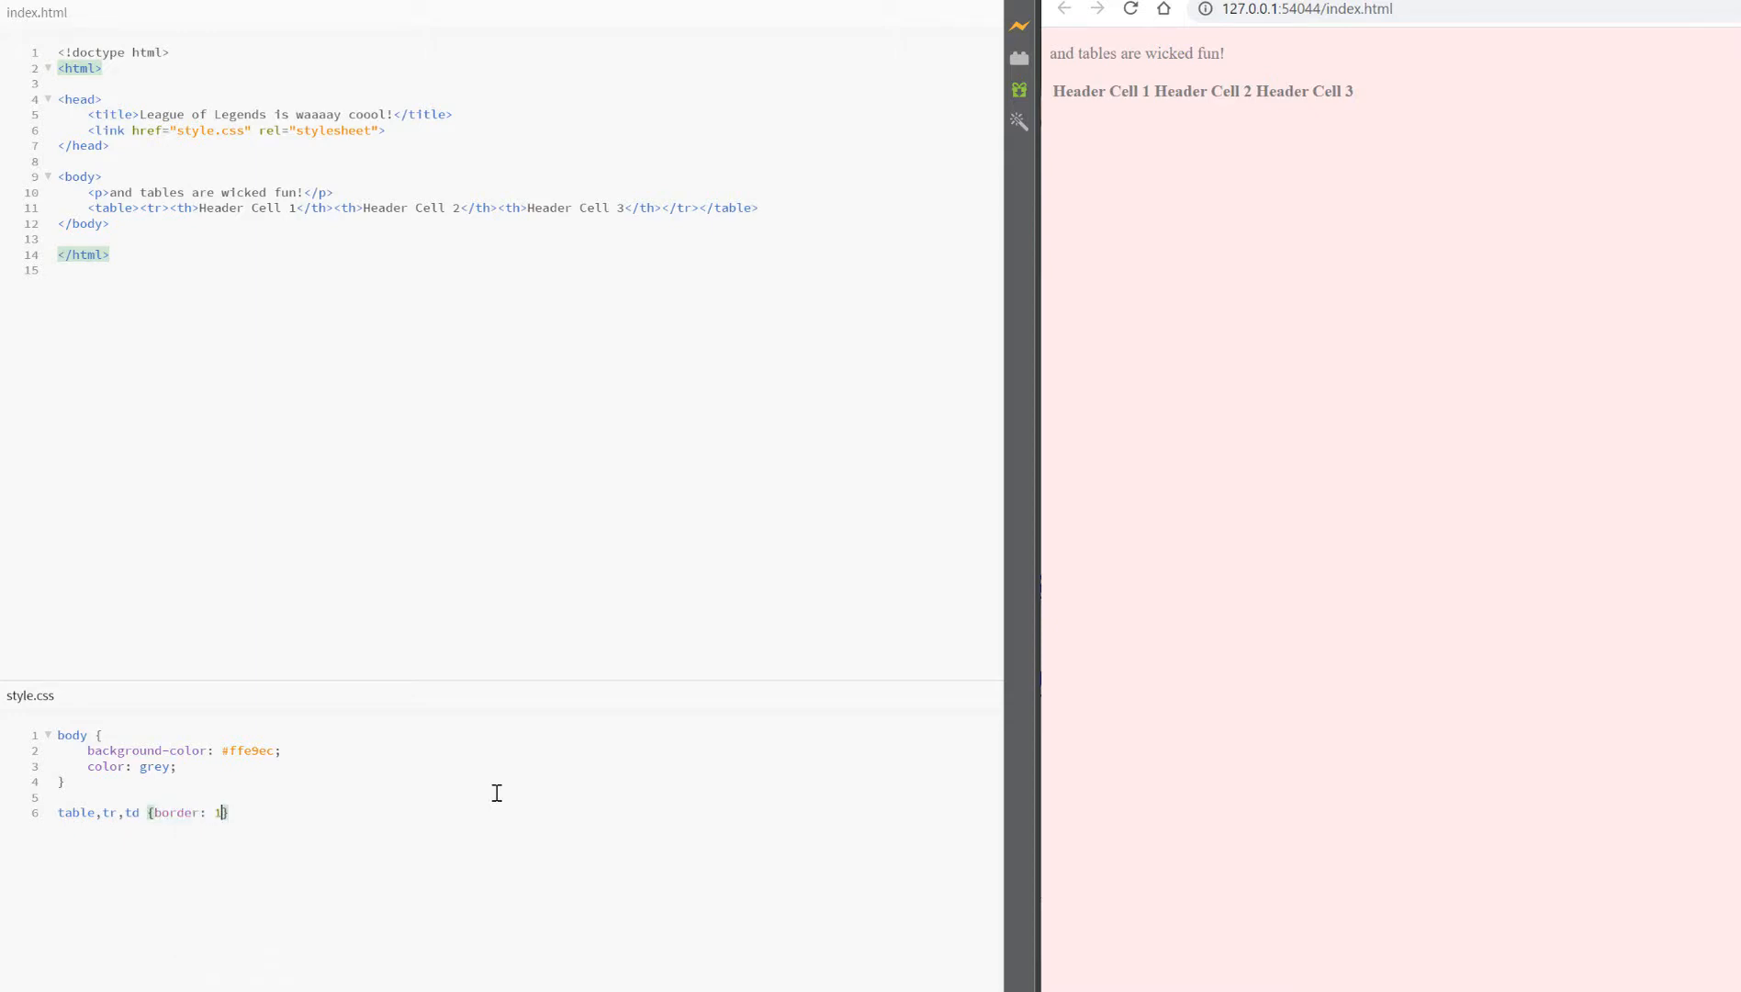
type("px solid pink;")
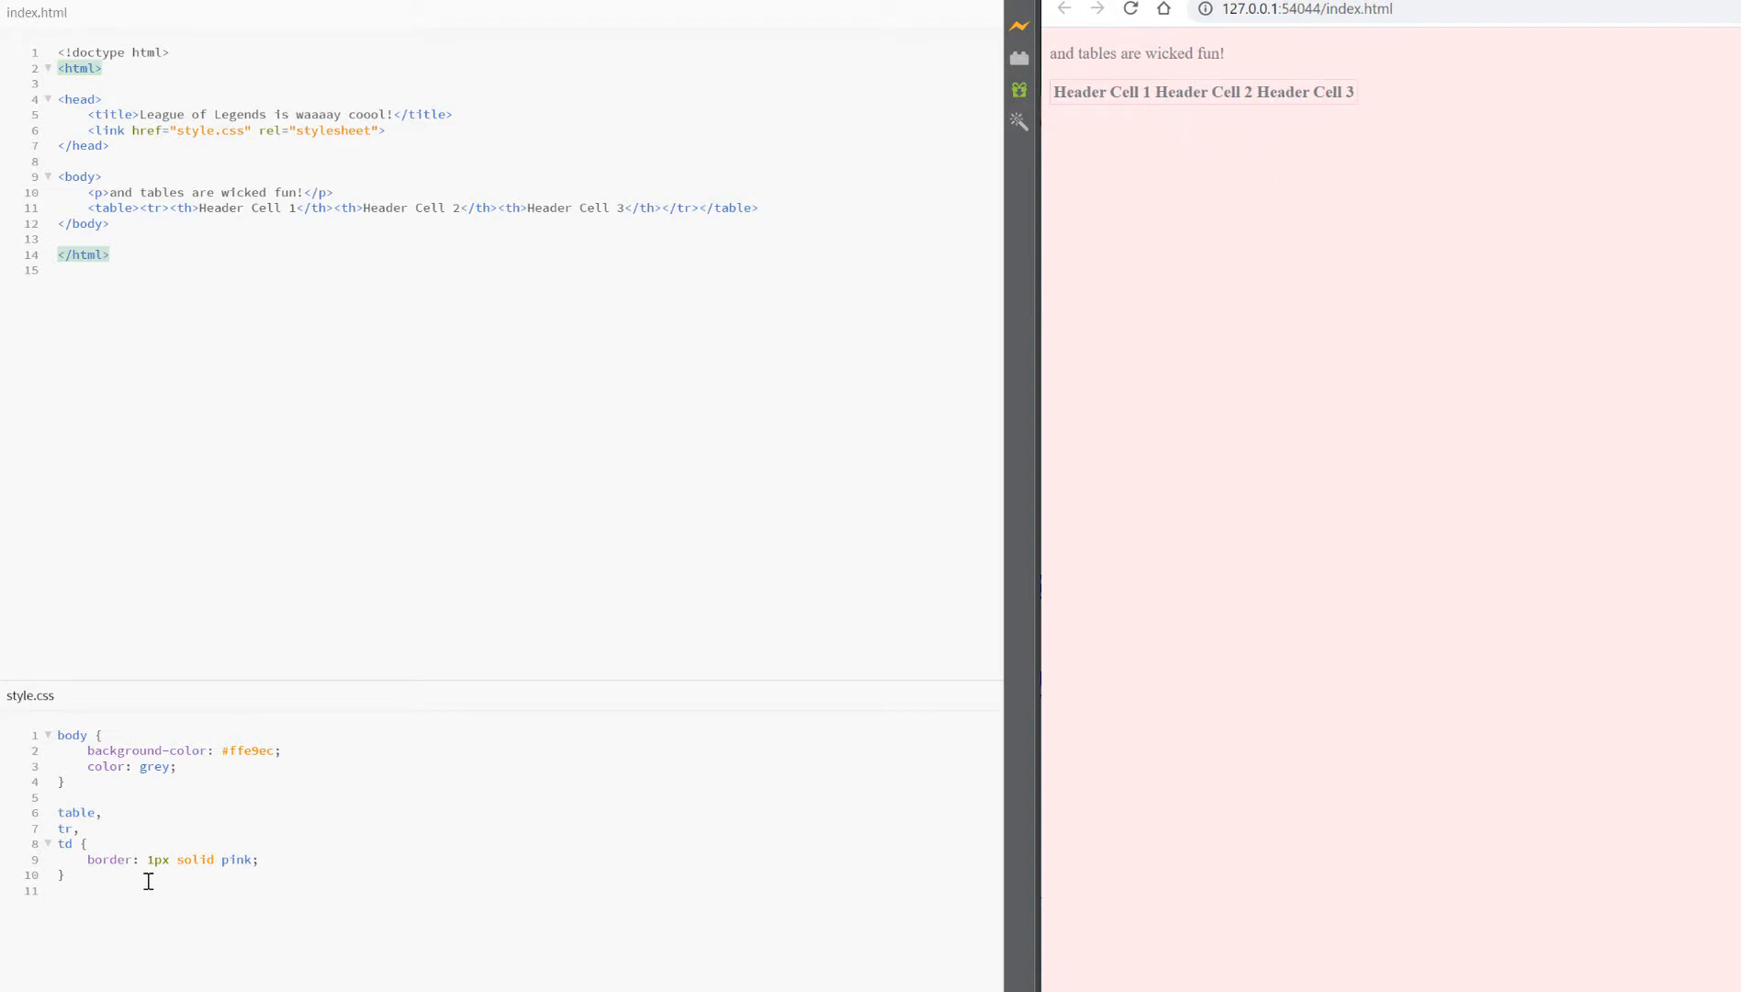
type("4")
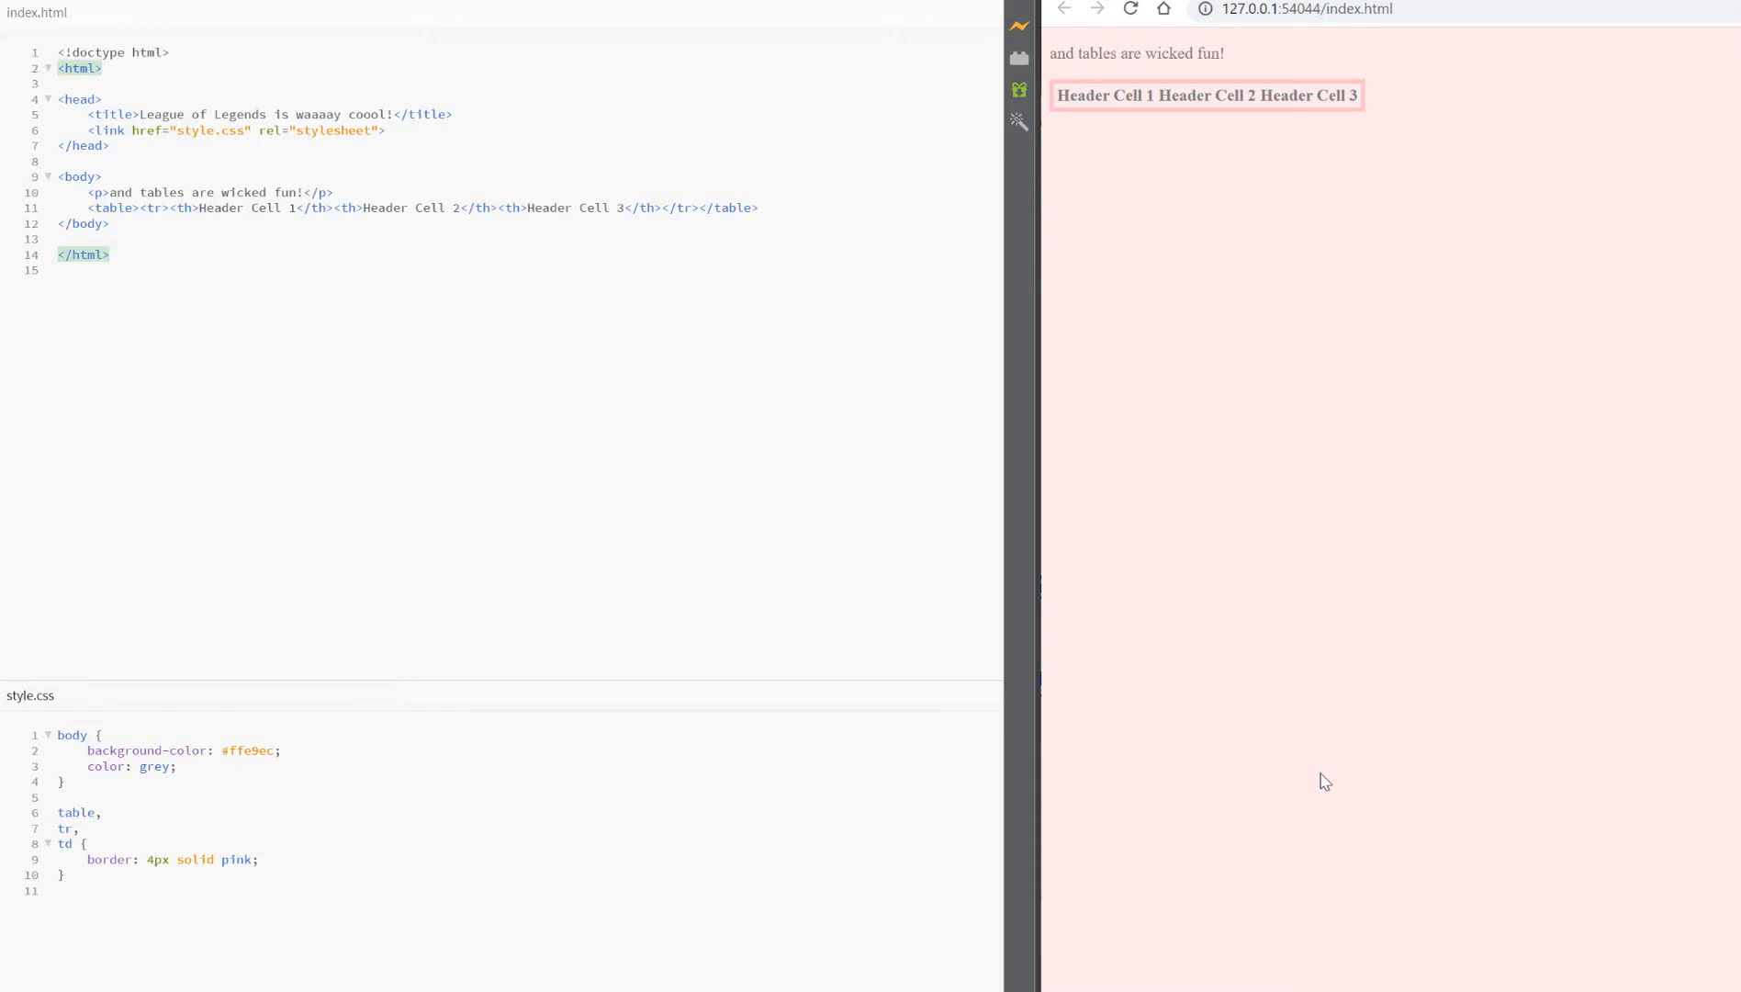
- Add th to the selector list and begin a border-collapse declaration
left_click(81, 843)
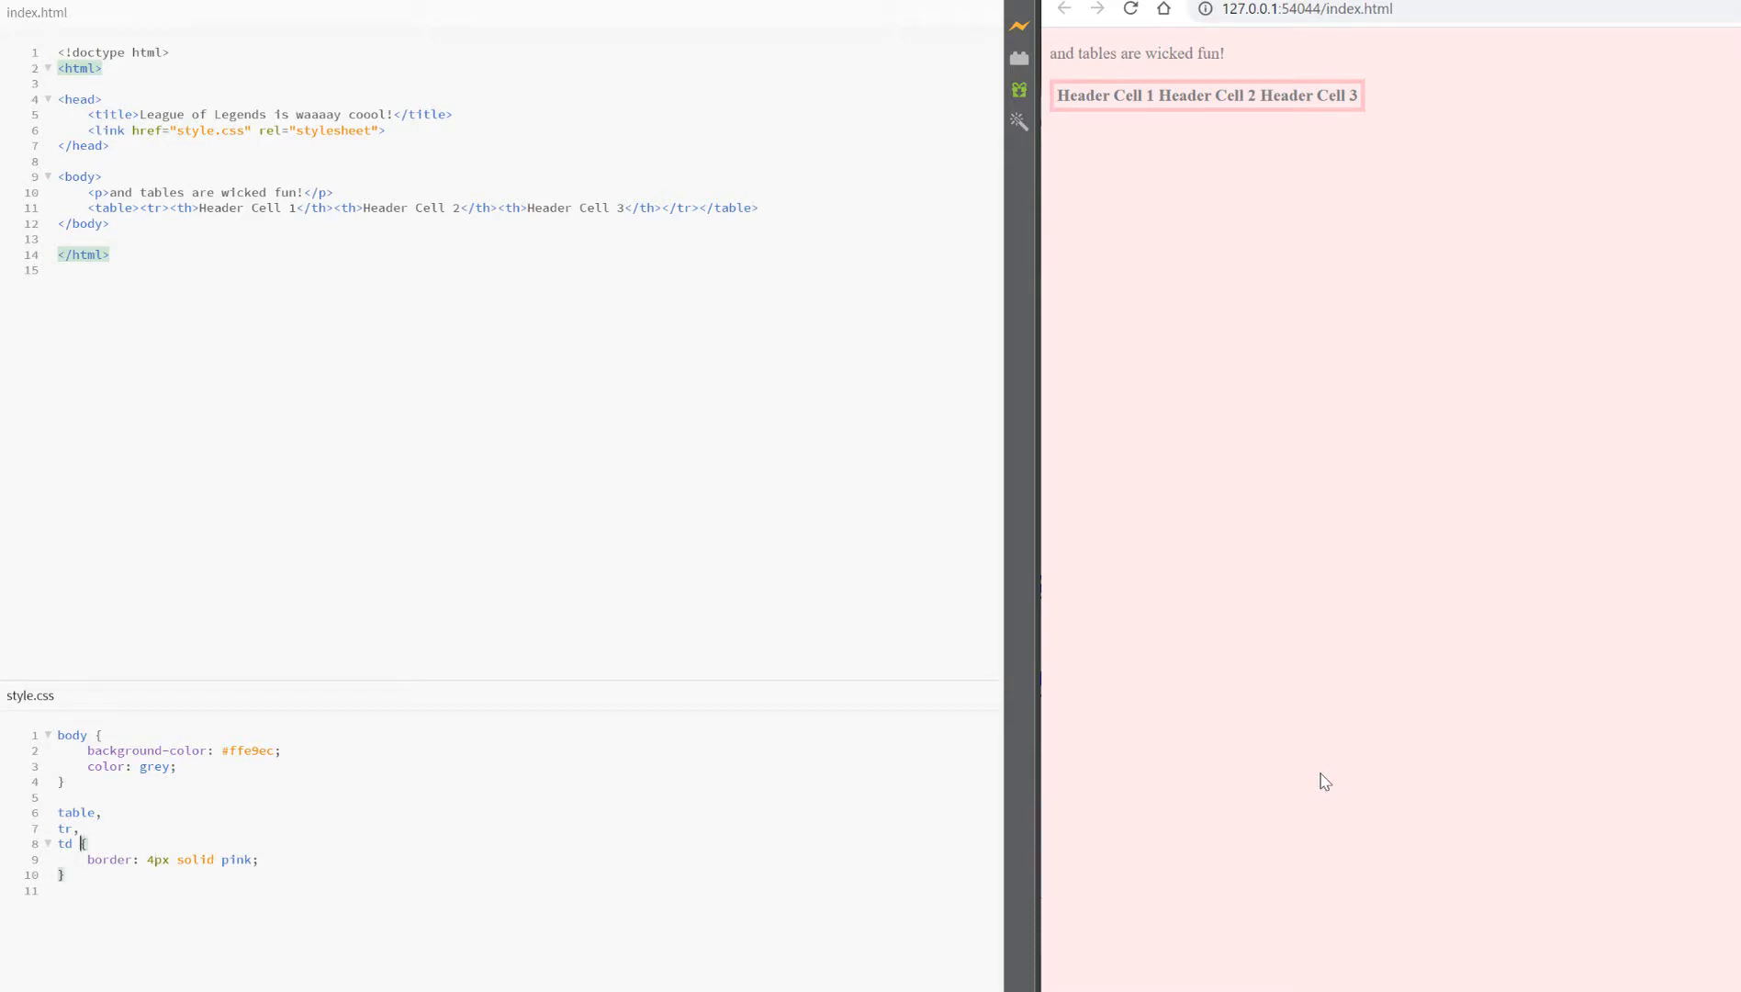
type(",th")
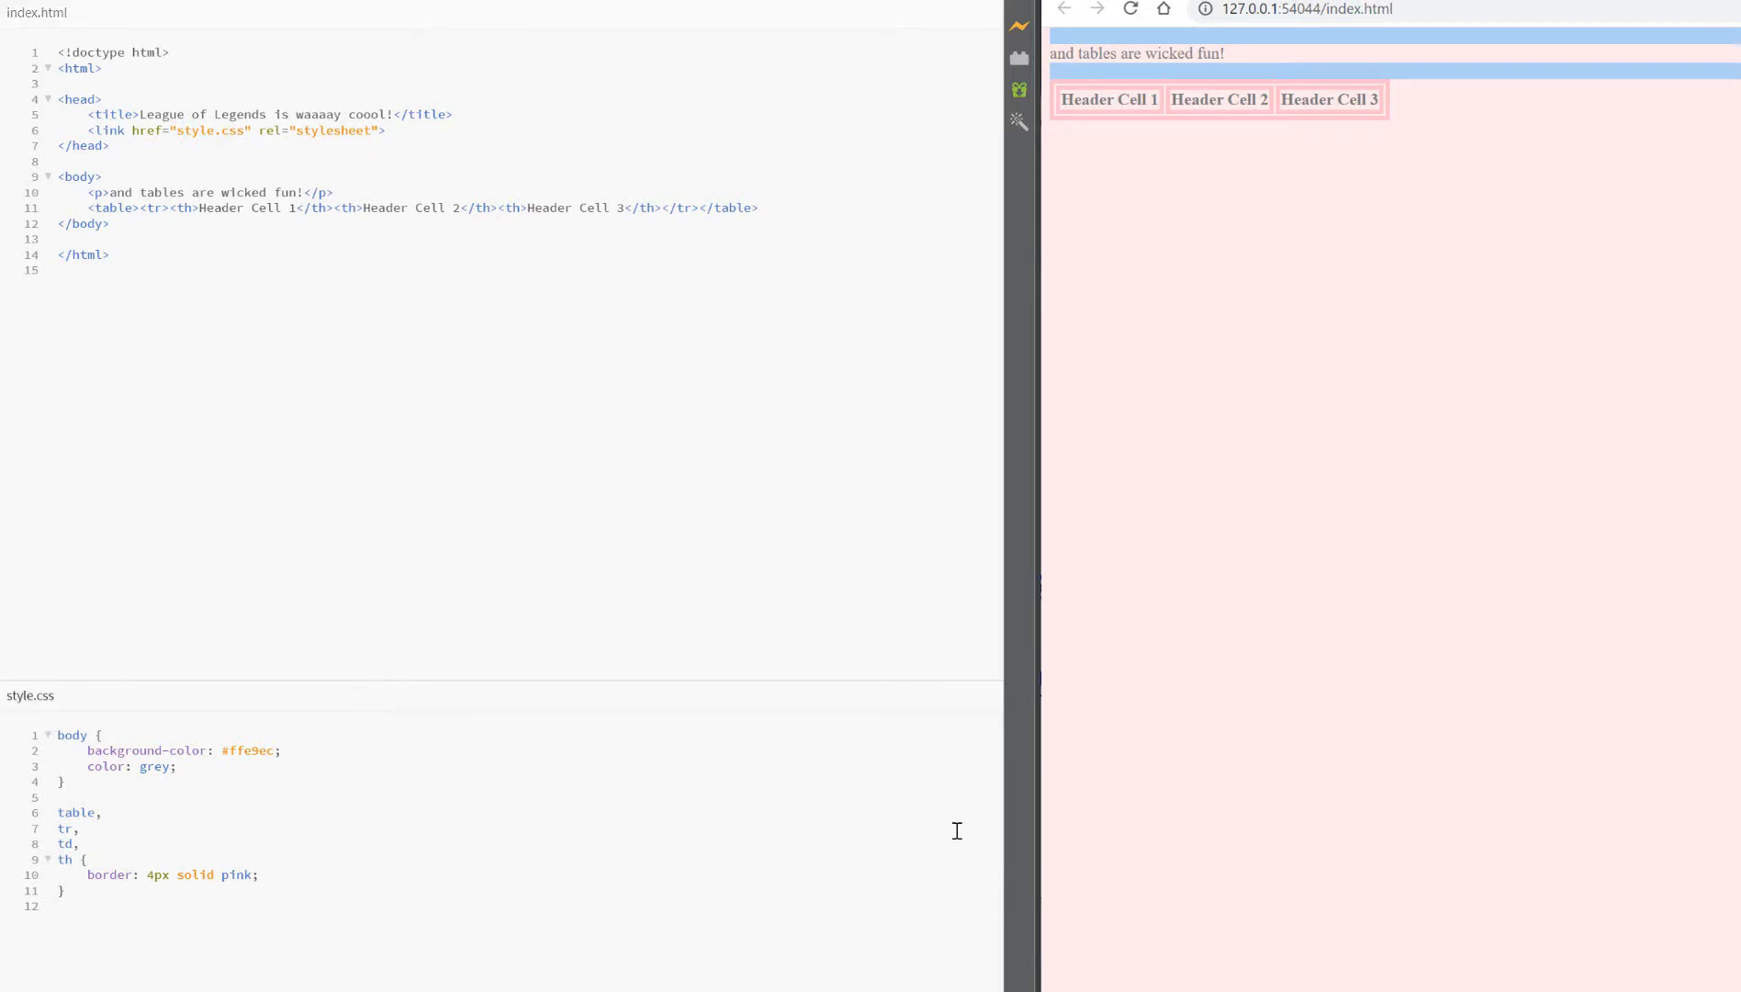
type("border-collapse: collapse")
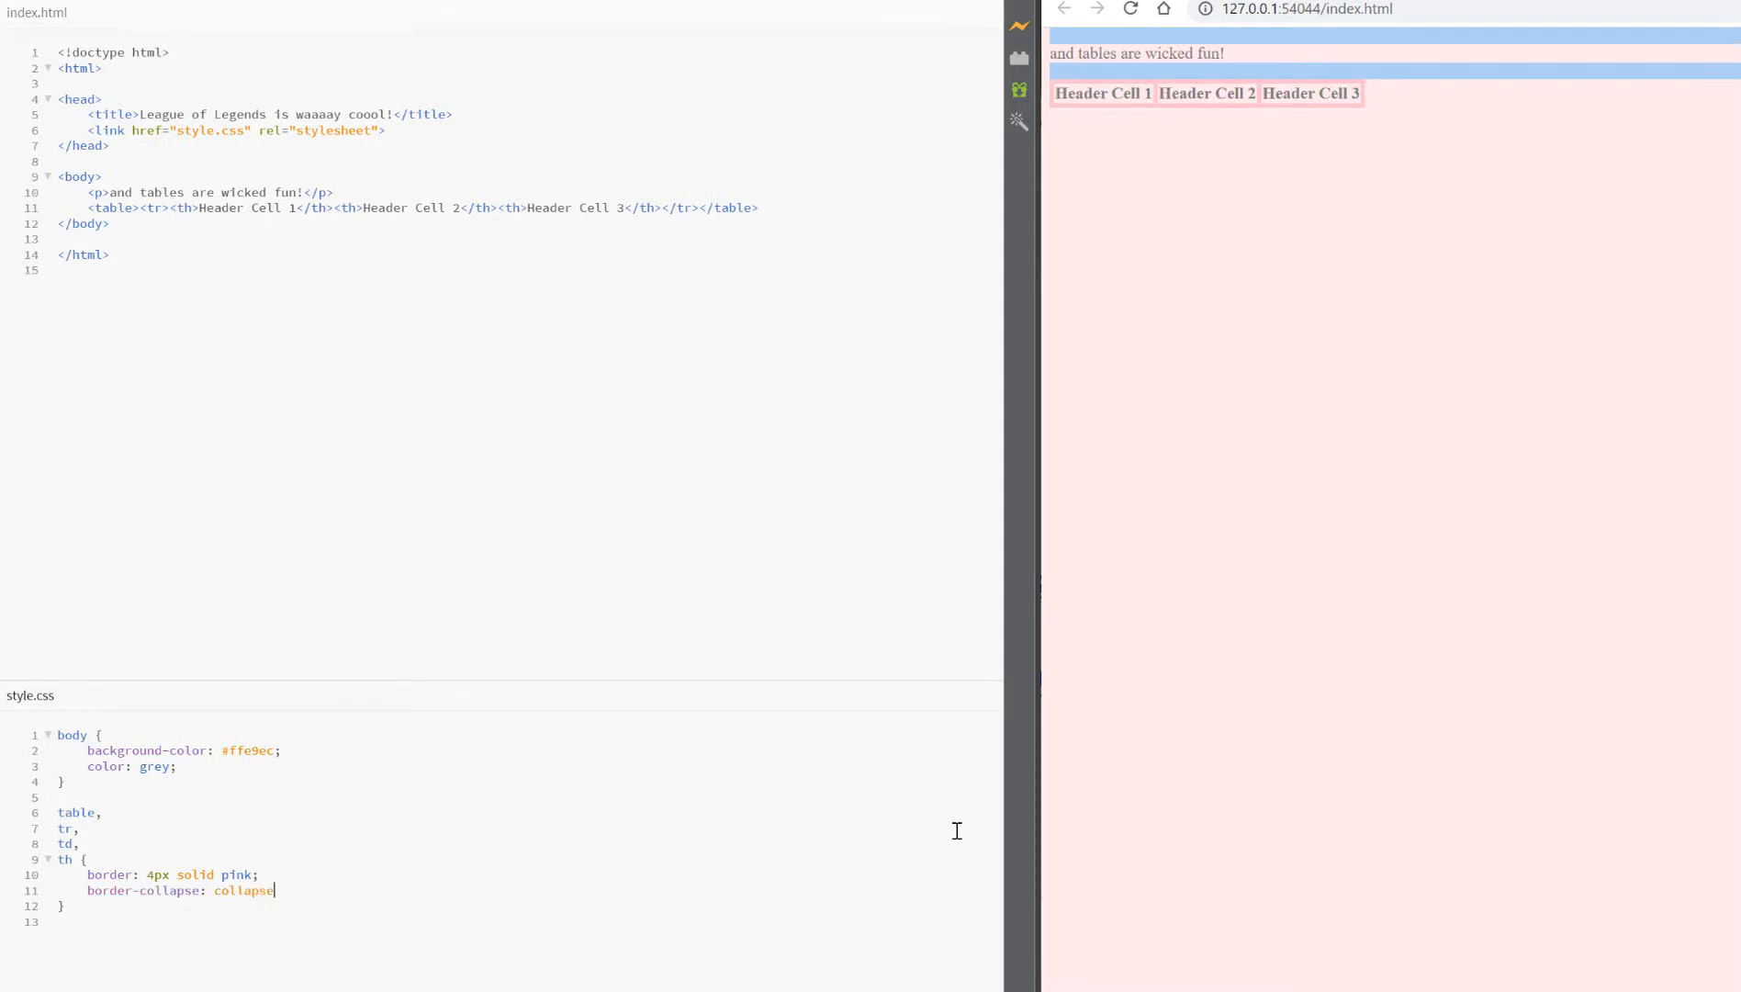
type("M")
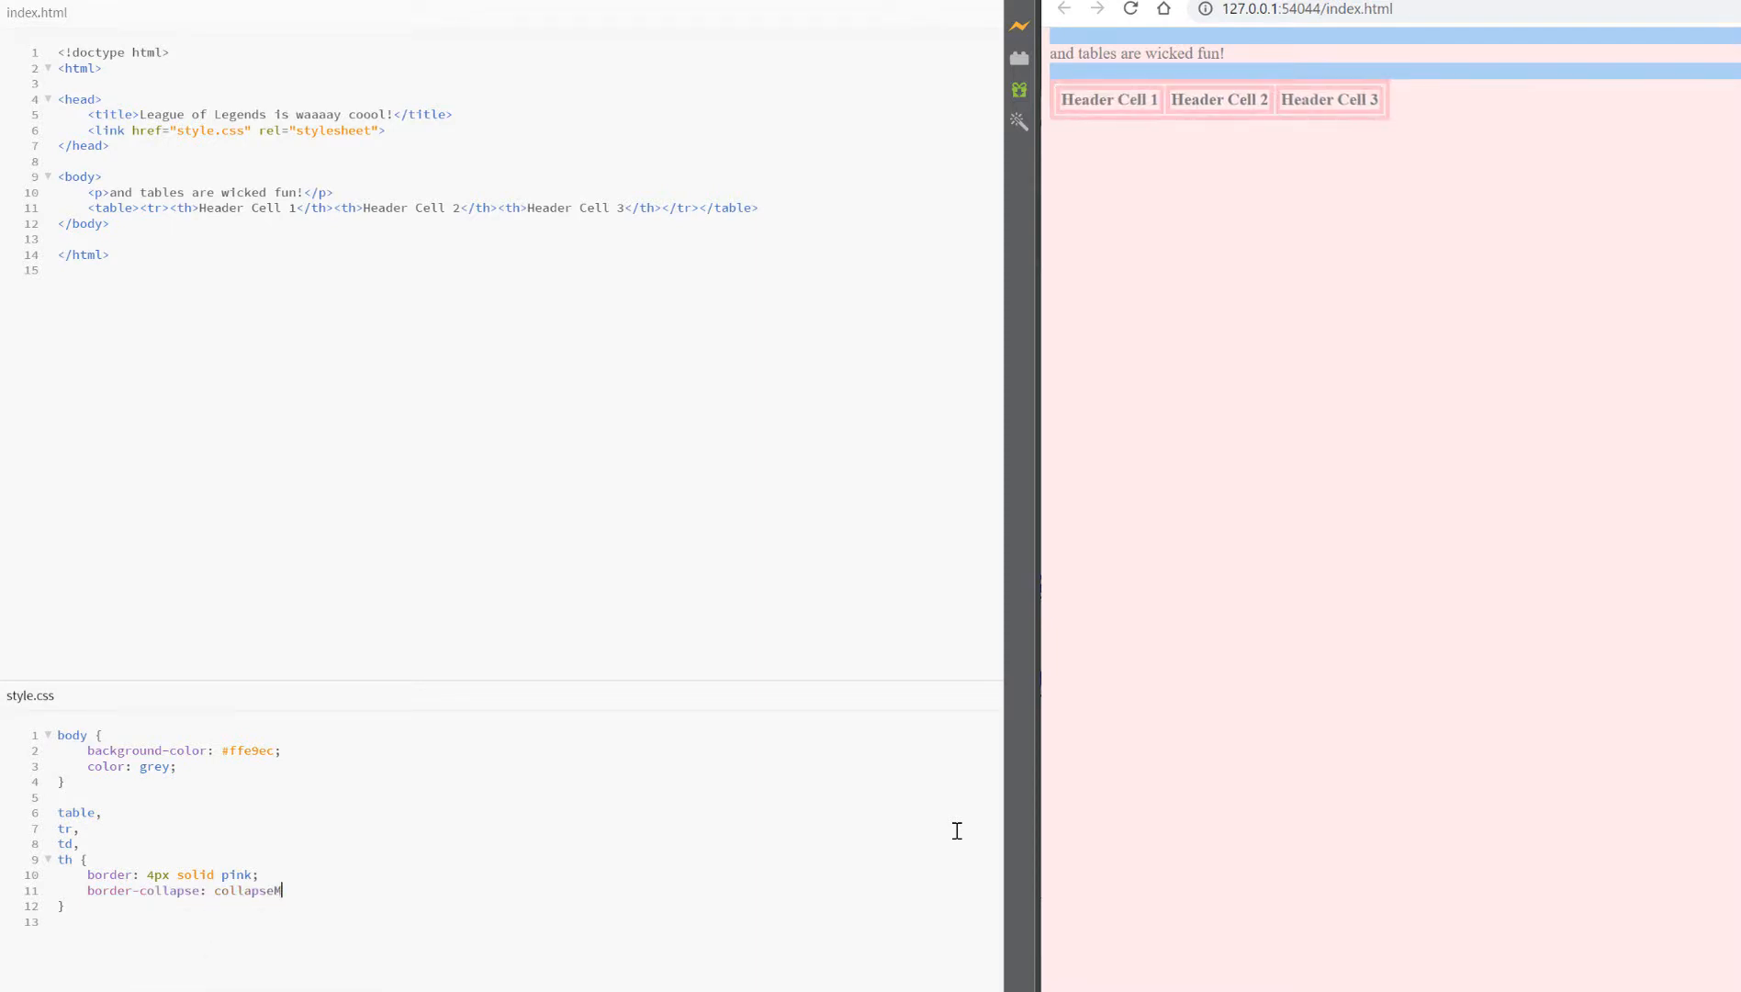
- Finish border-collapse: collapse; and add two rows of Score 1 to Score 4 cells
type(";")
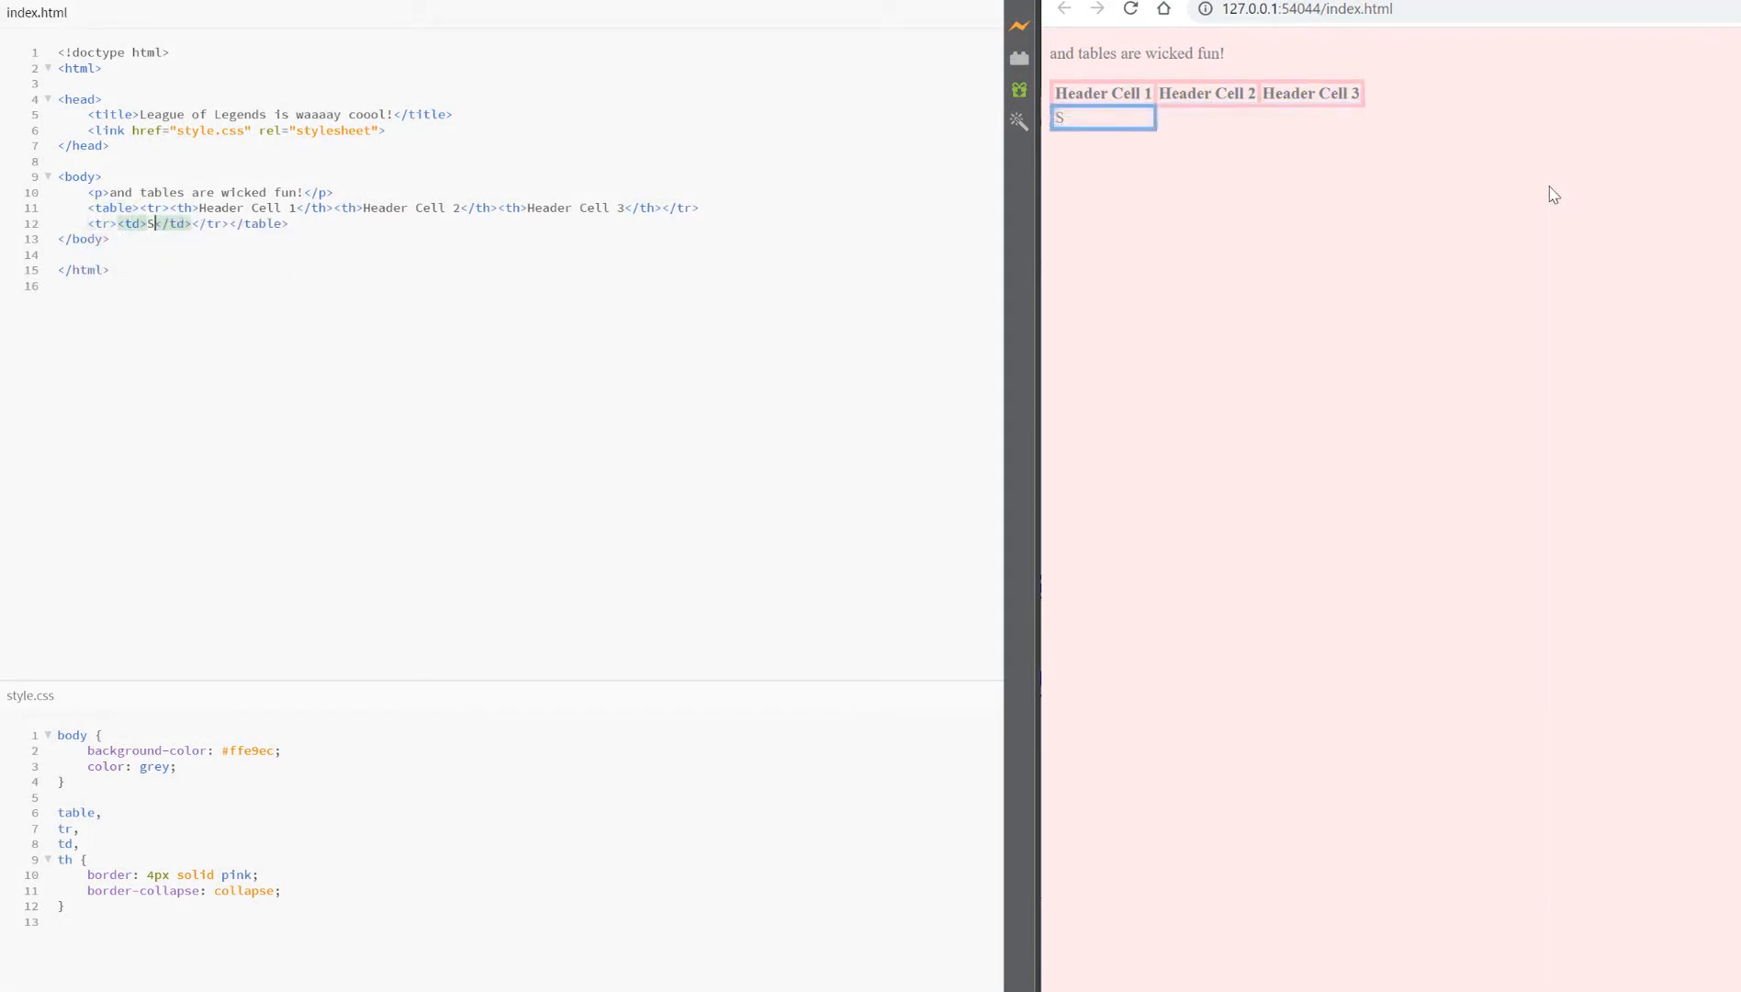
type("core 1")
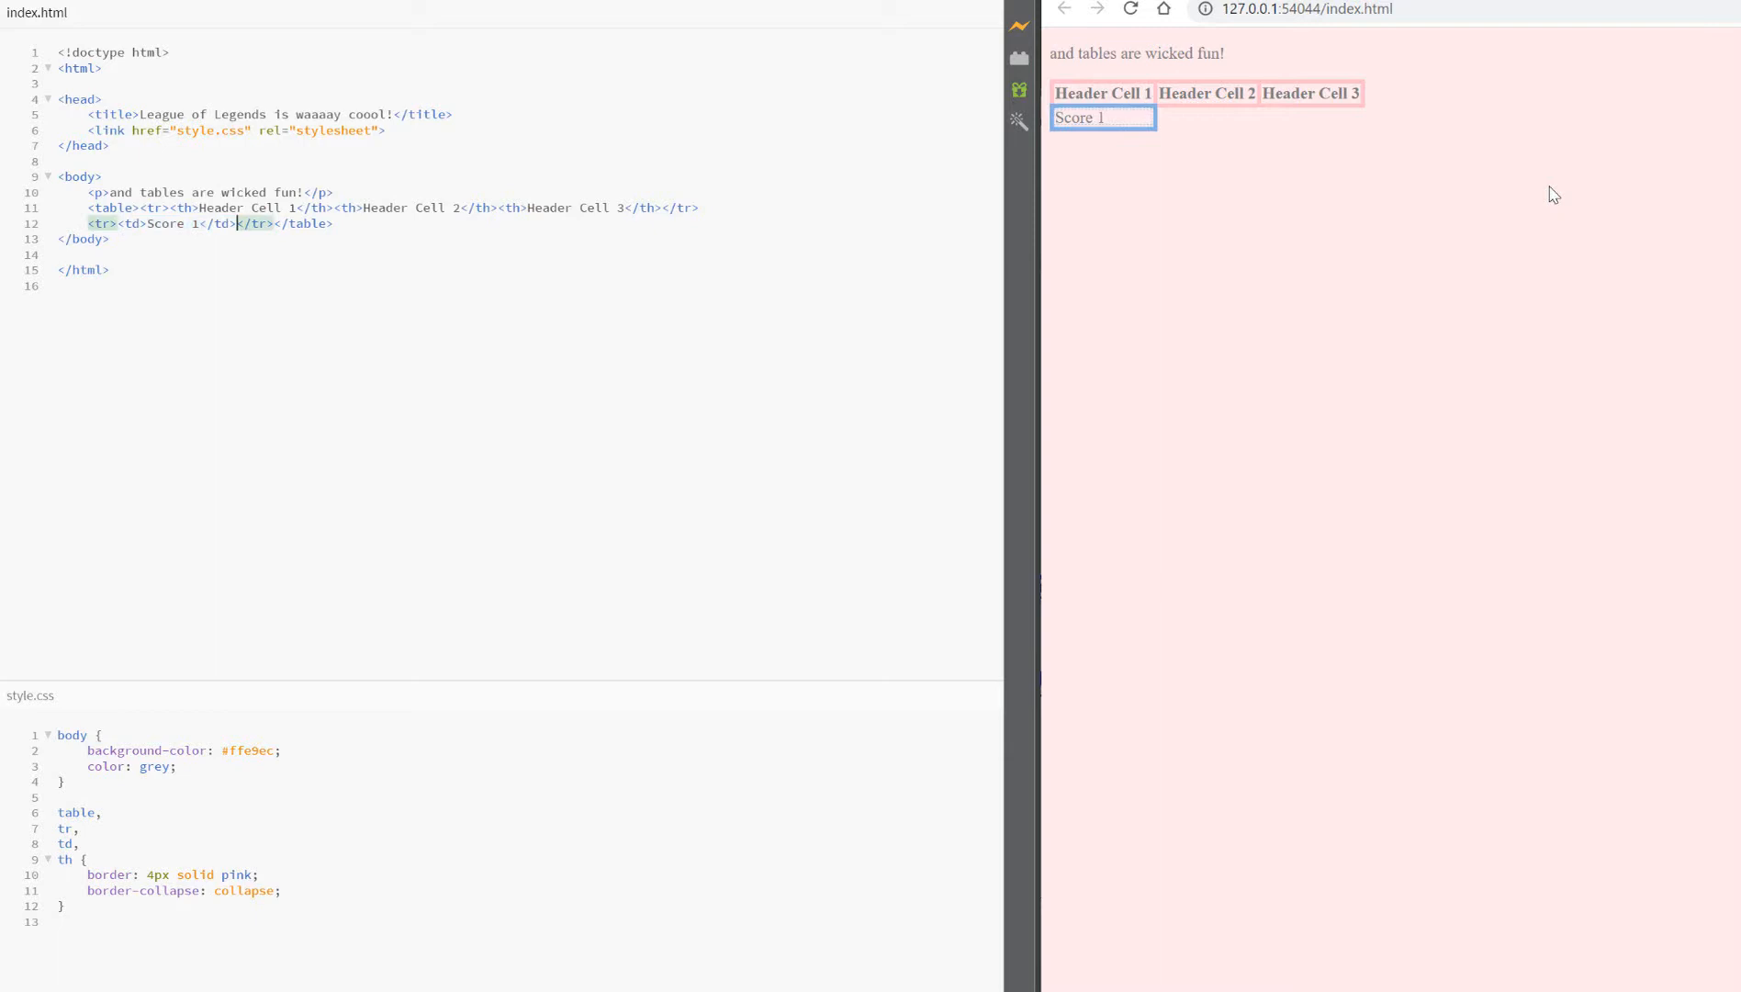
type("<td>Score 2</td><td>Score 3</td><td>Score 4</td><")
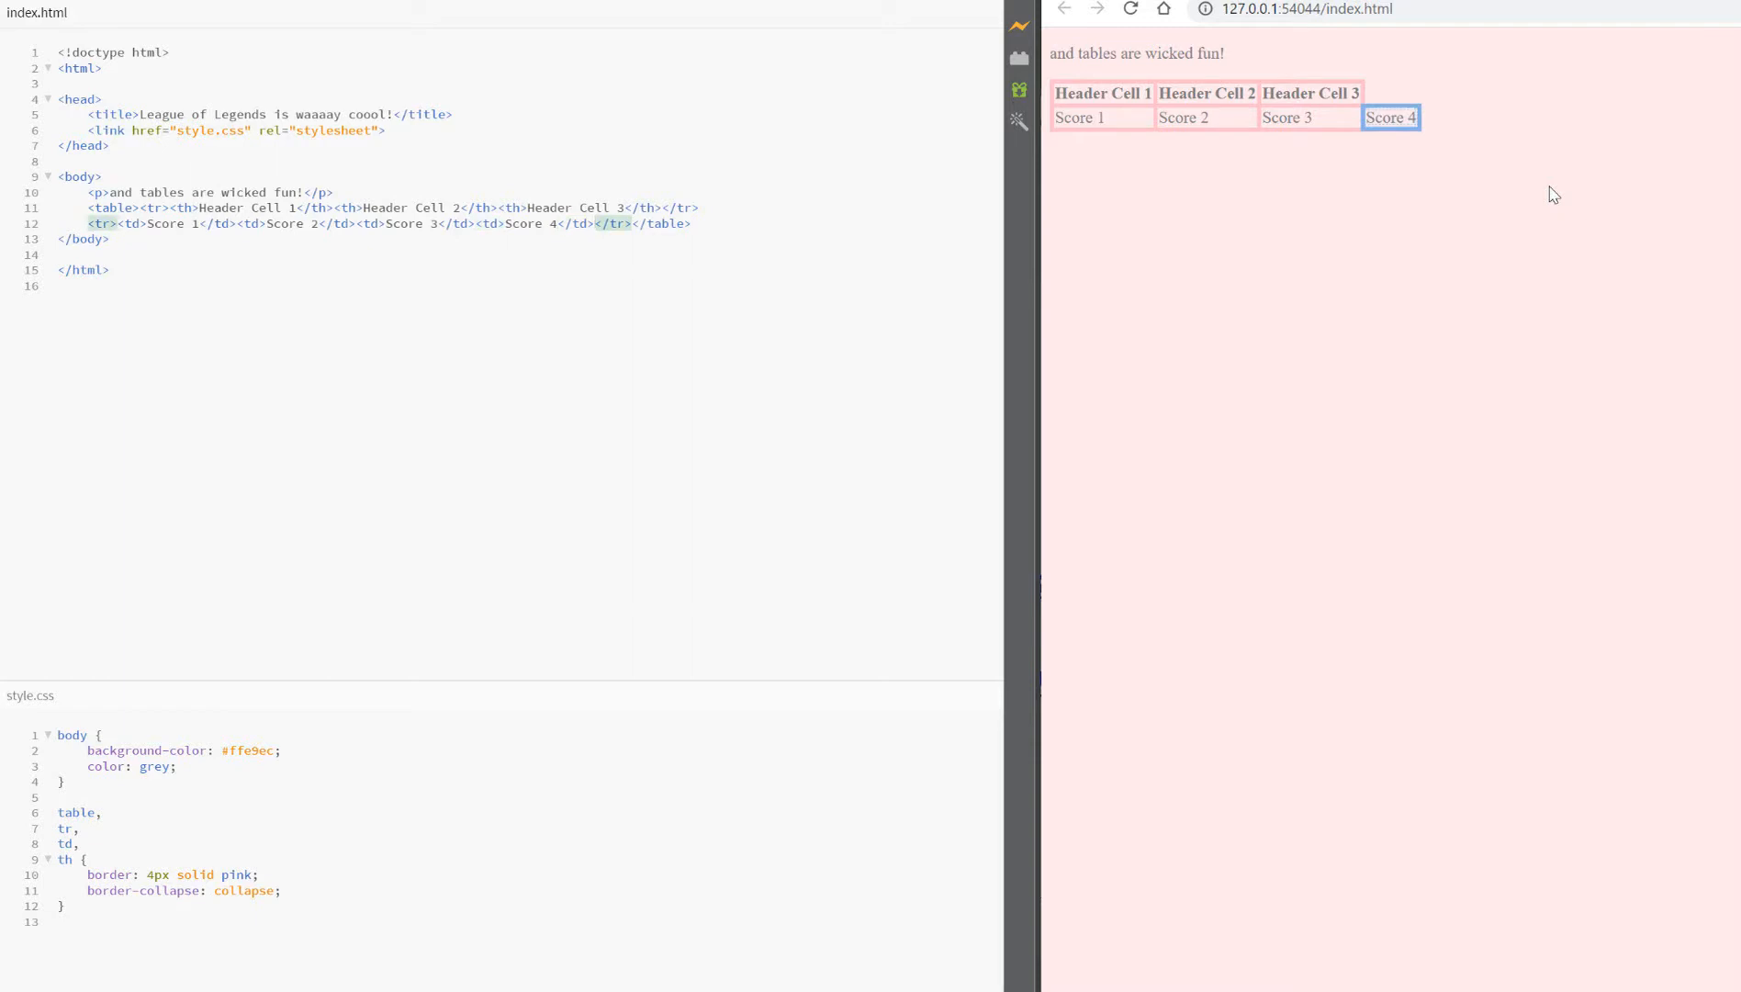
left_click_drag(87, 224, 591, 224)
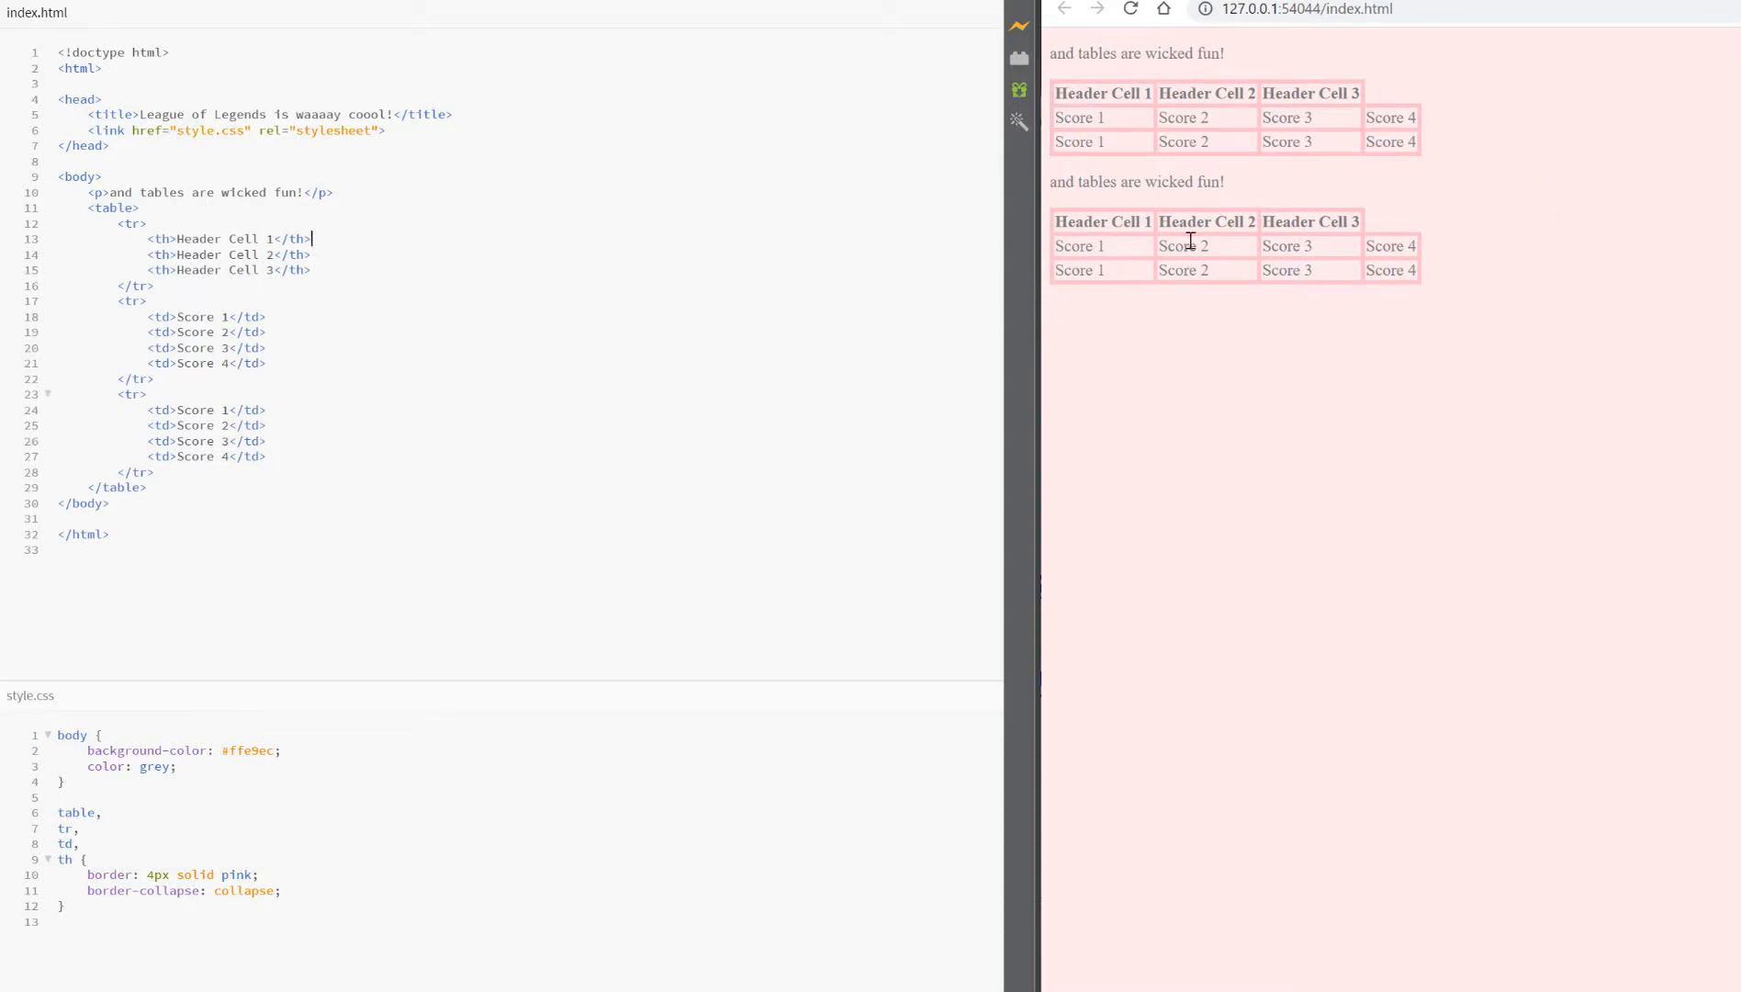
- Add a fourth Header Cell to the header row and save the page
left_click(1130, 9)
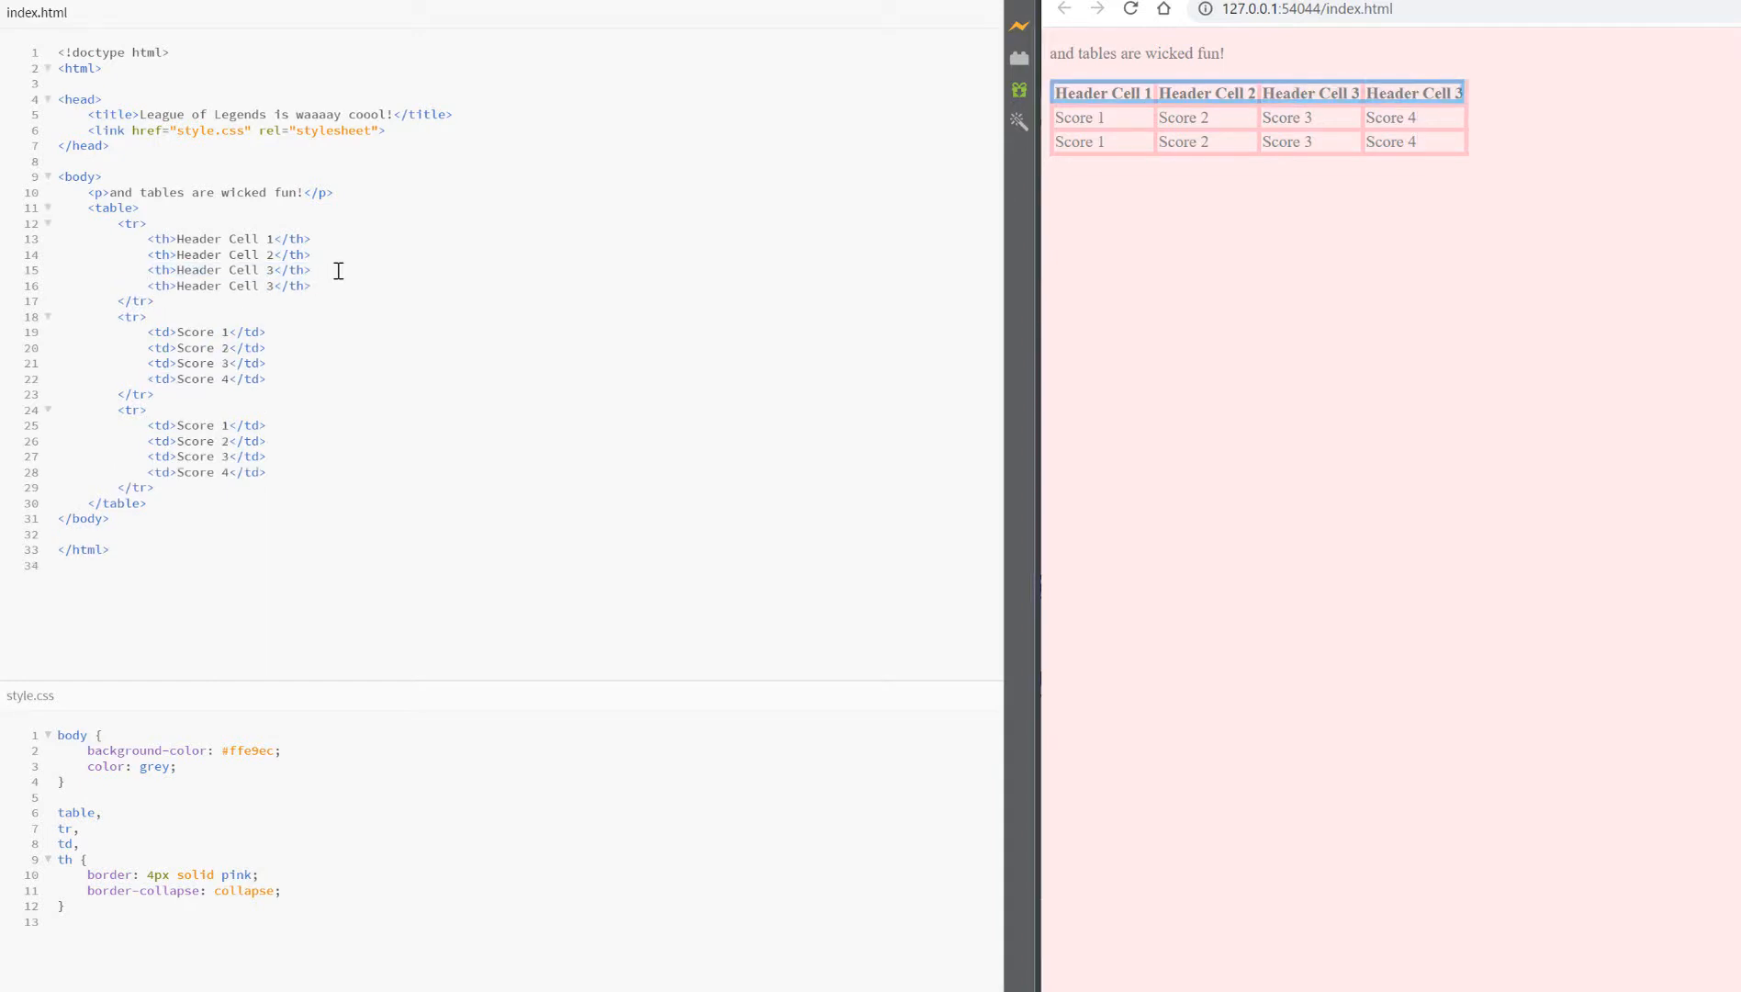
key("ctrl+s")
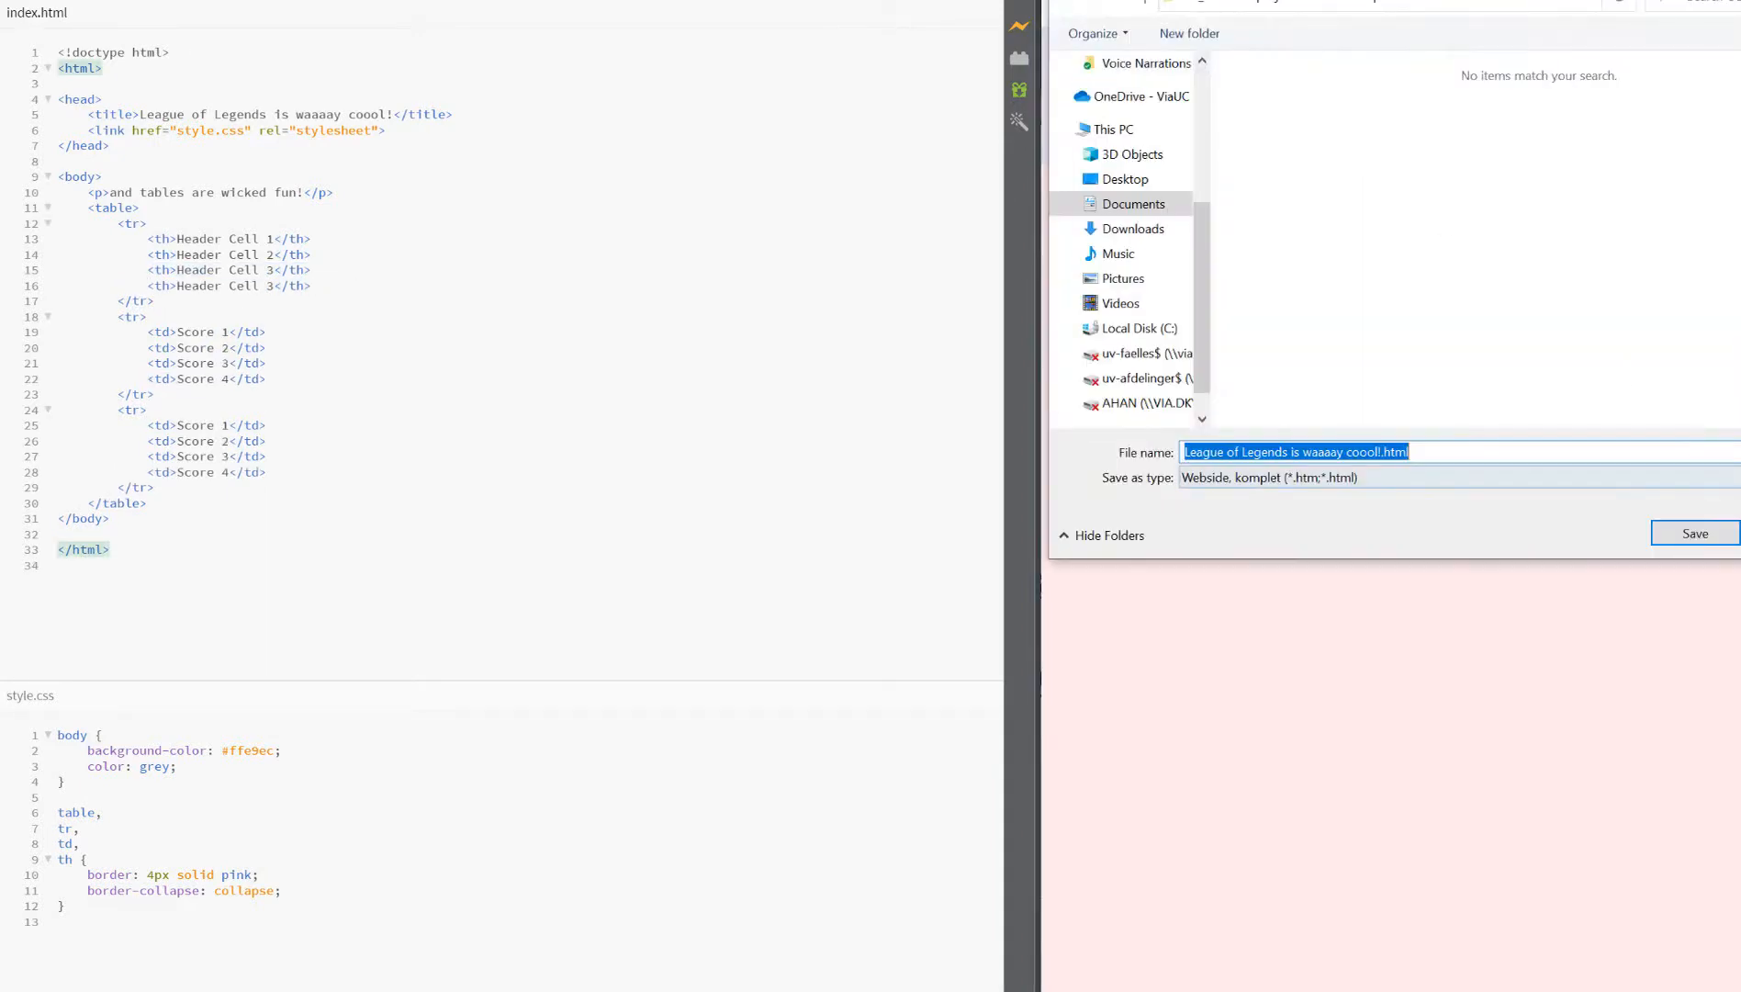
- Cancel the Save As dialog to return to the live table preview
left_click(1695, 533)
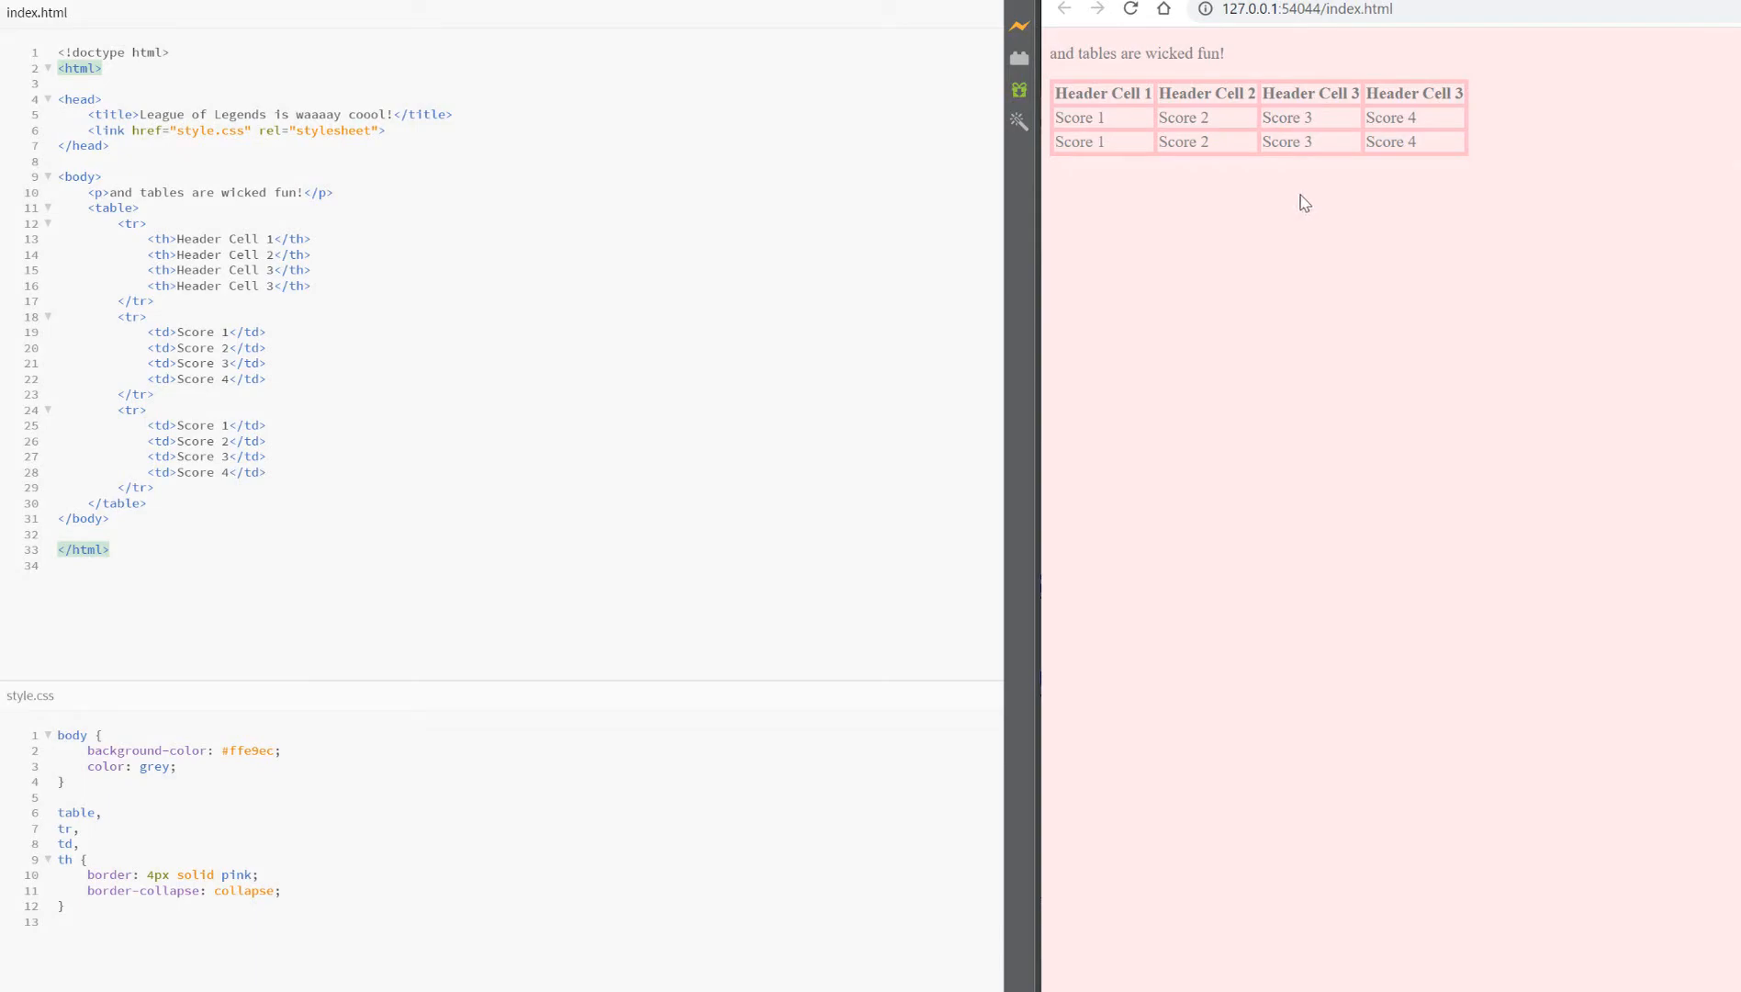
mouse_move(1027, 145)
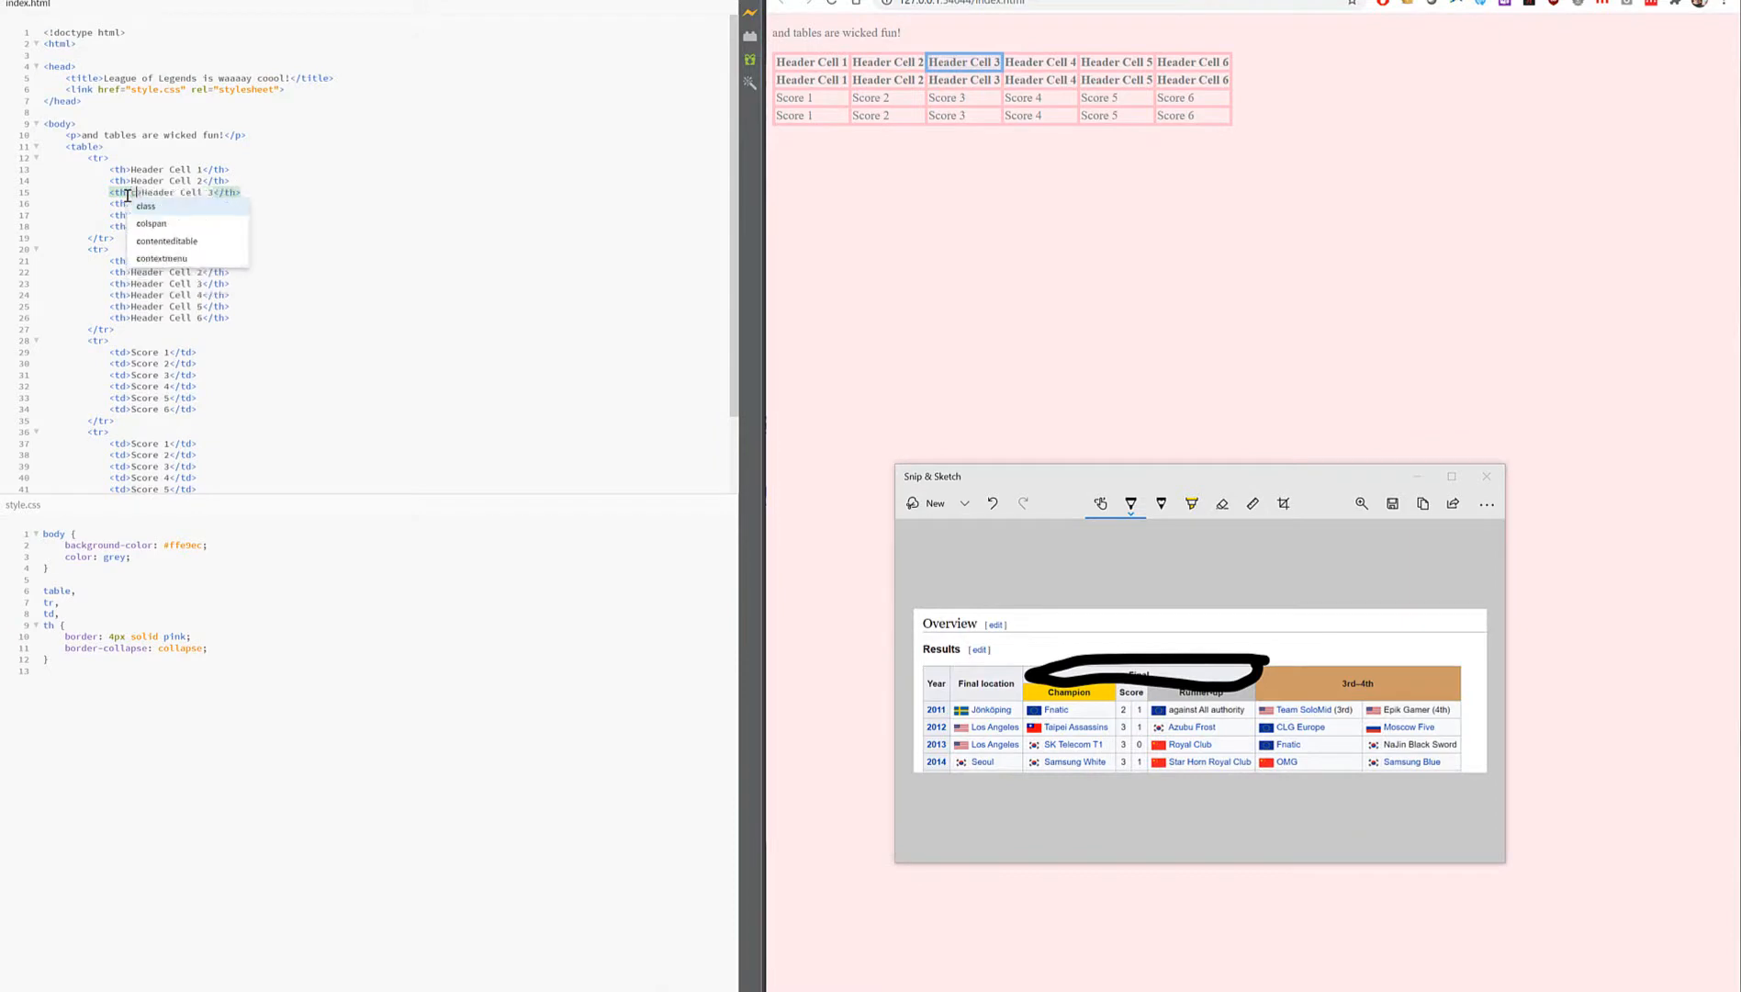
- Give Header Cell 3 colspan="4" and add Header Cell 7 to the second row
left_click(150, 224)
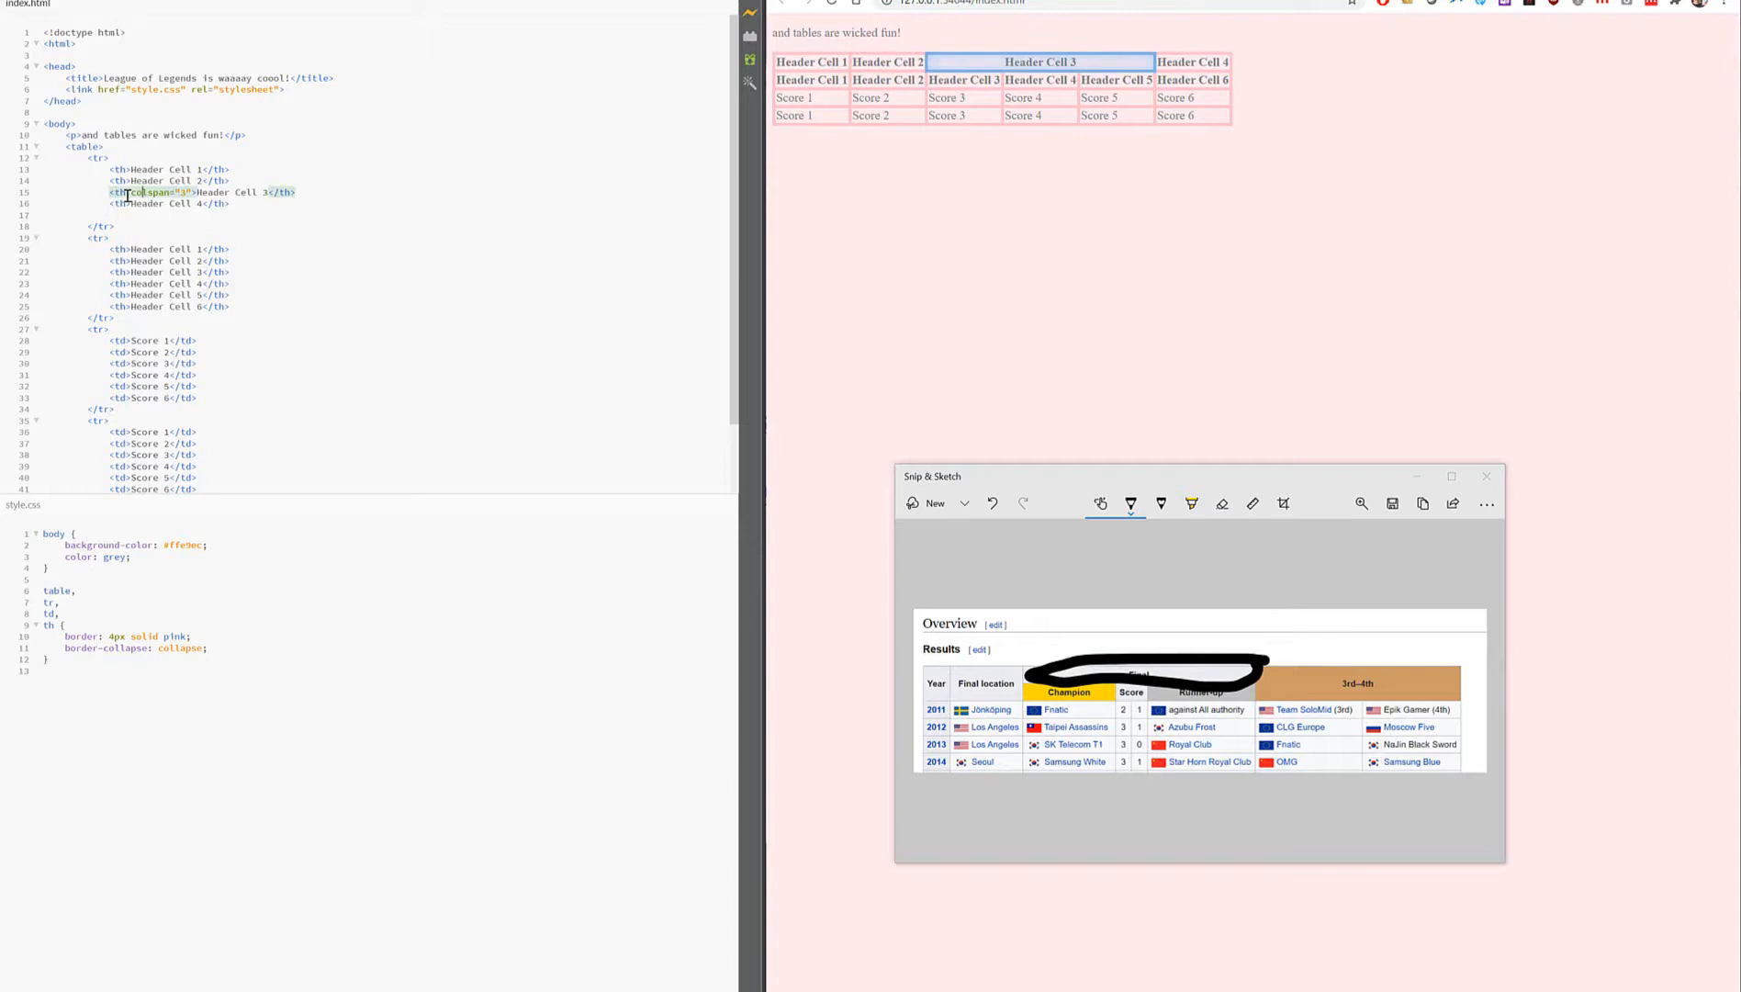
type("4")
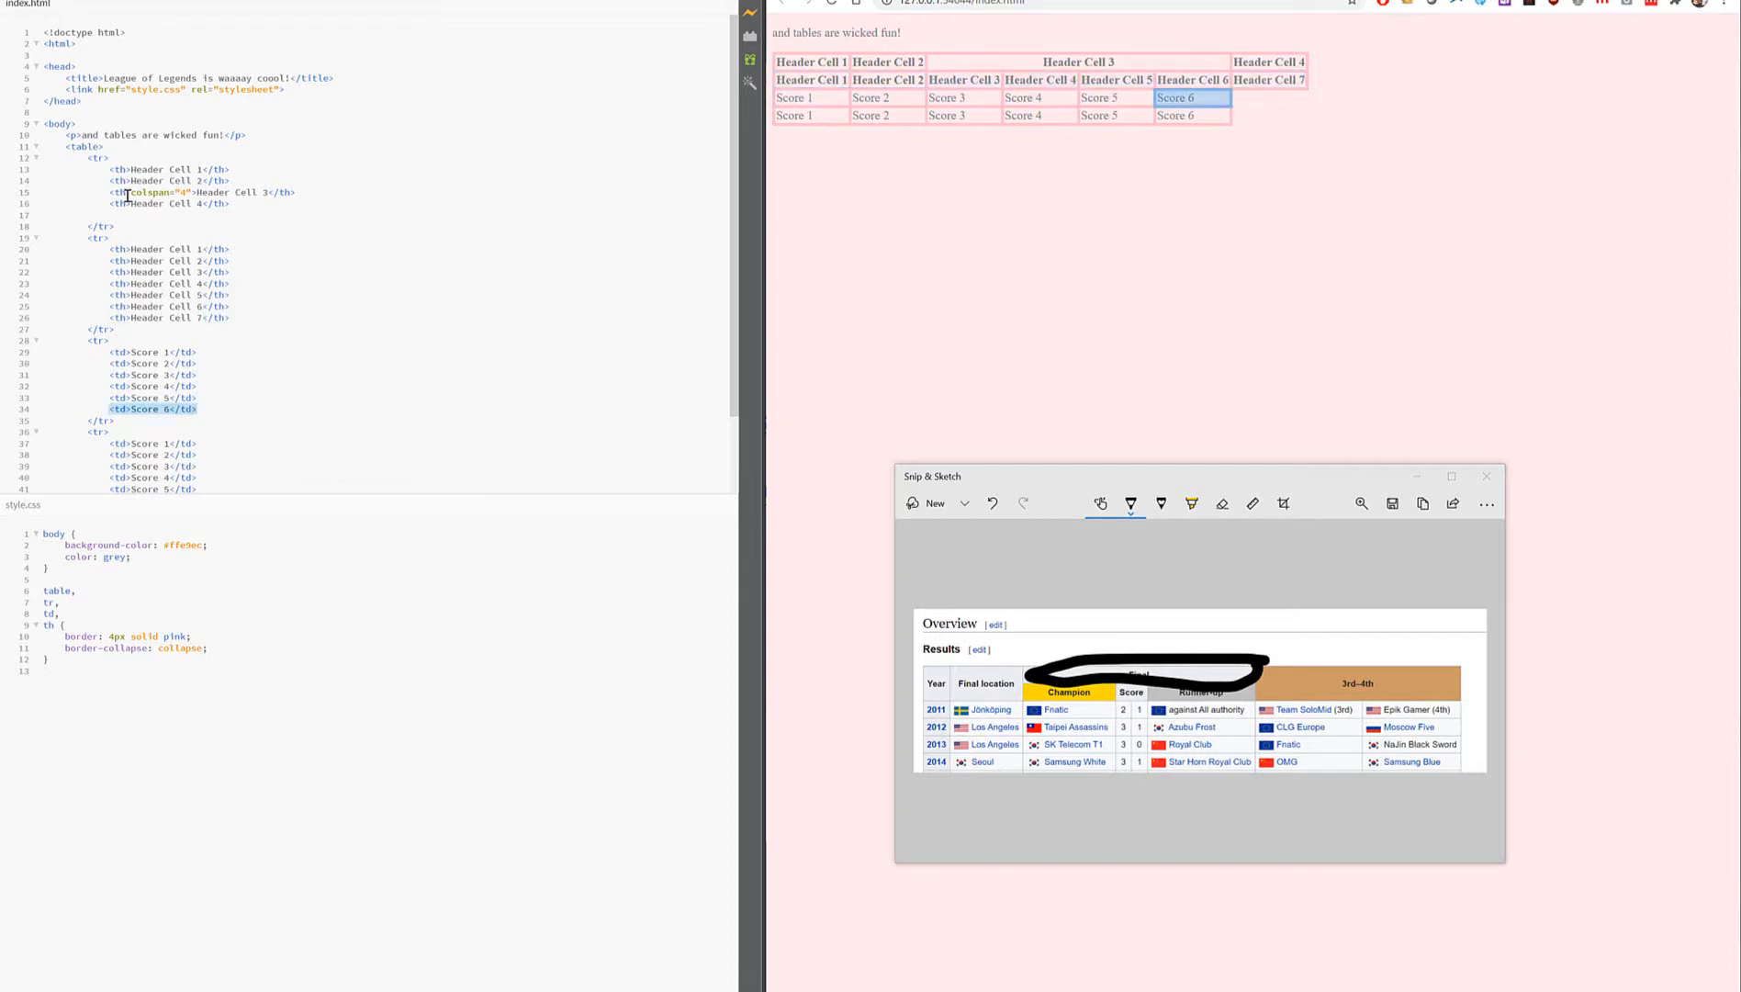
- Append a <td>Score 7</td> cell to both score rows
type("<td>Score 6</td>")
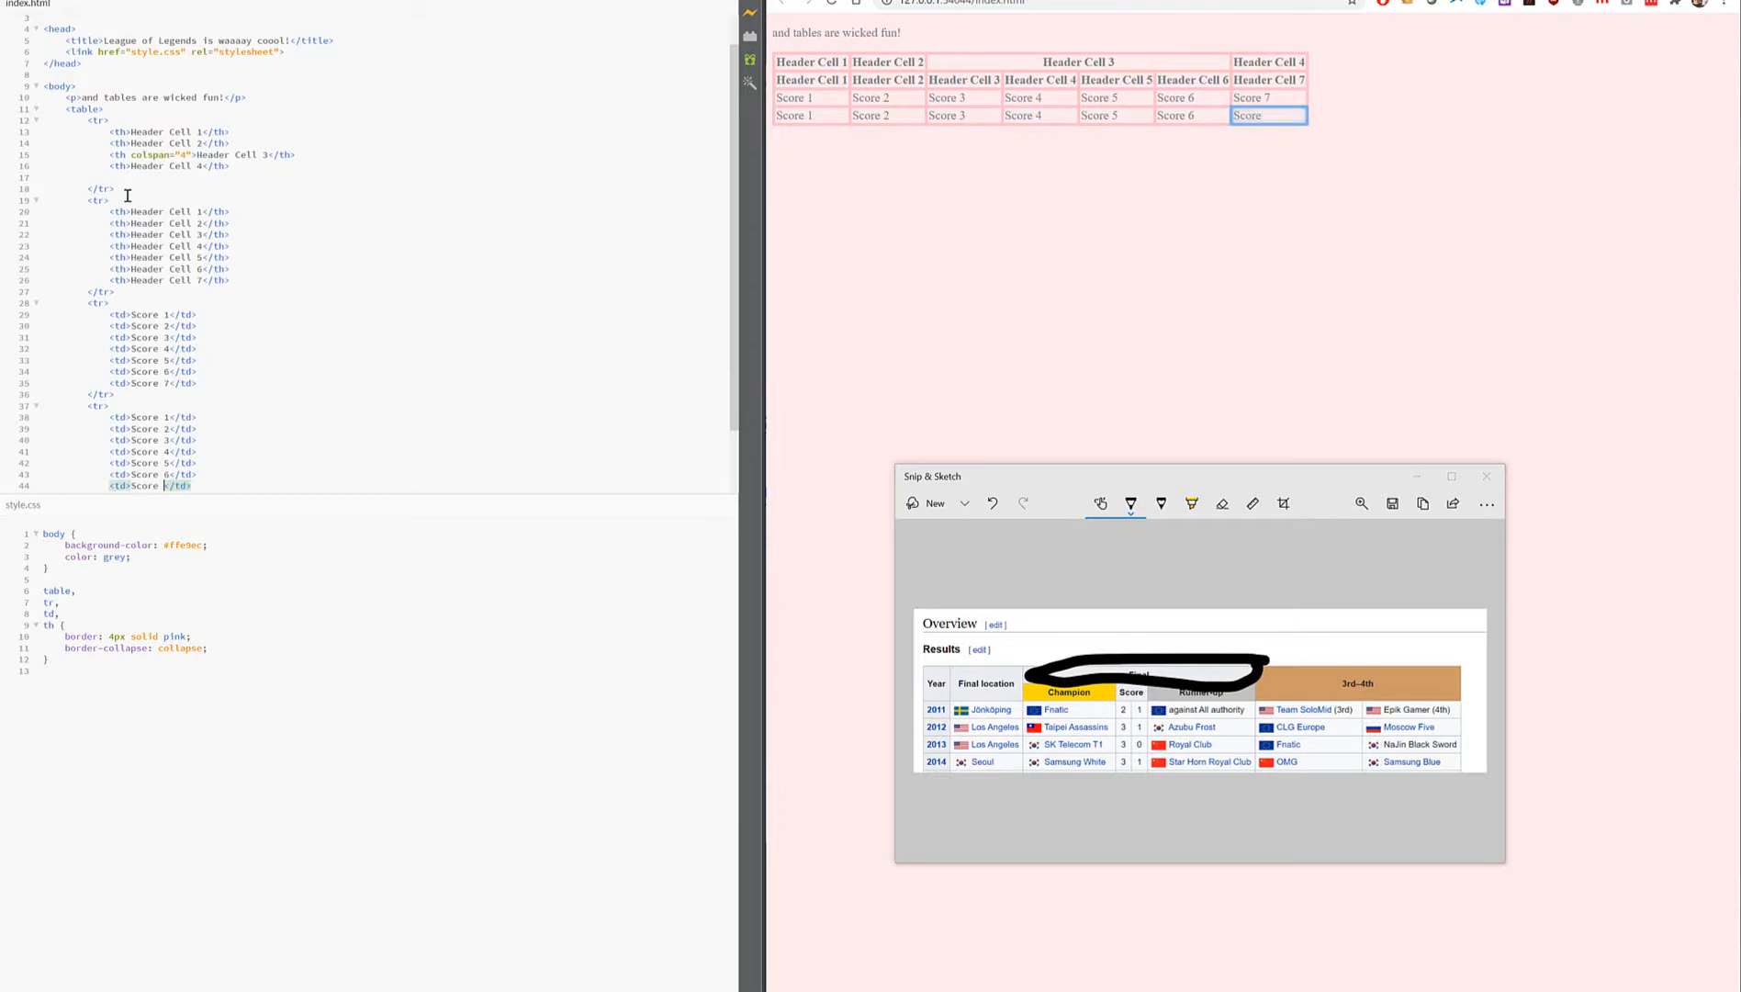
type("7")
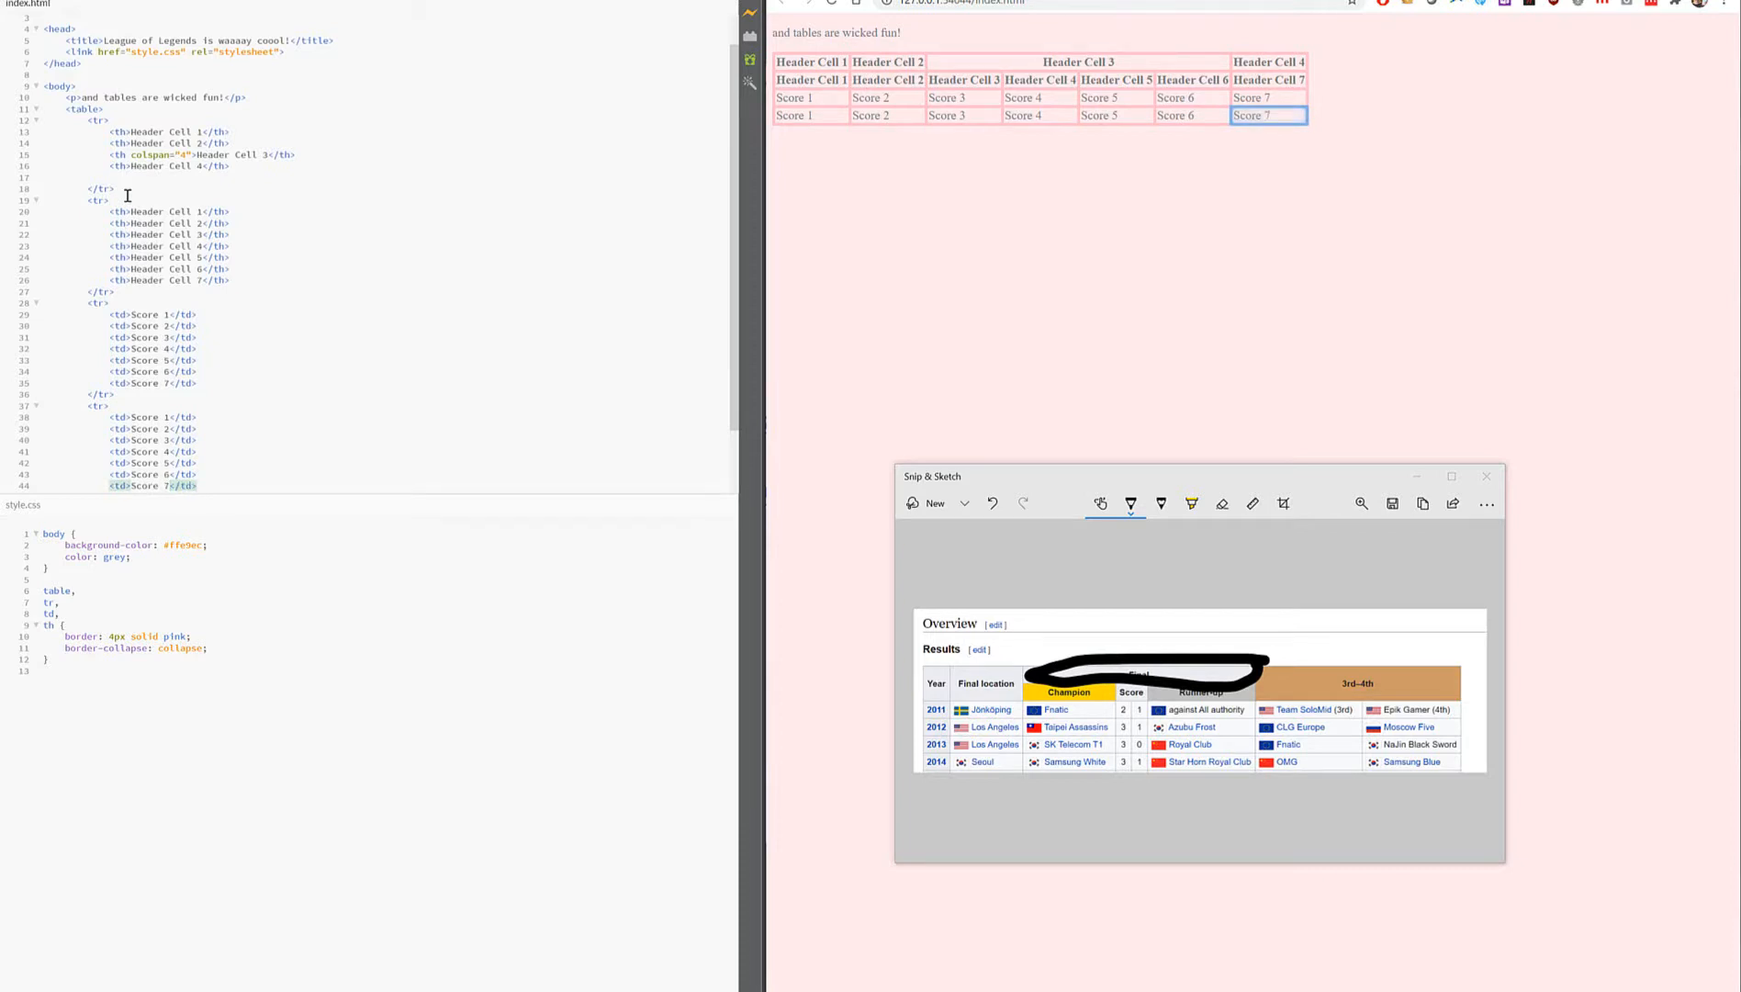
left_click(167, 485)
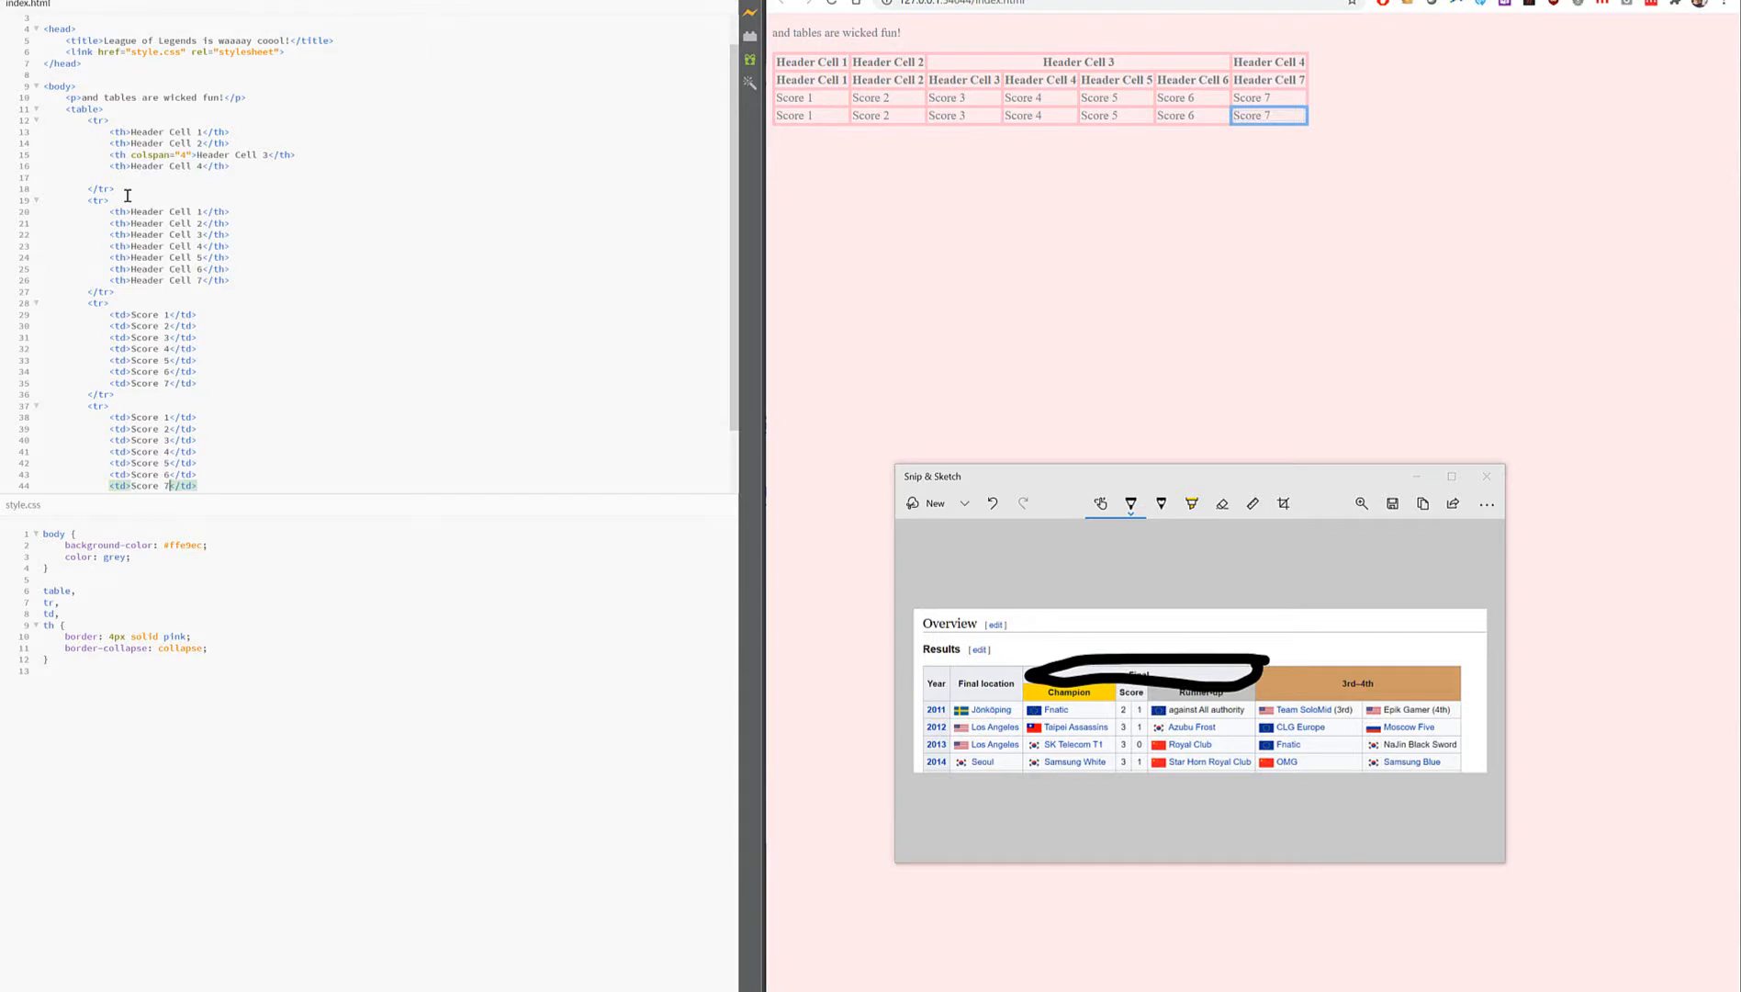
left_click(1161, 503)
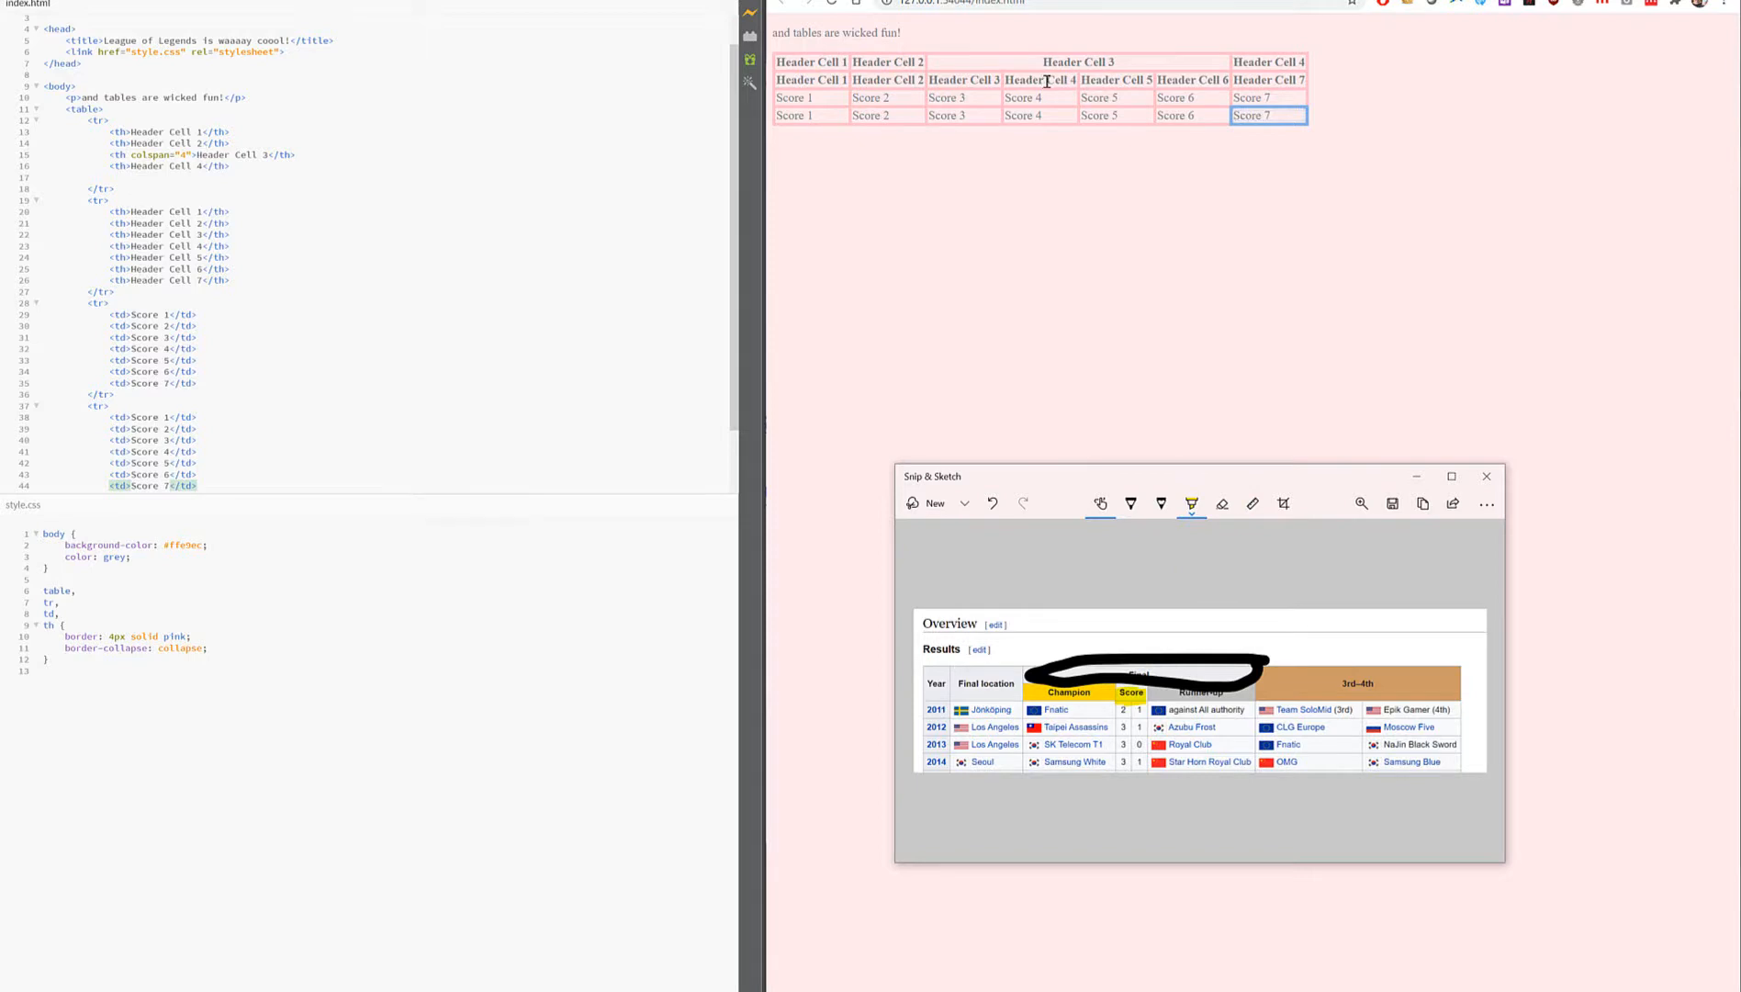
mouse_move(168, 138)
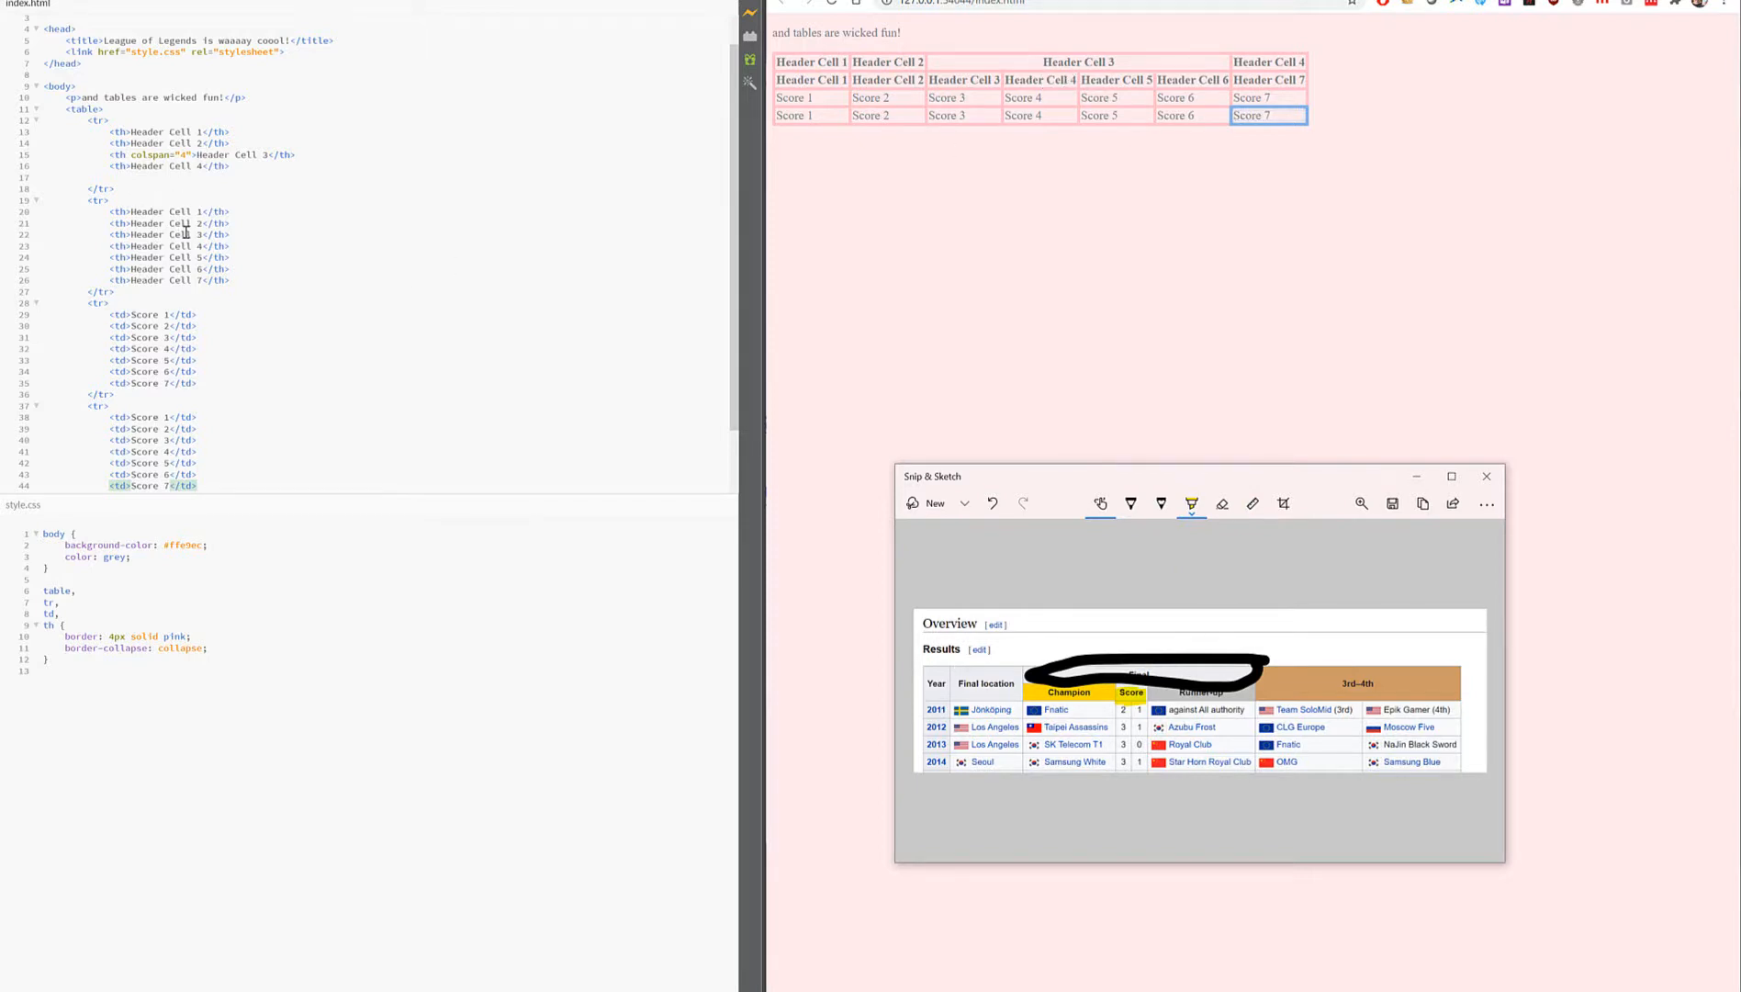
- Give Header Cell 4 colspan="2" and rename it Score
double_click(1040, 80)
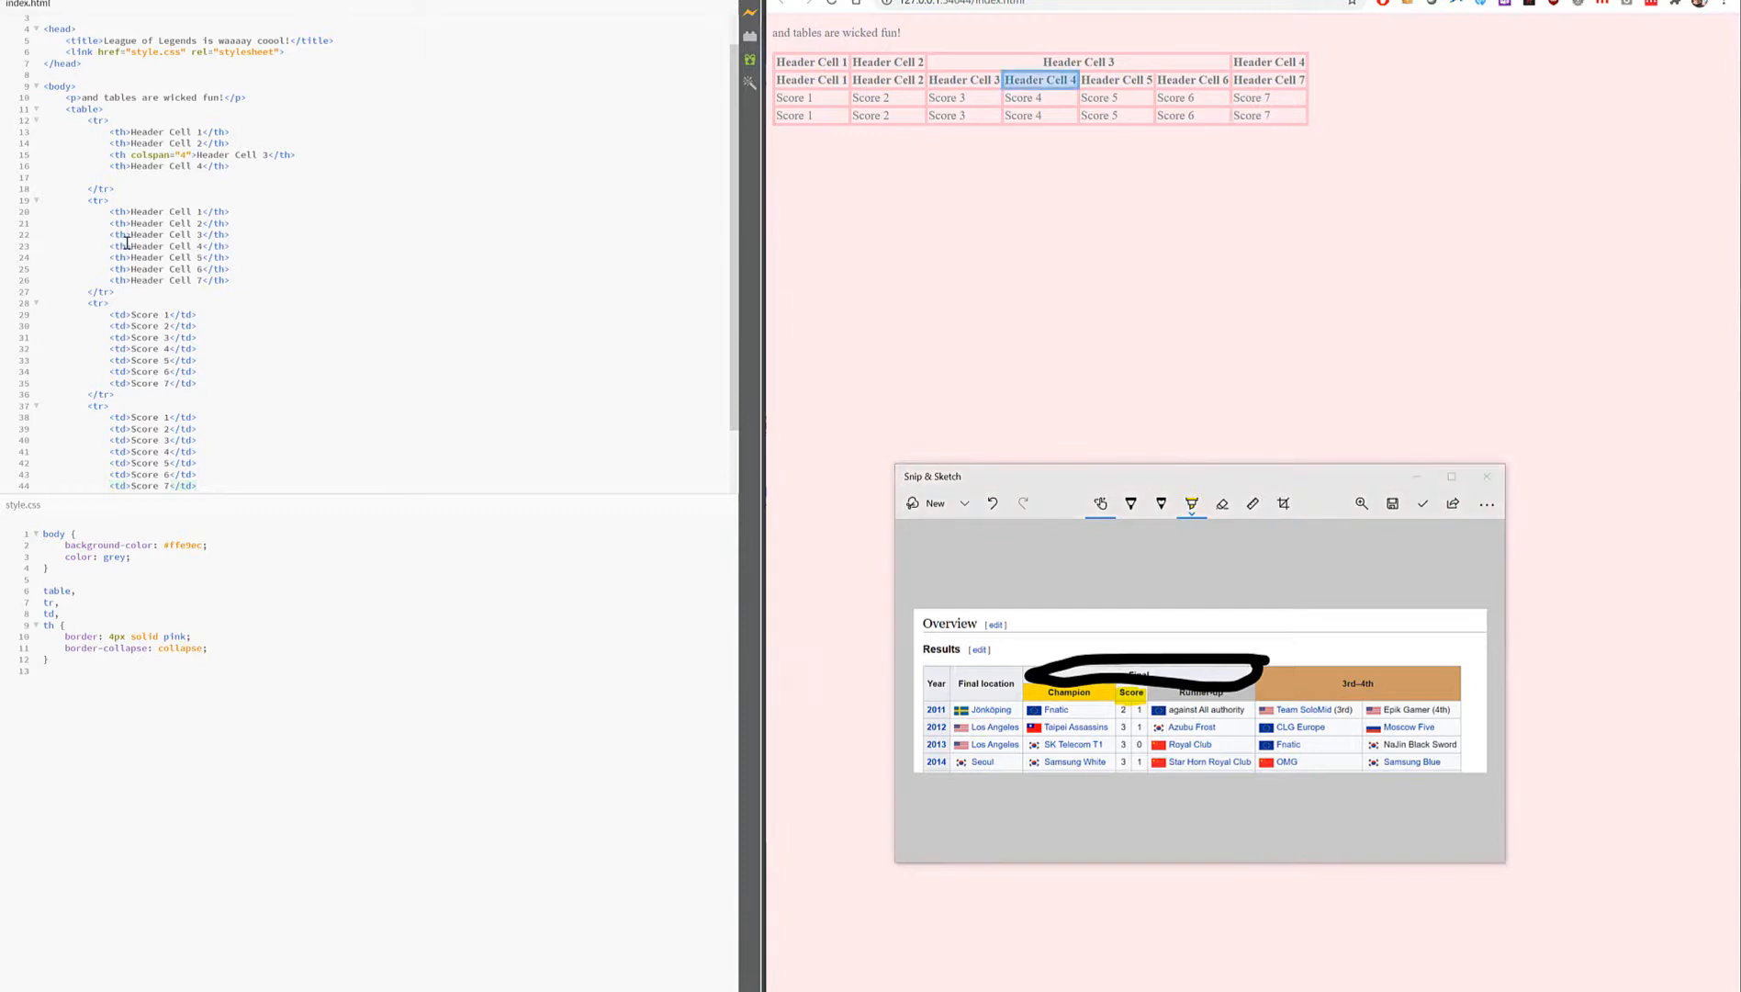
type("colspan=\"2")
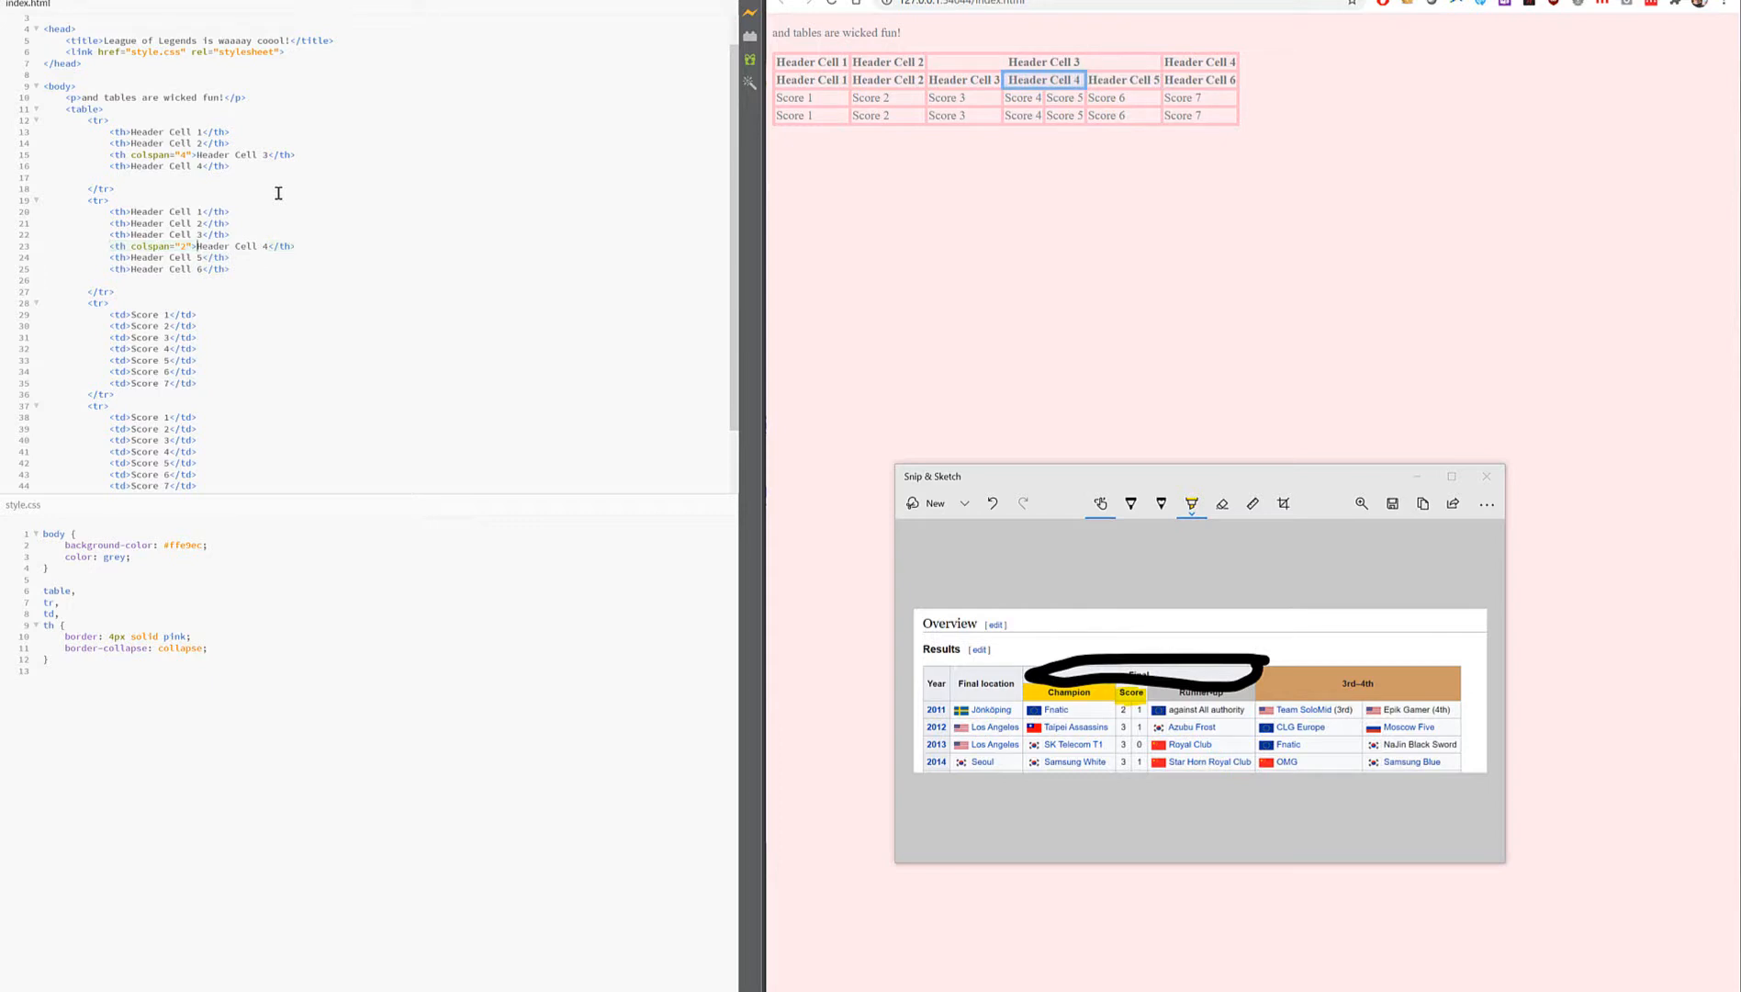
double_click(233, 246)
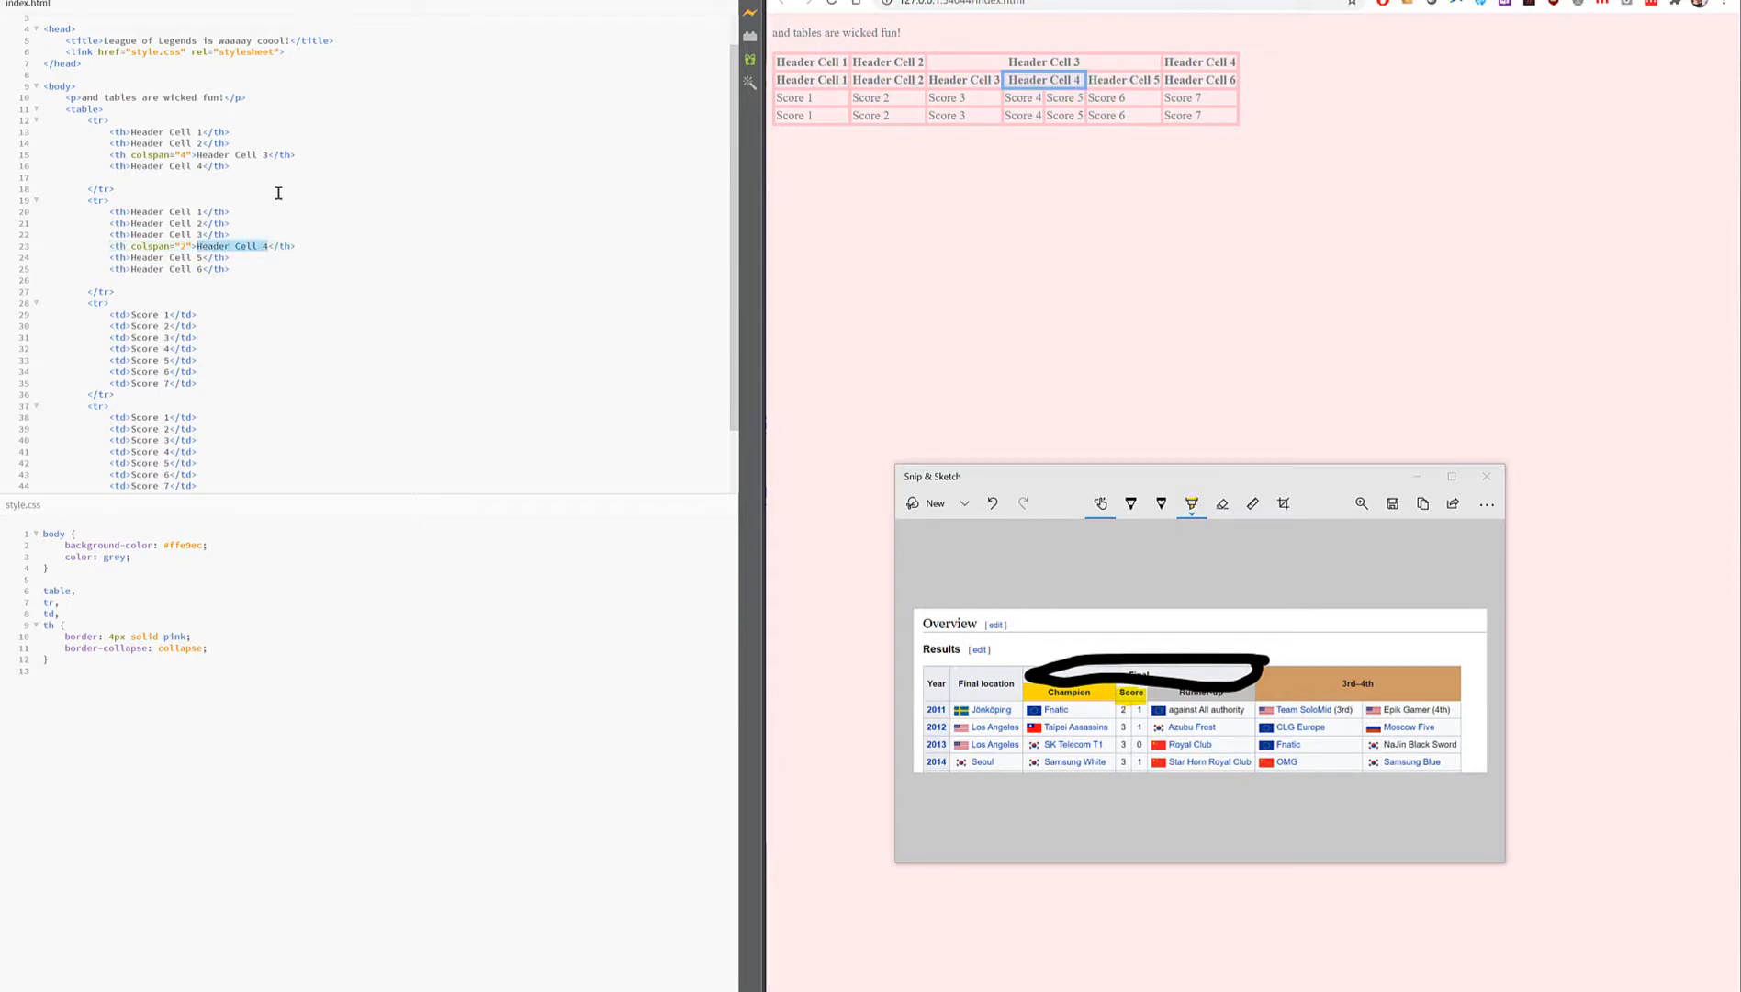
type("Score")
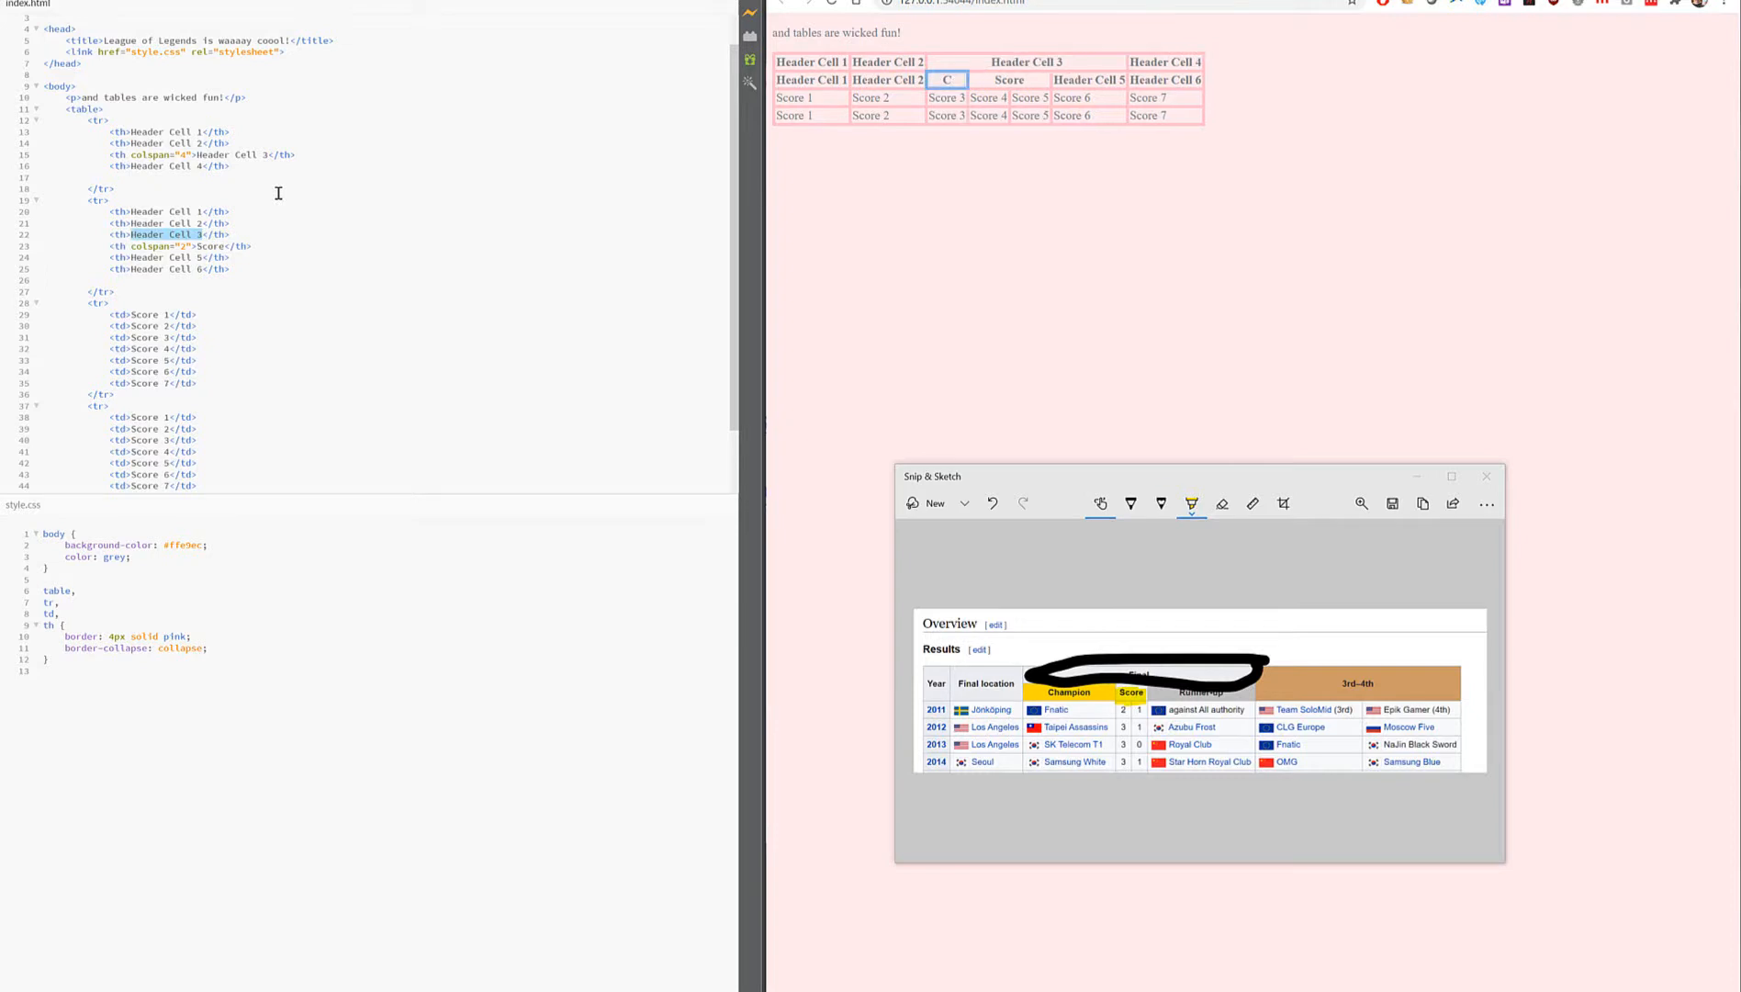
- Rename Header Cell 3 to Champion and Header Cell 5 to Runner-up
type("CHamp</th>")
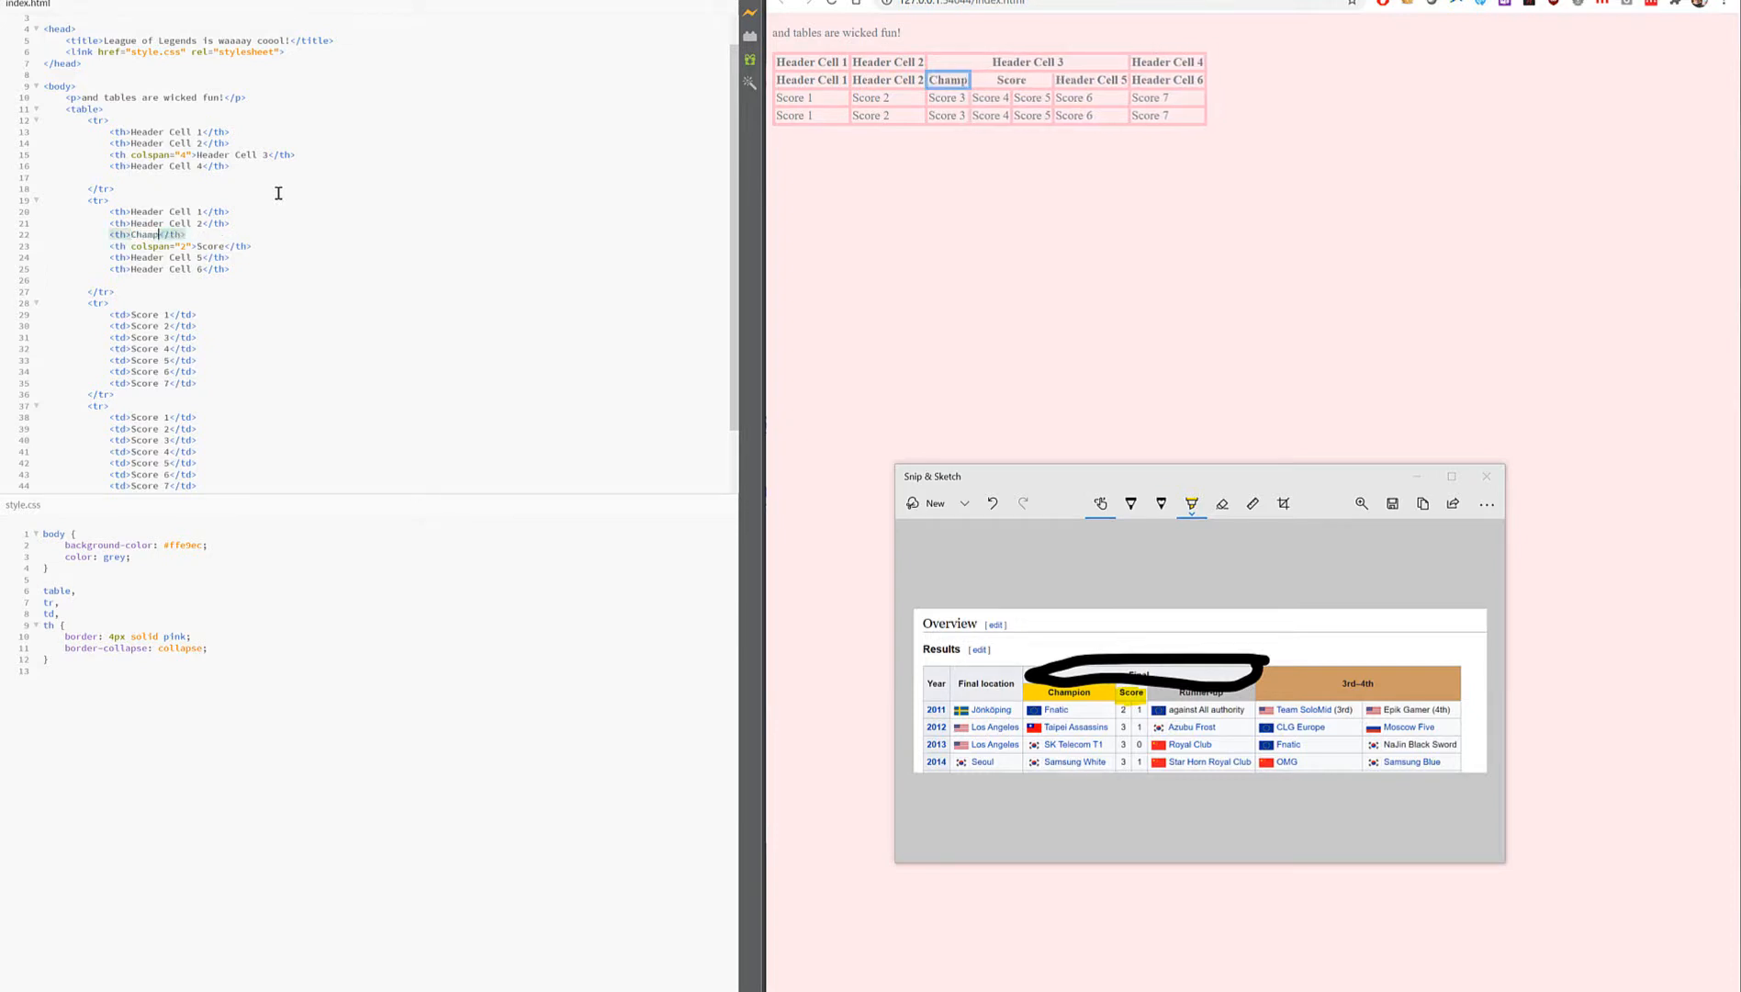
type("ion")
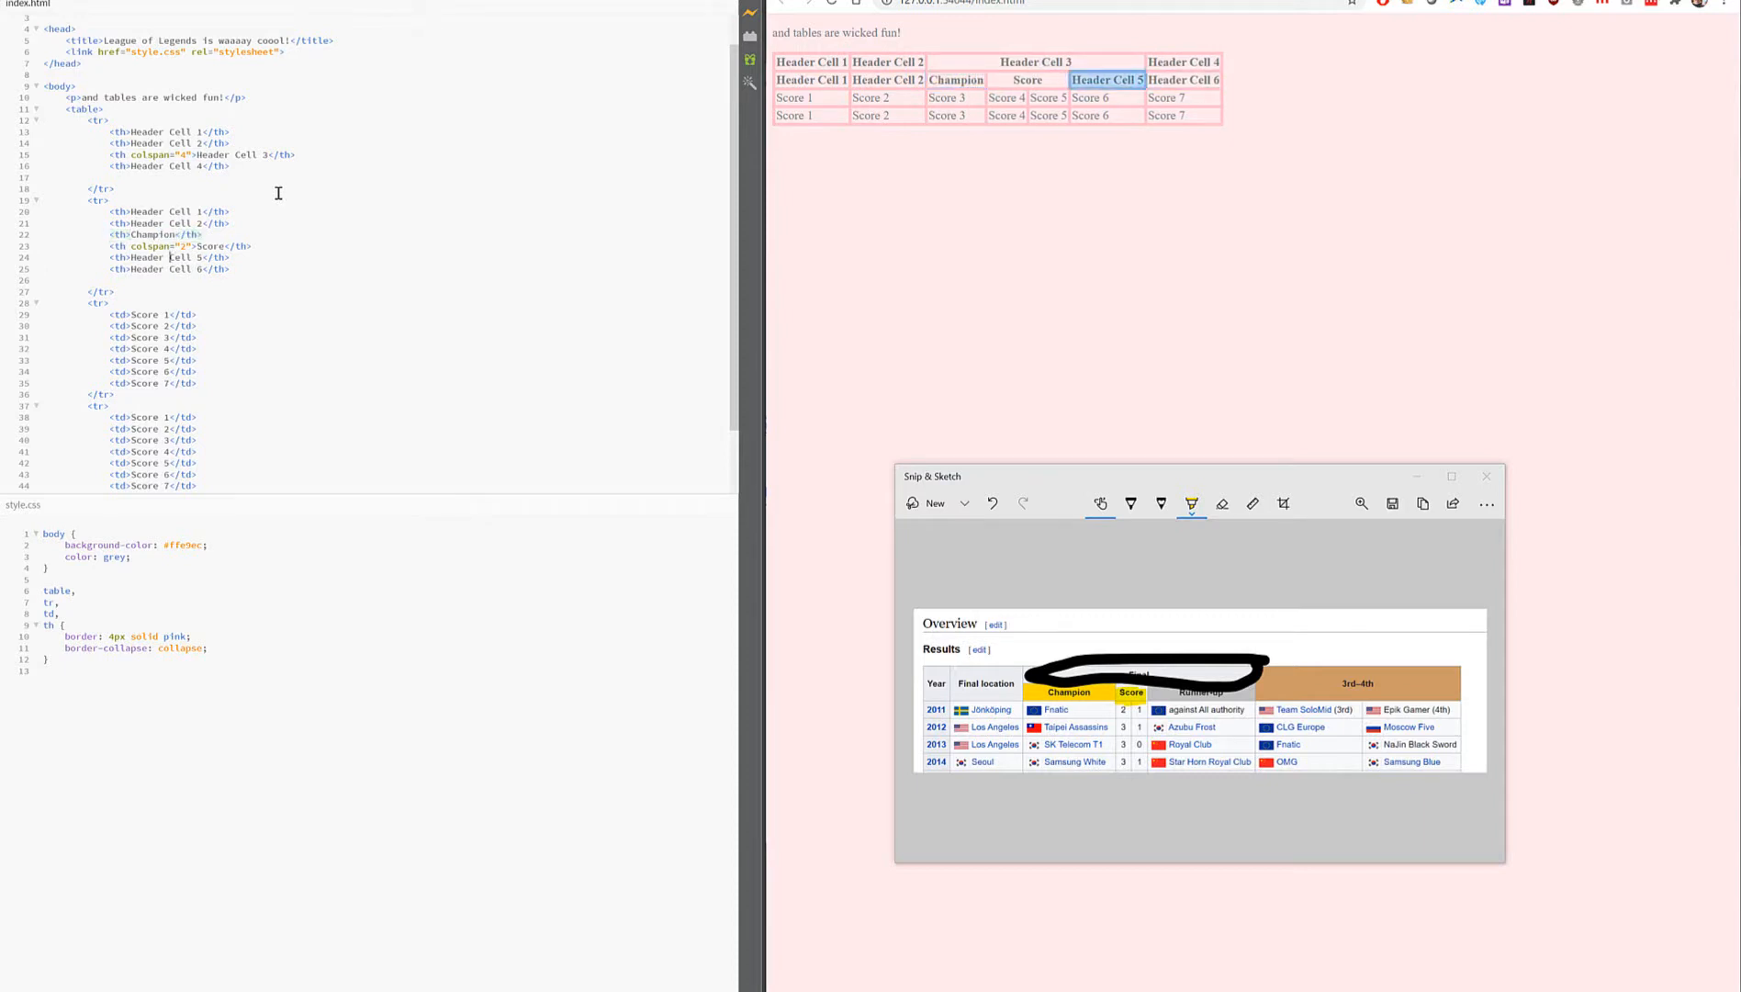
double_click(156, 257)
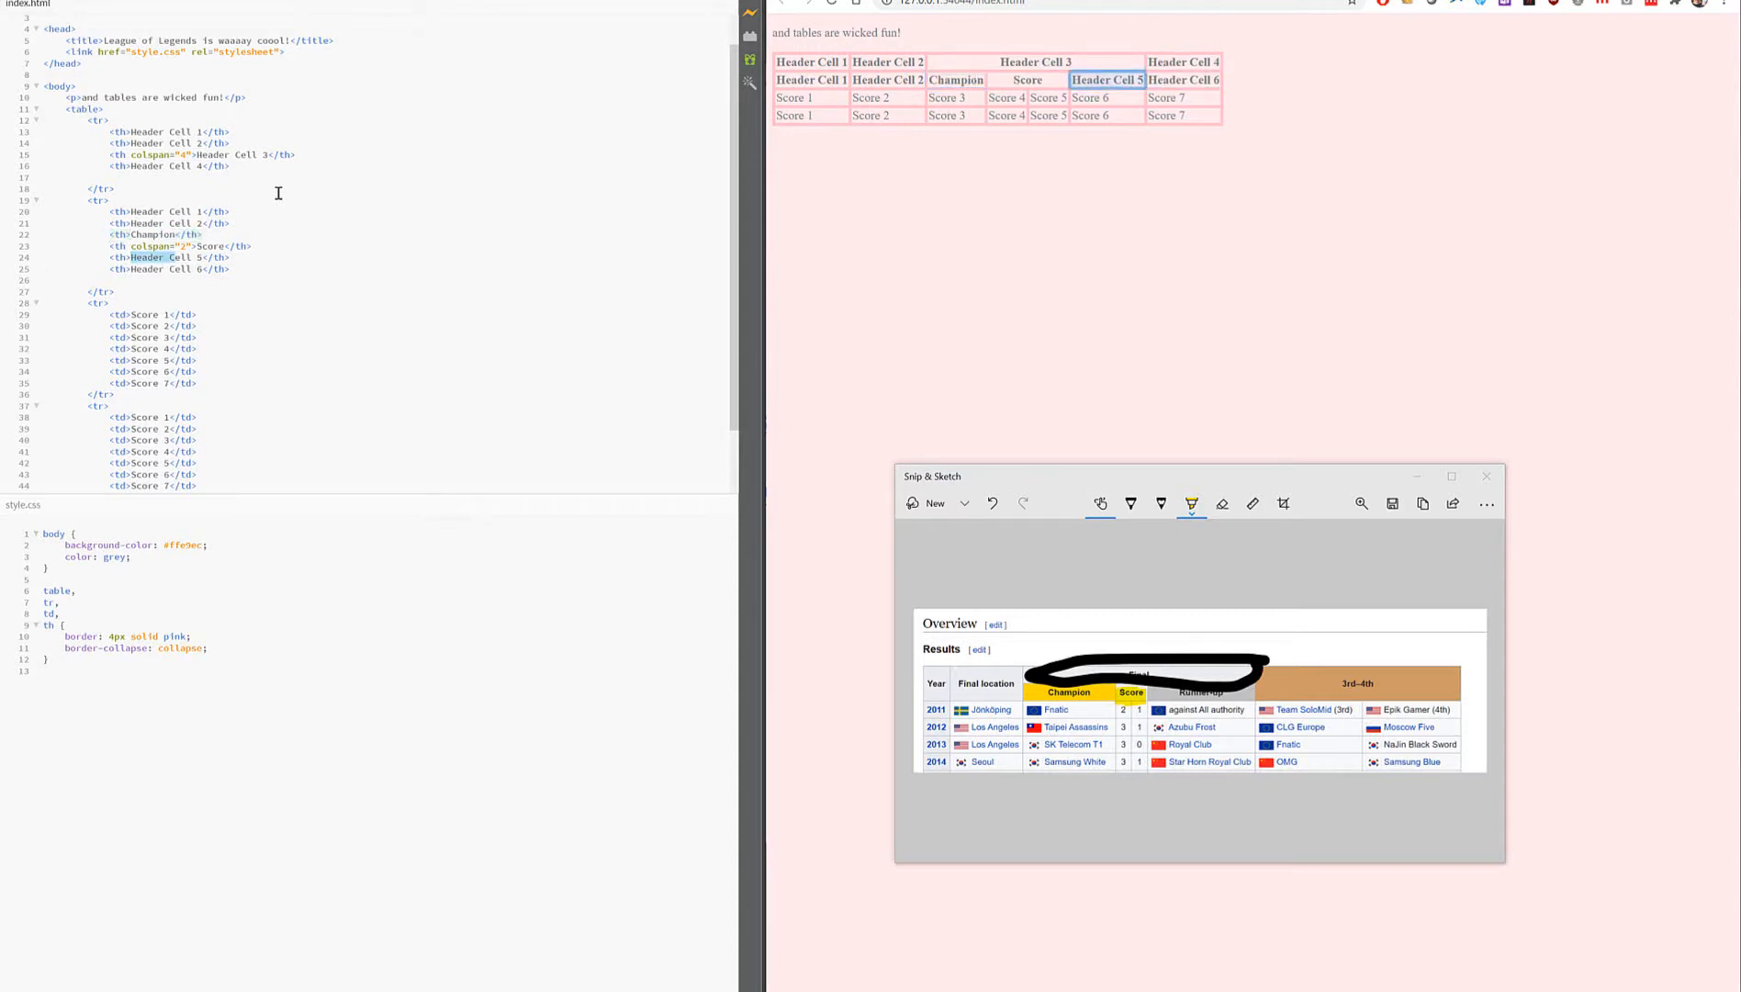
type("Runner")
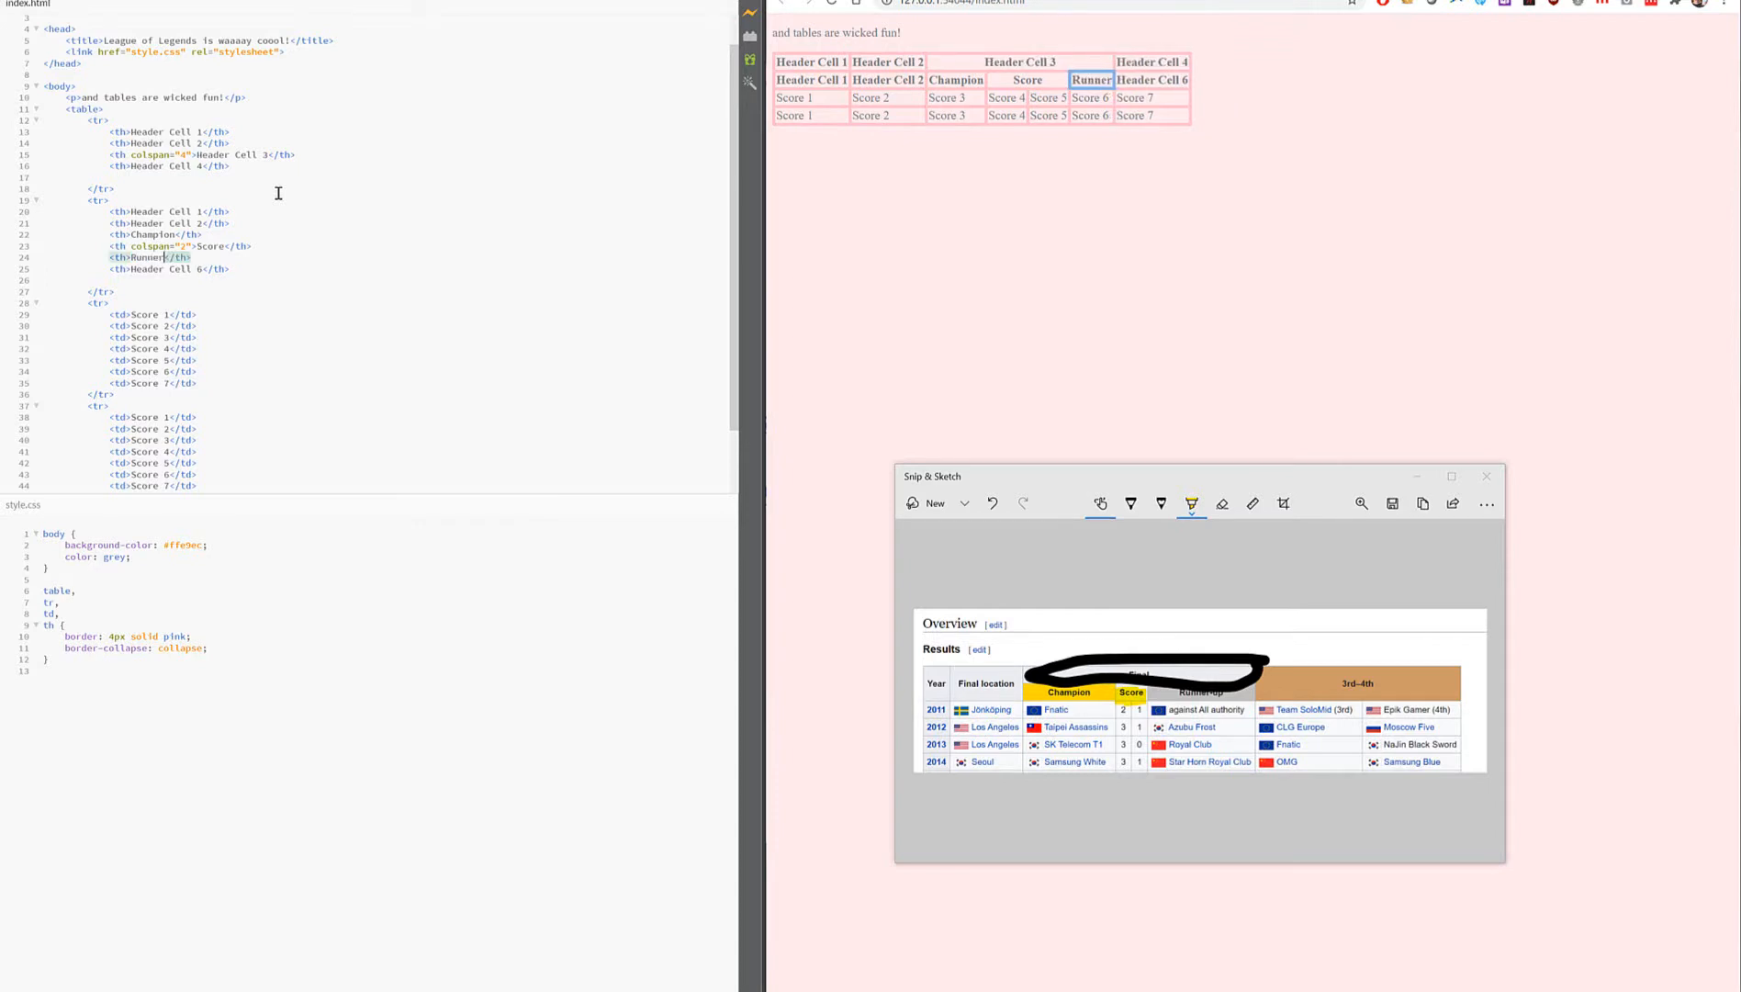
type("-up")
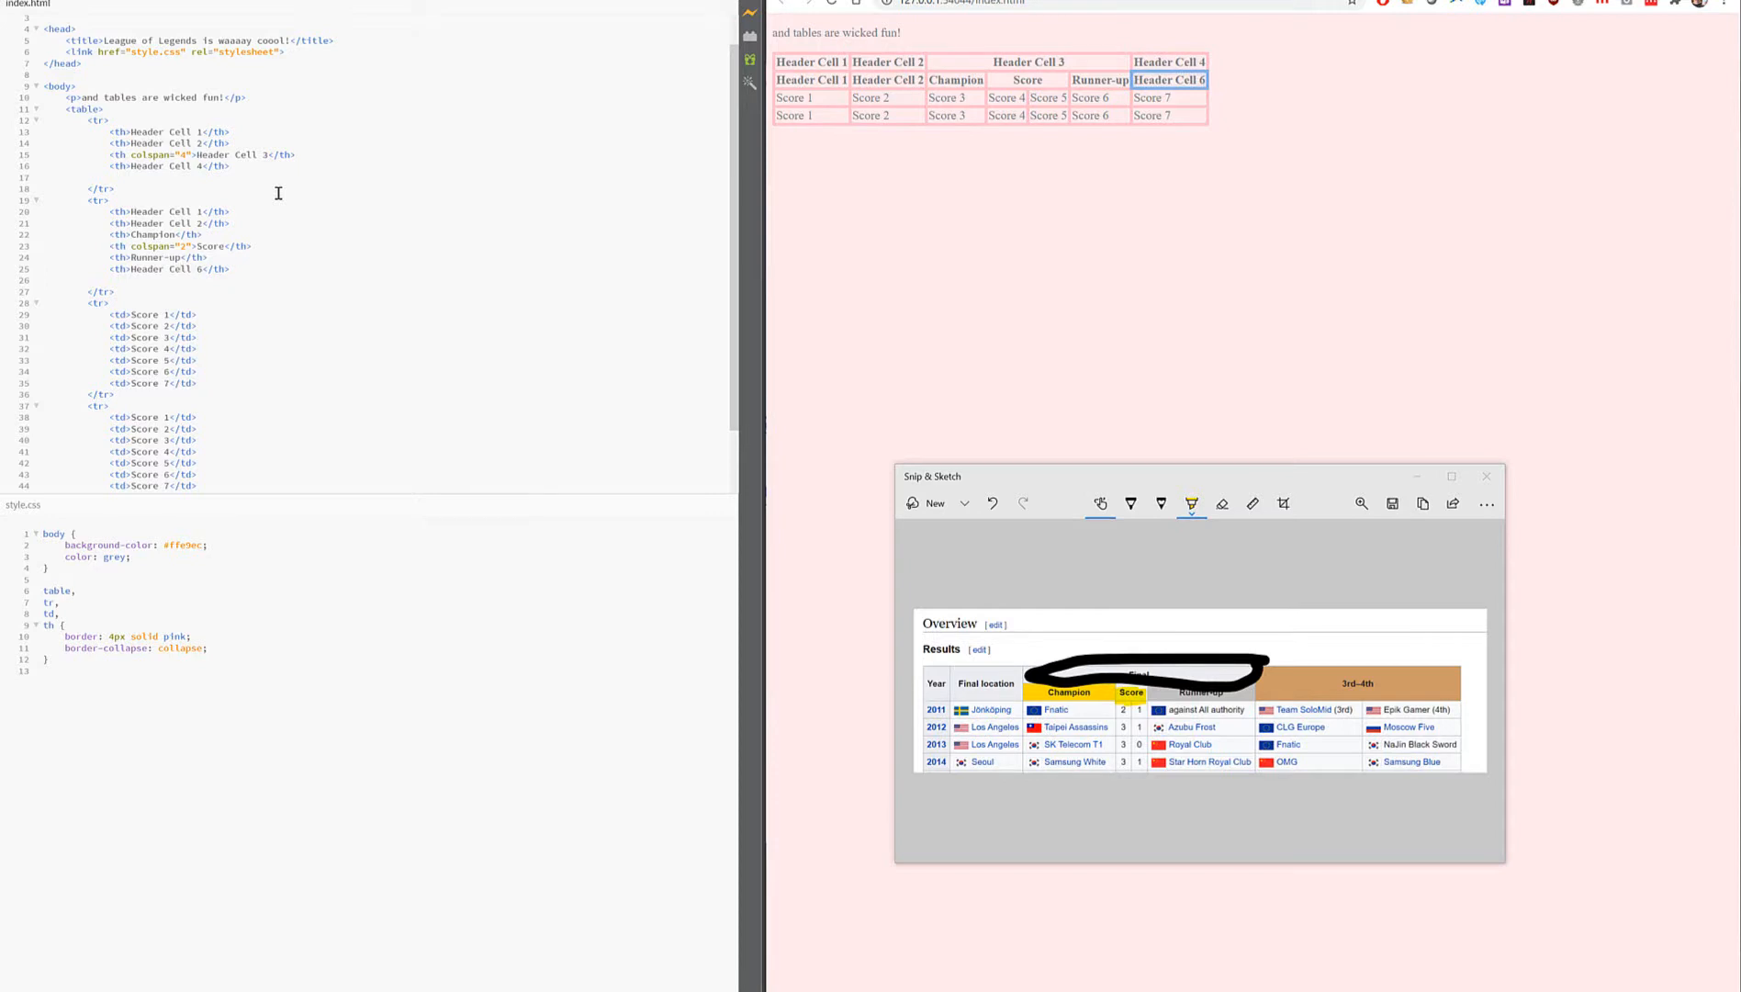
mouse_move(124, 168)
type("<th rowspan=\"2\">3")
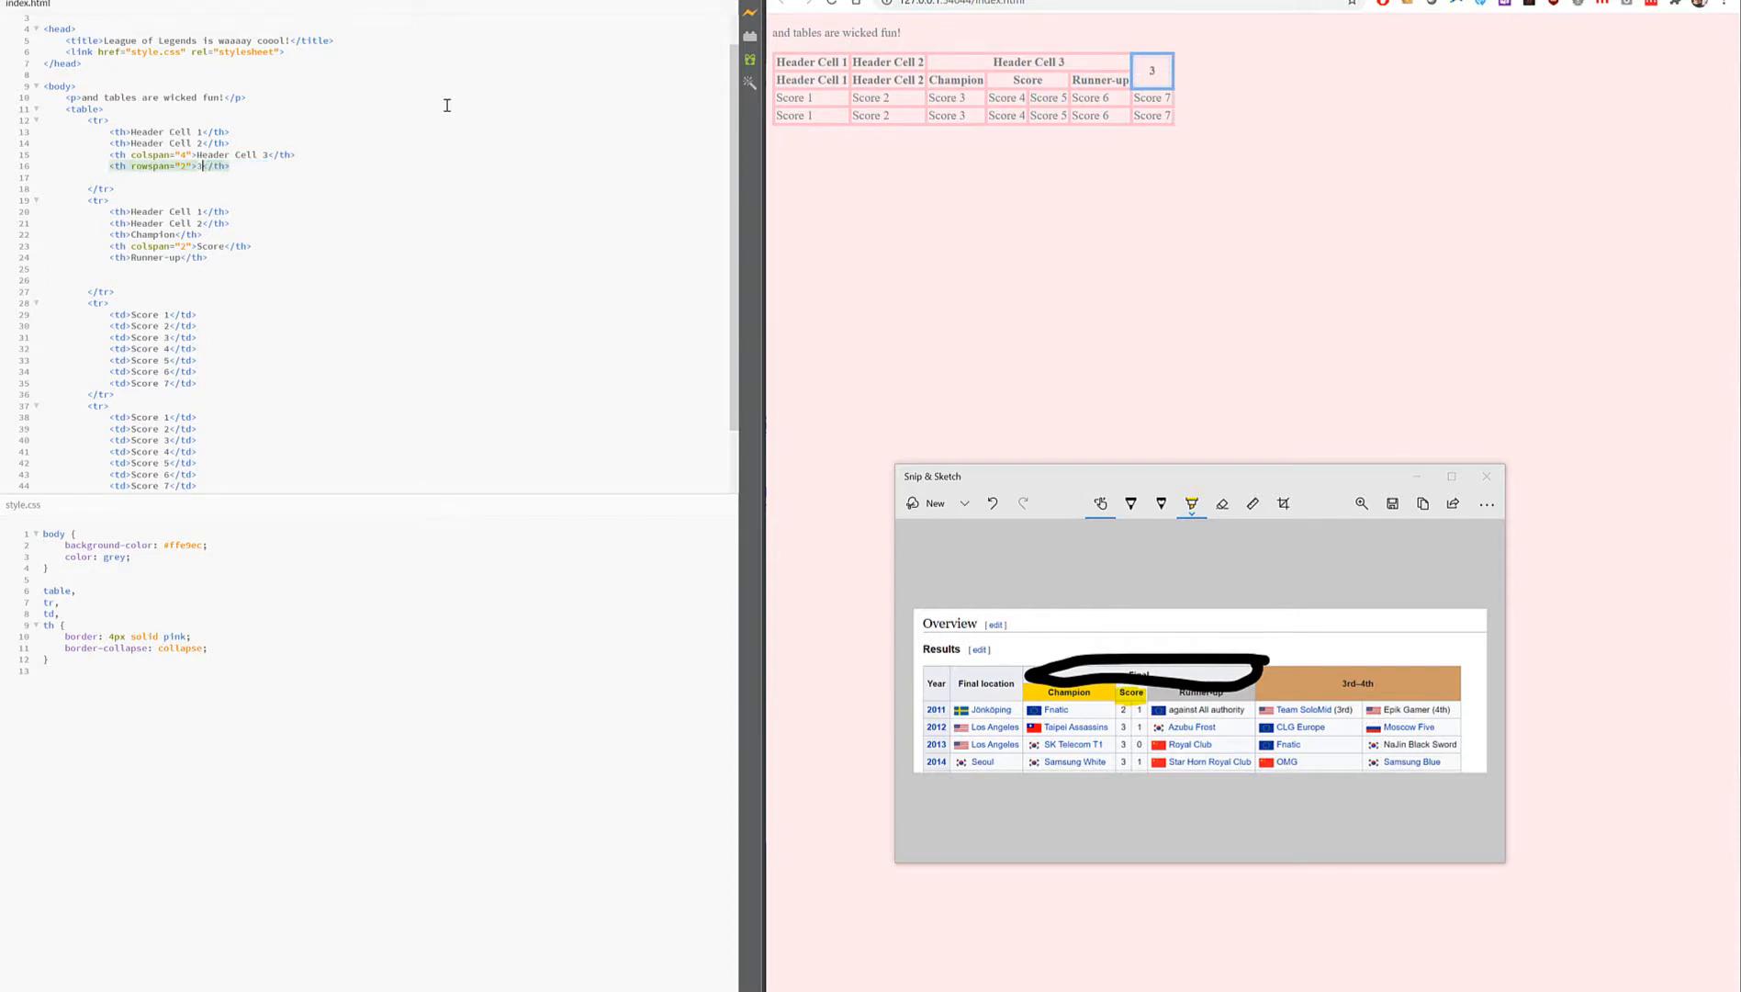
- Make the 3rd-4th, Year and Final location headers span two rows with rowspan="2"
type("rd-5")
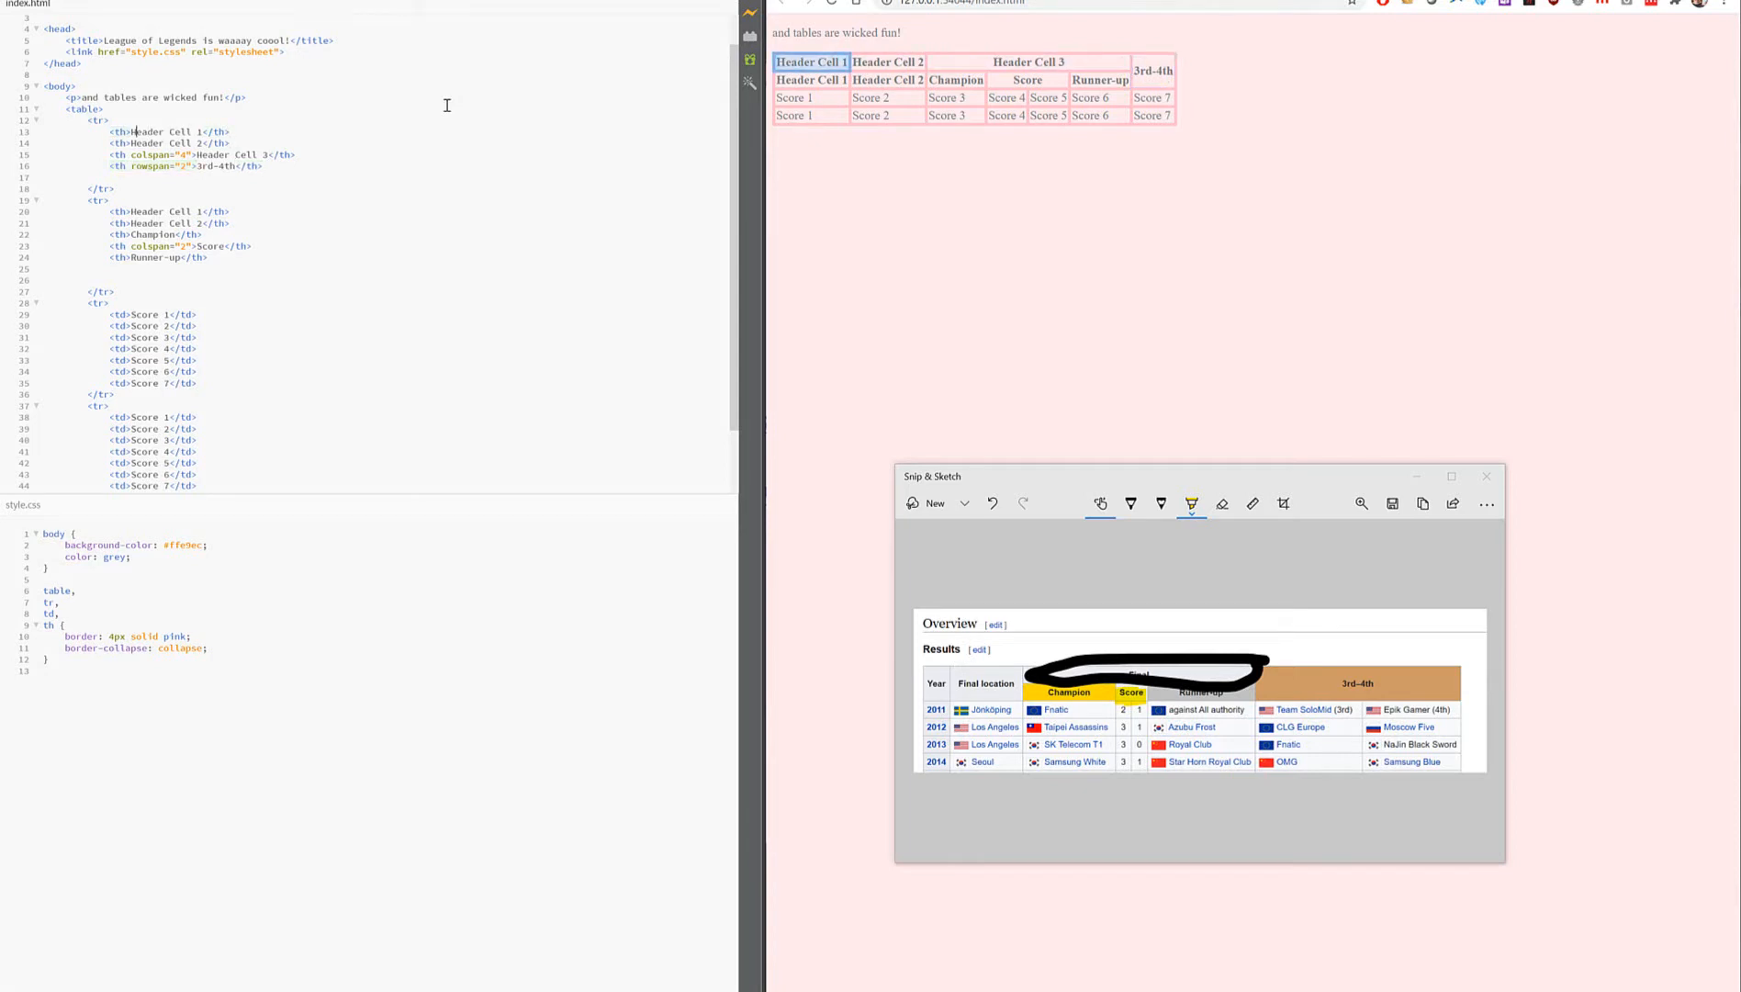
type("rowspan=\"2")
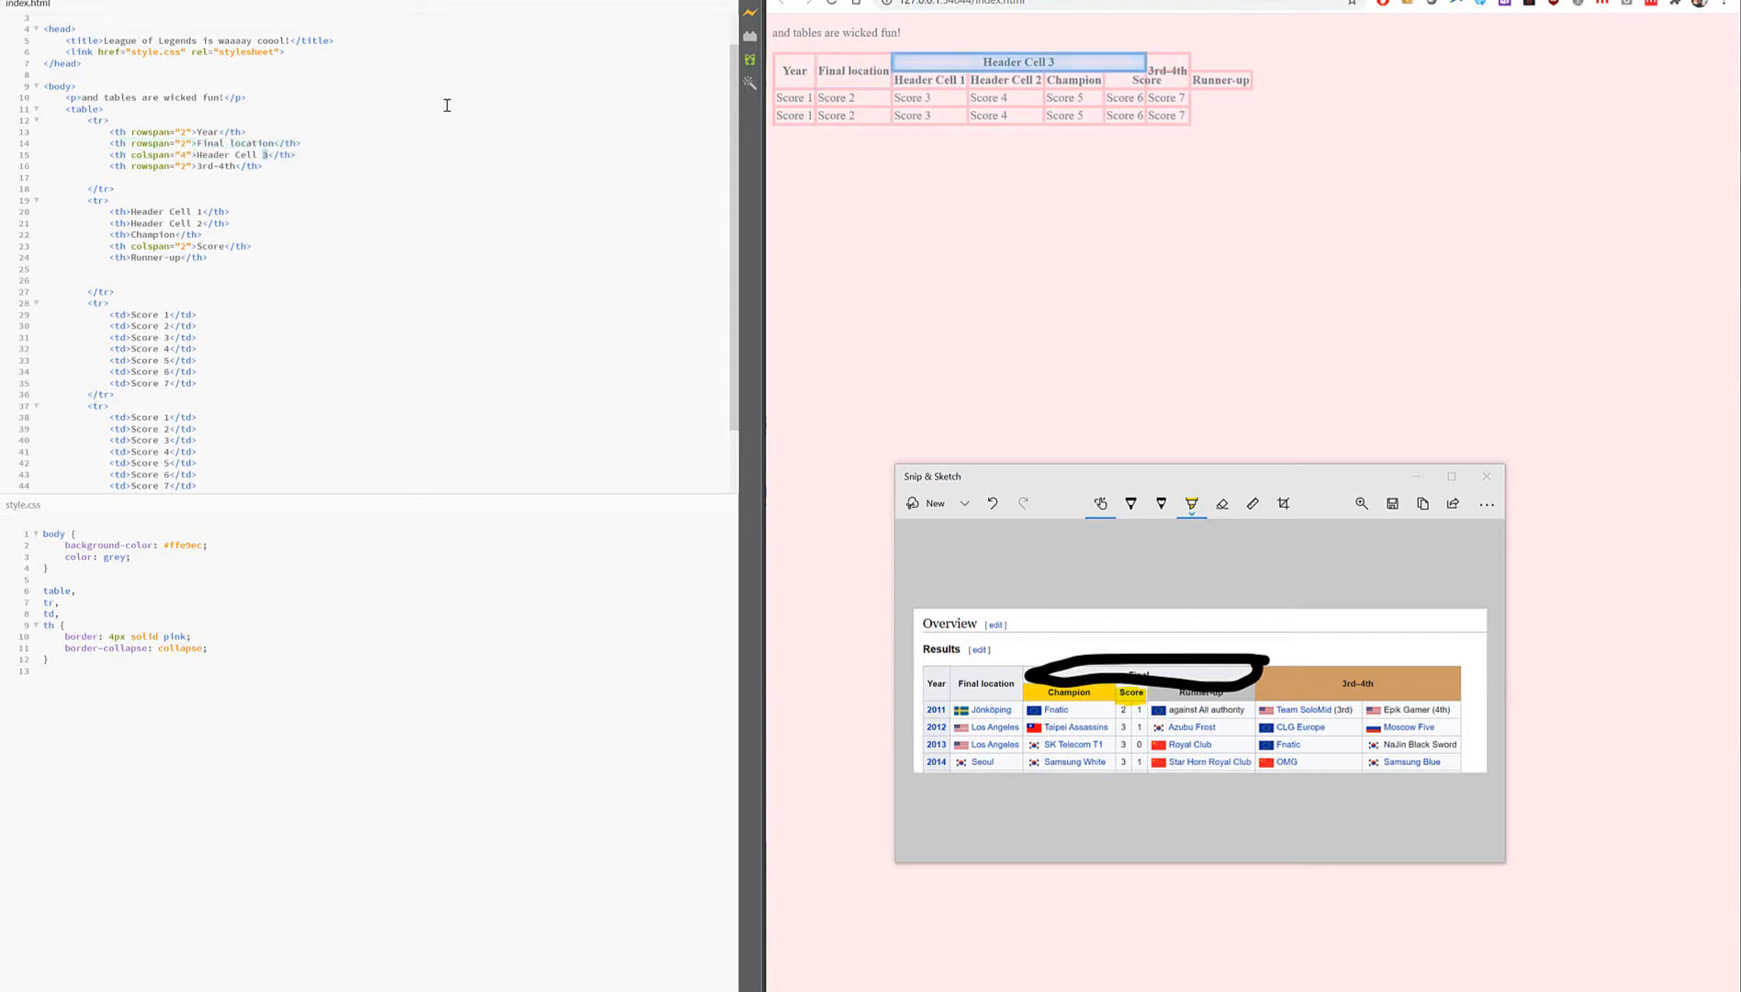
double_click(228, 154)
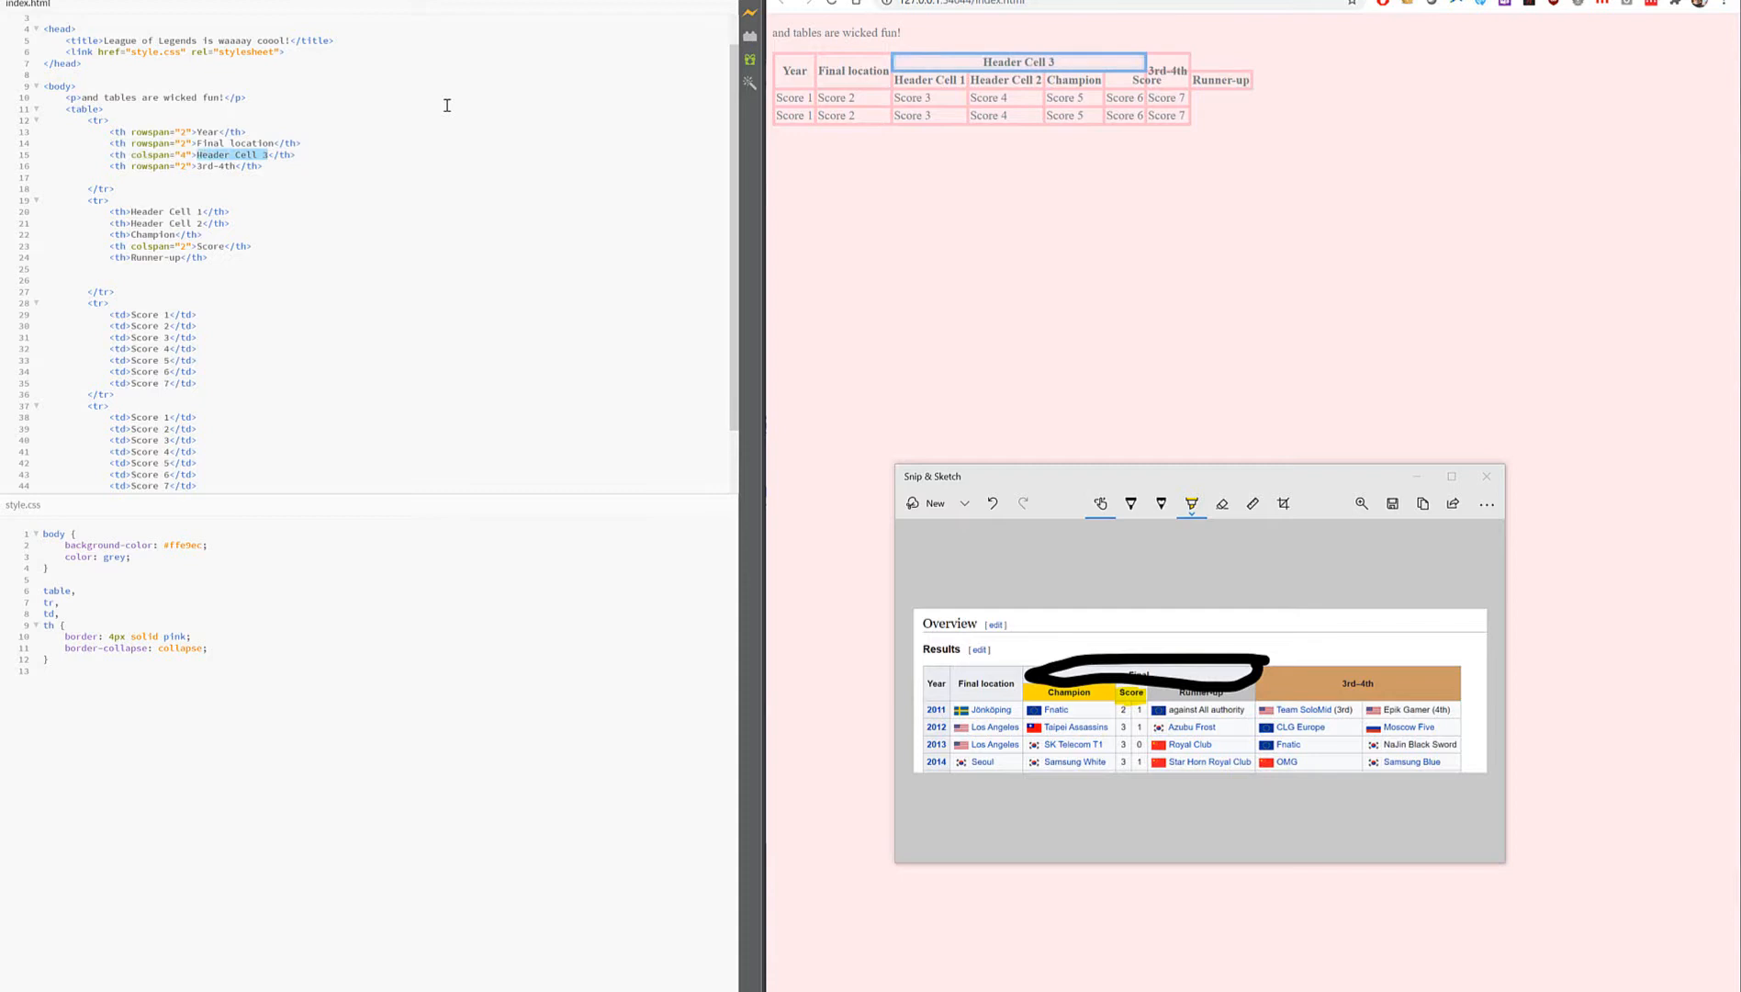